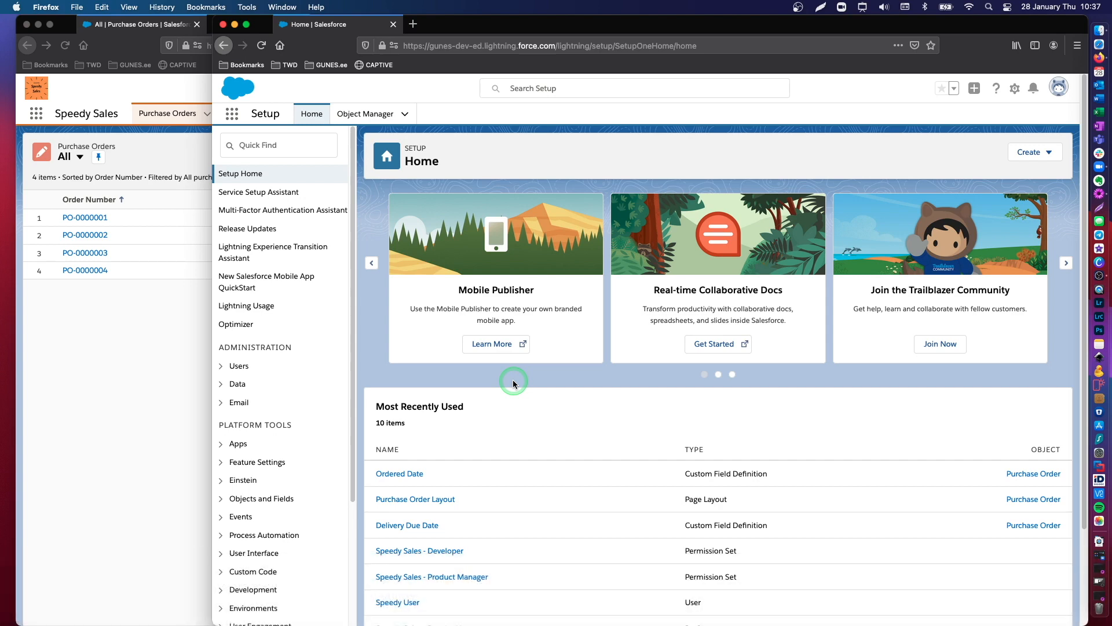
mouse_move(98, 358)
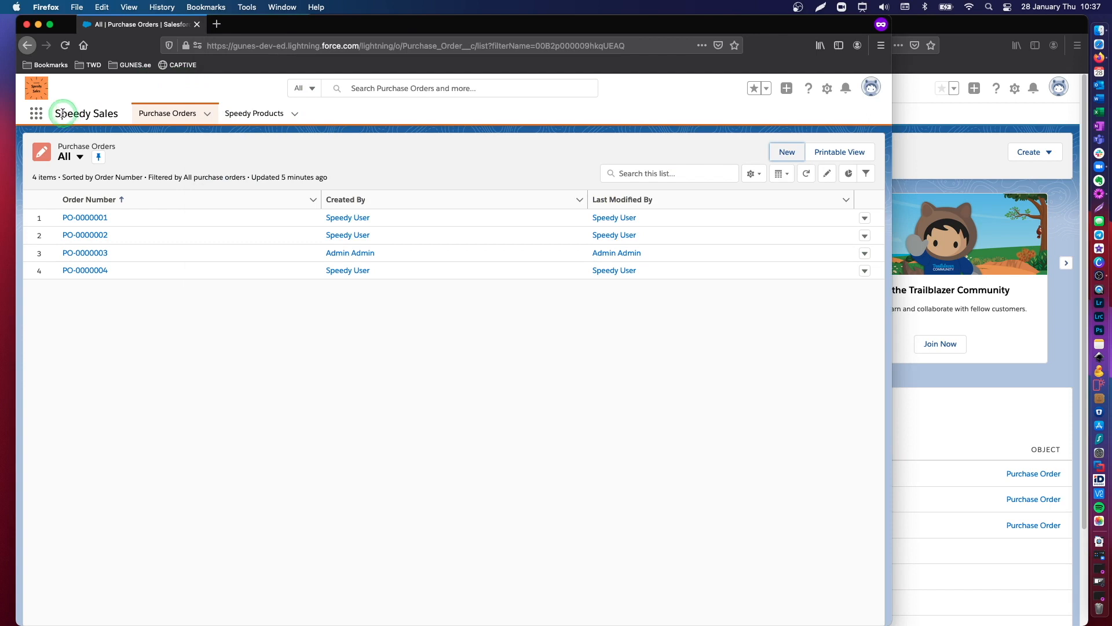
mouse_move(123, 334)
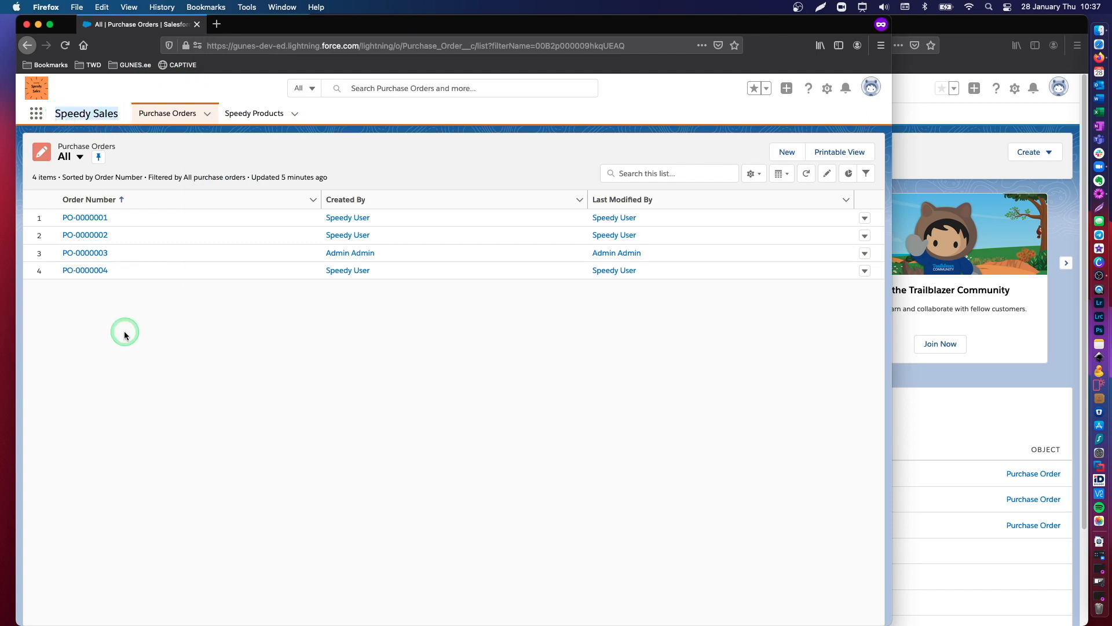
mouse_move(125, 160)
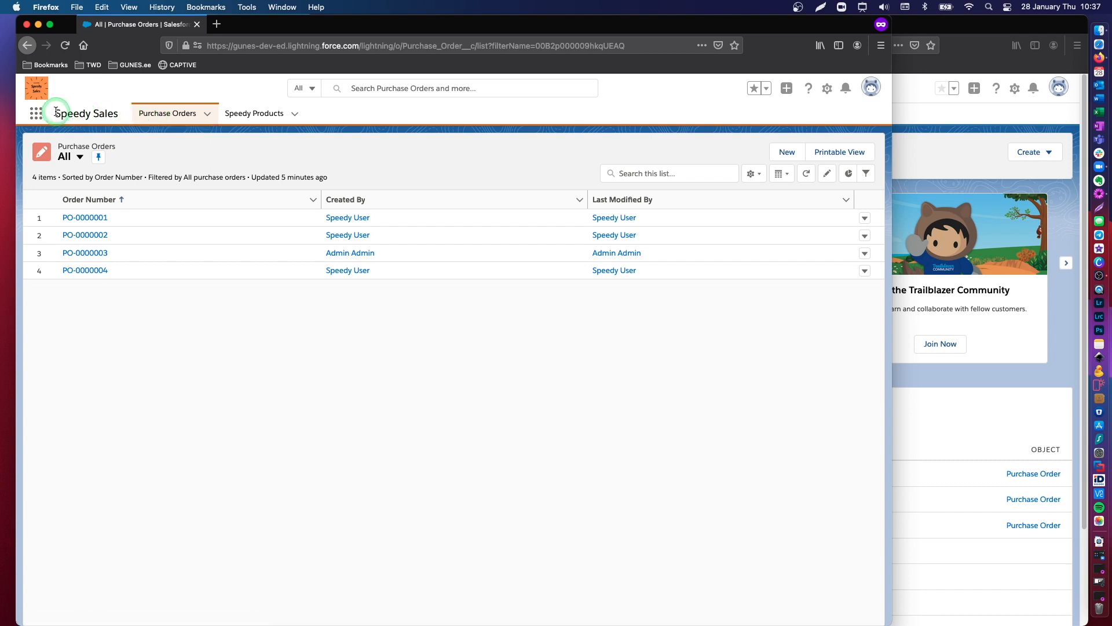
mouse_move(167, 113)
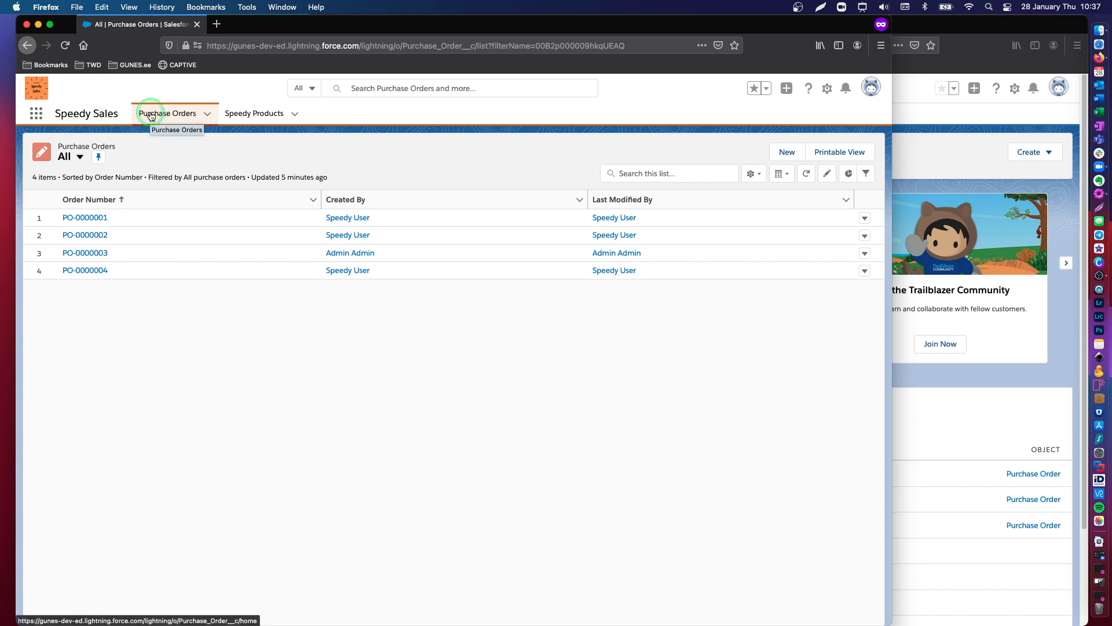
mouse_move(155, 117)
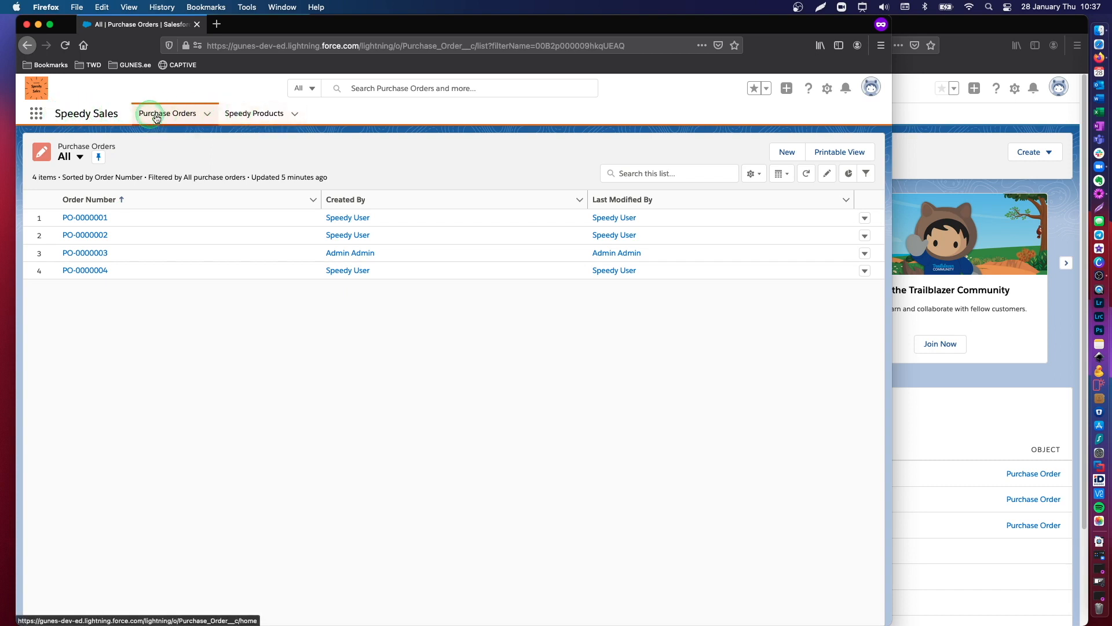
mouse_move(289, 113)
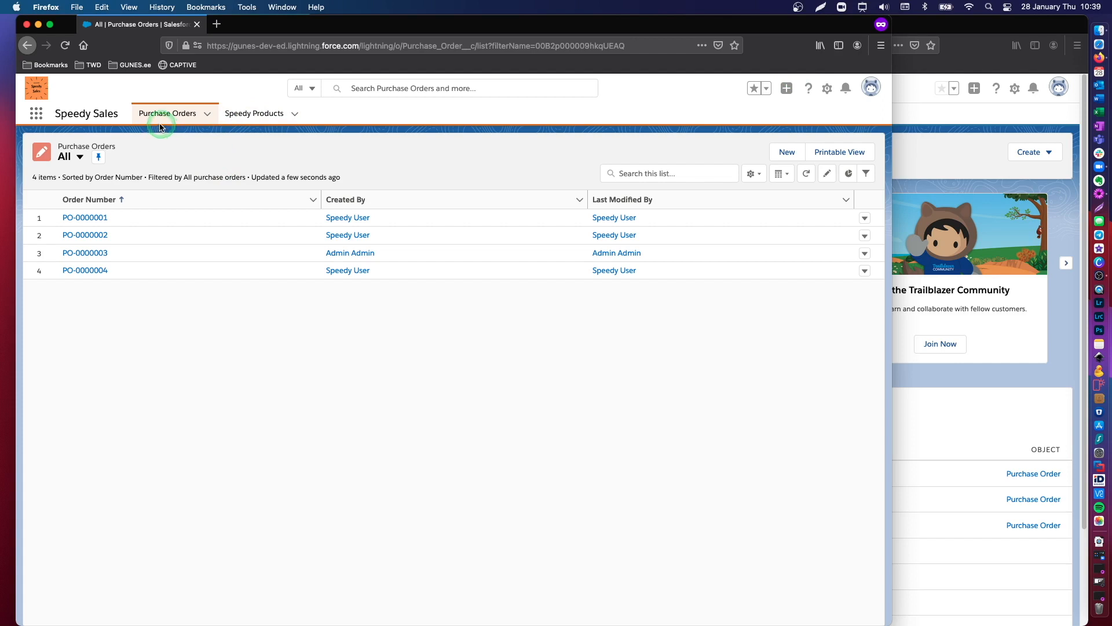
Step: Create a new Purchase Order with Order Type 'Vendor order' and Vendor Name left blank
left_click(787, 152)
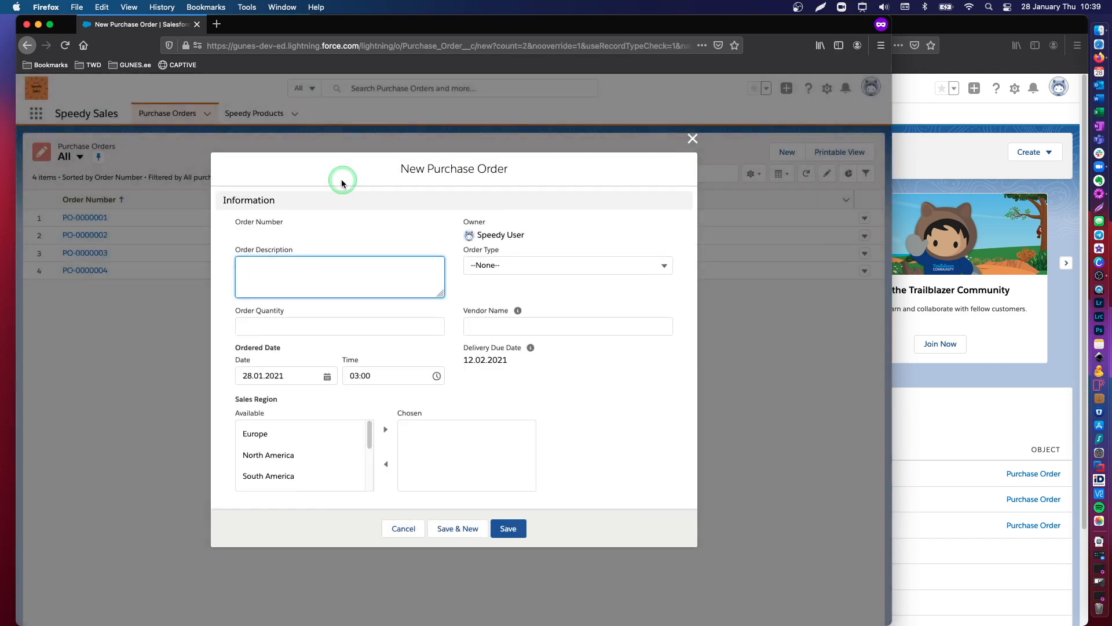
mouse_move(241, 220)
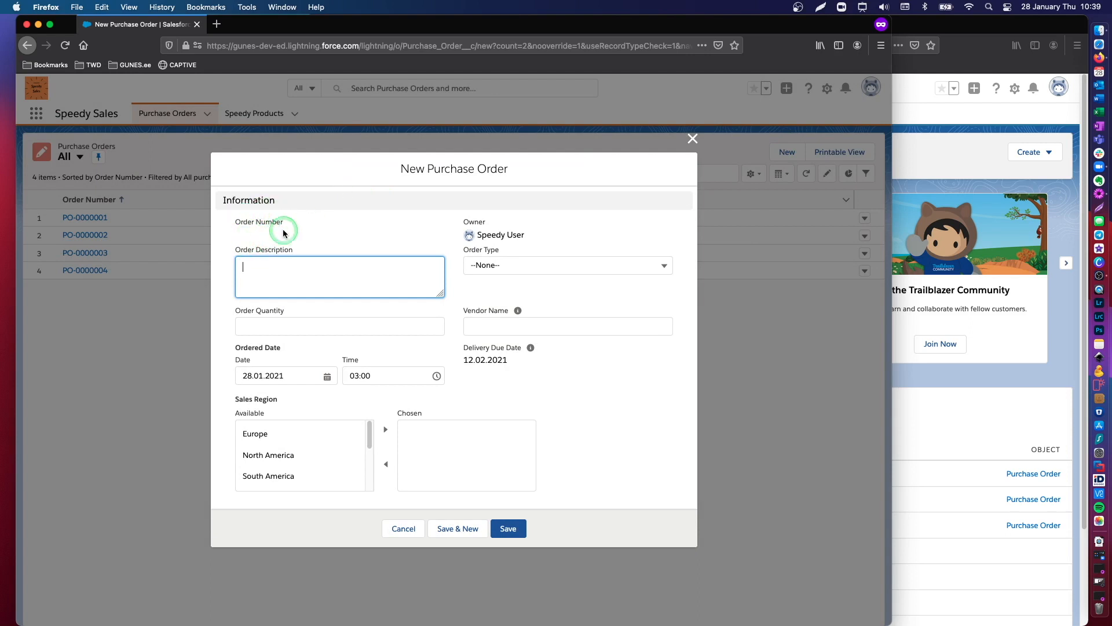
mouse_move(285, 234)
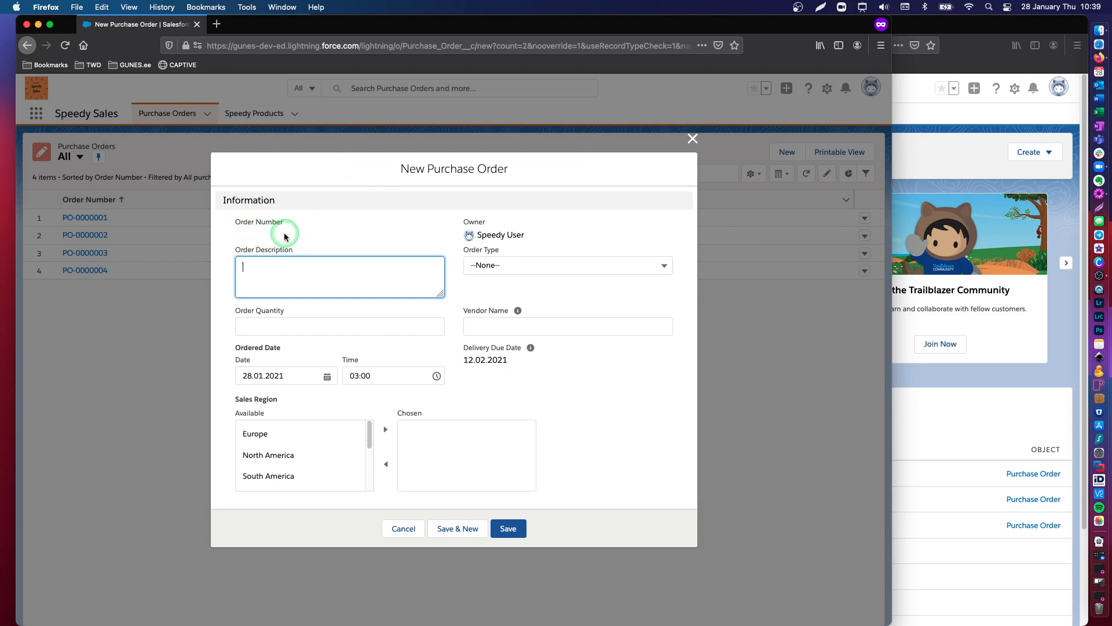
mouse_move(275, 366)
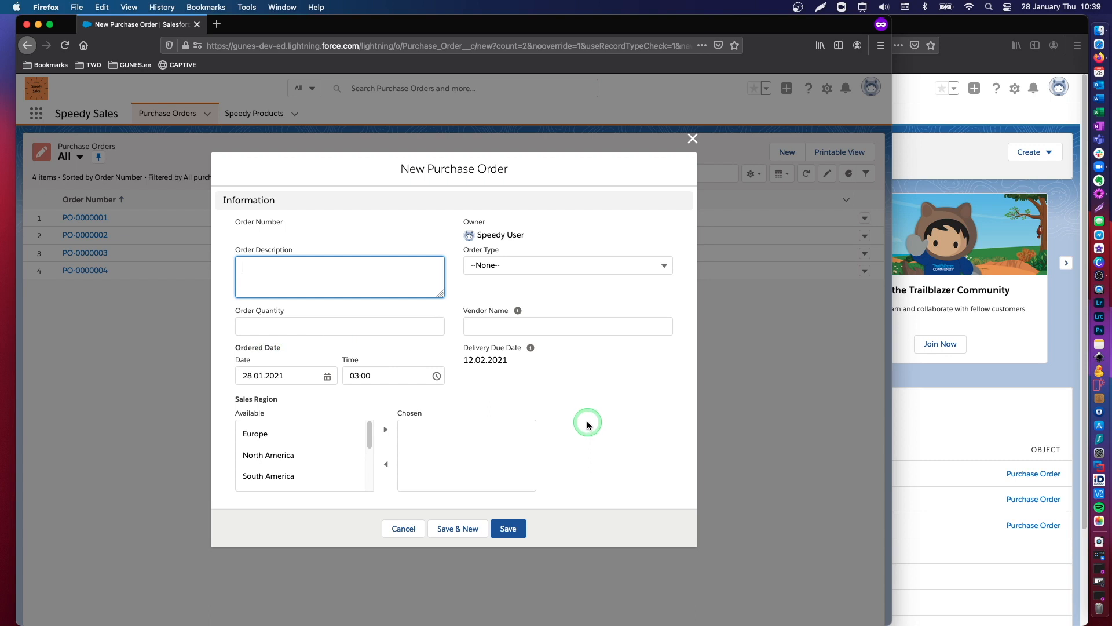
mouse_move(475, 372)
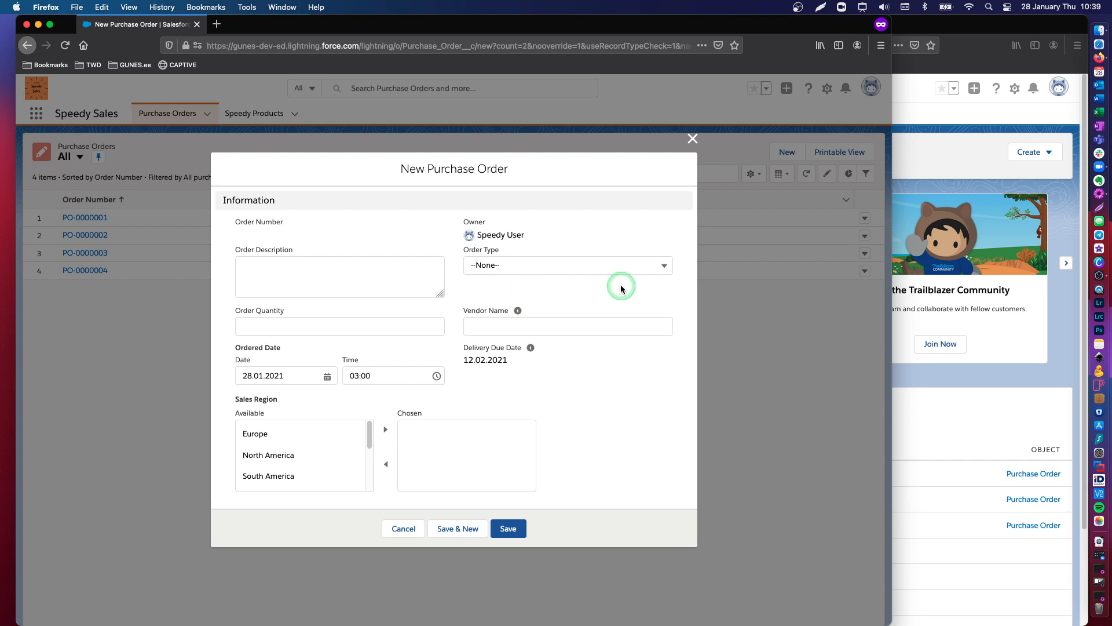
mouse_move(486, 266)
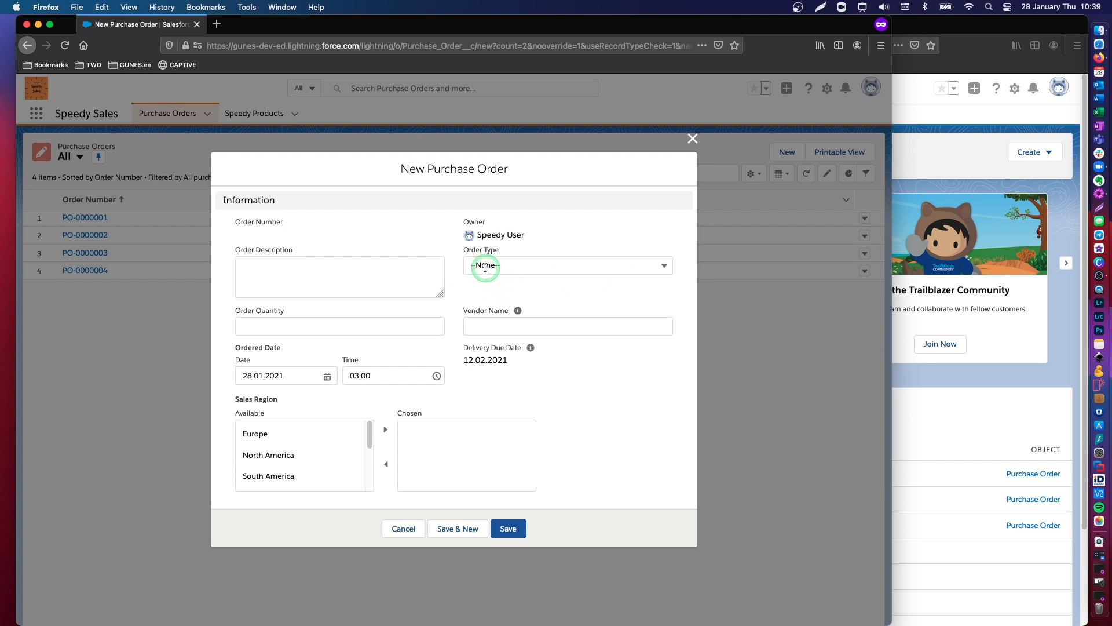
left_click(567, 265)
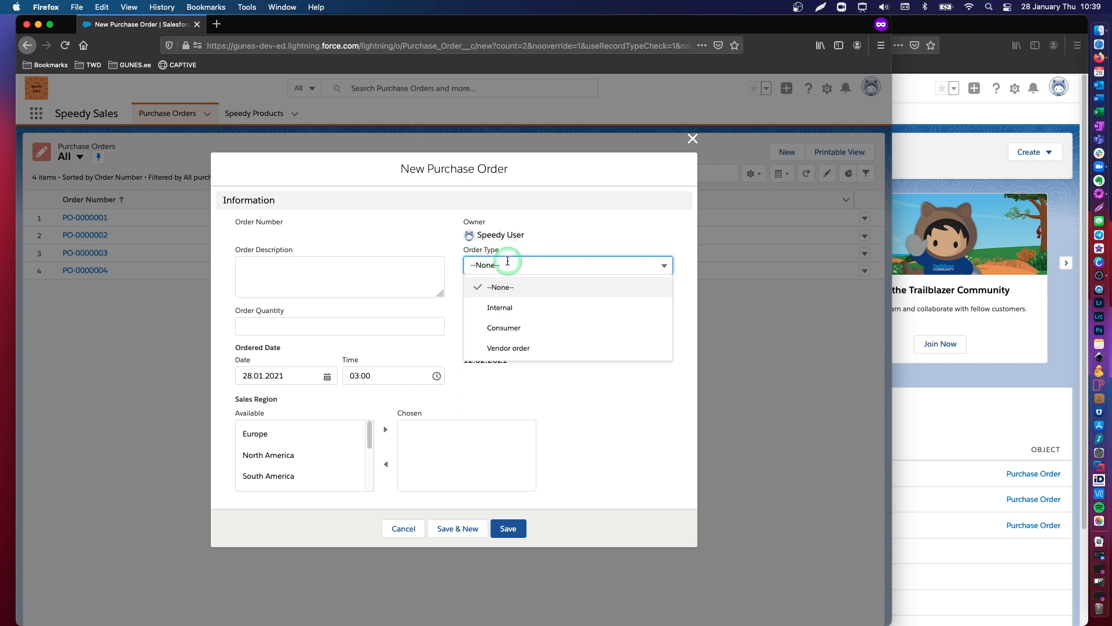
left_click(509, 347)
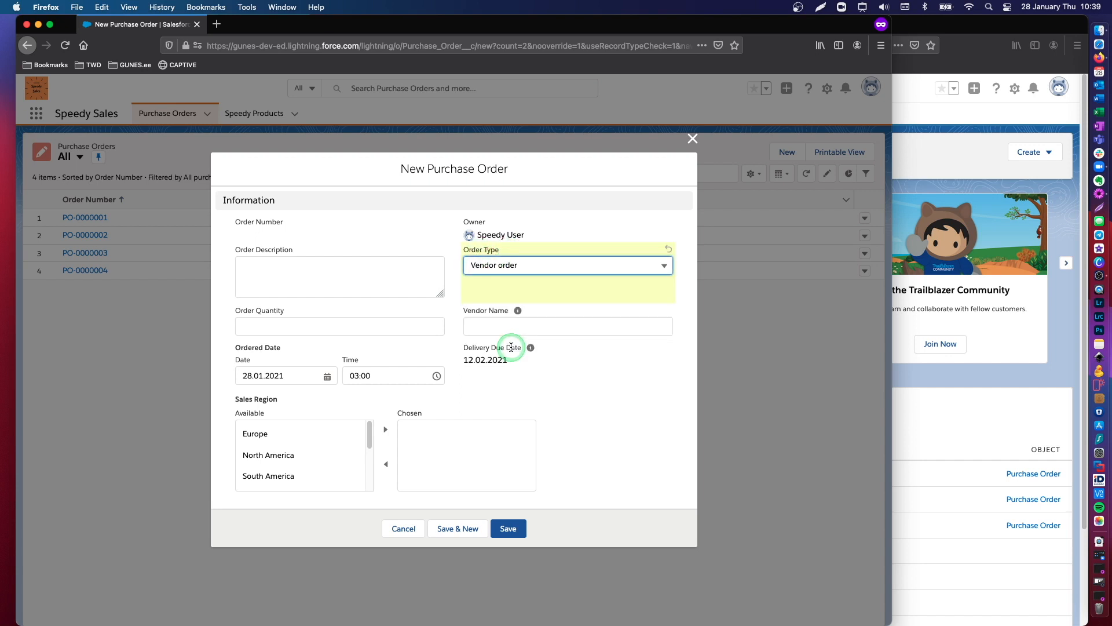
mouse_move(537, 325)
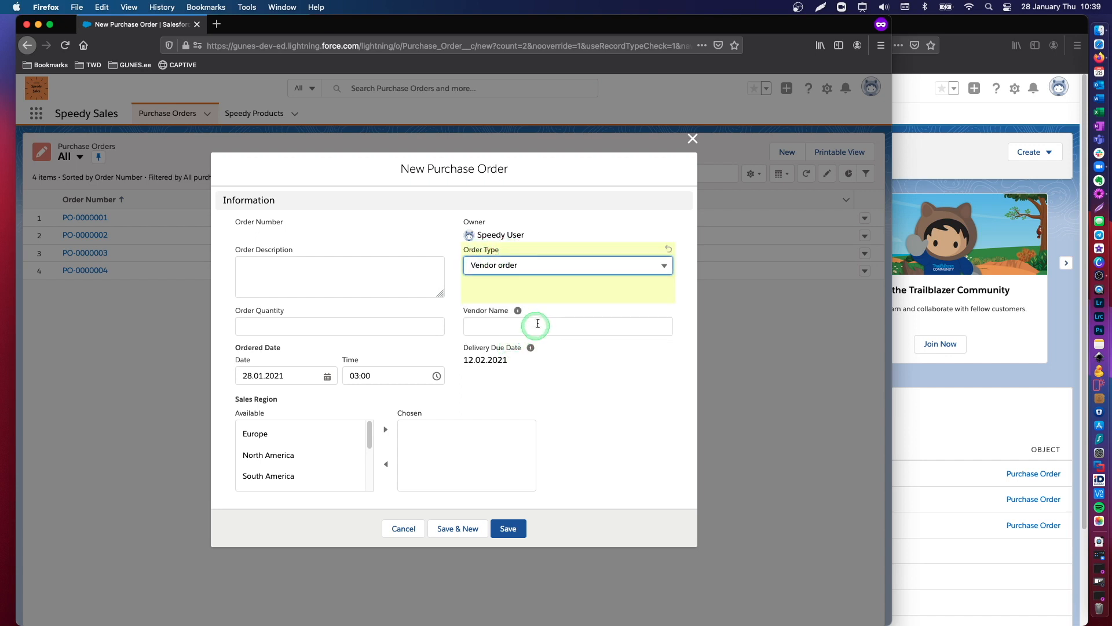
left_click(568, 326)
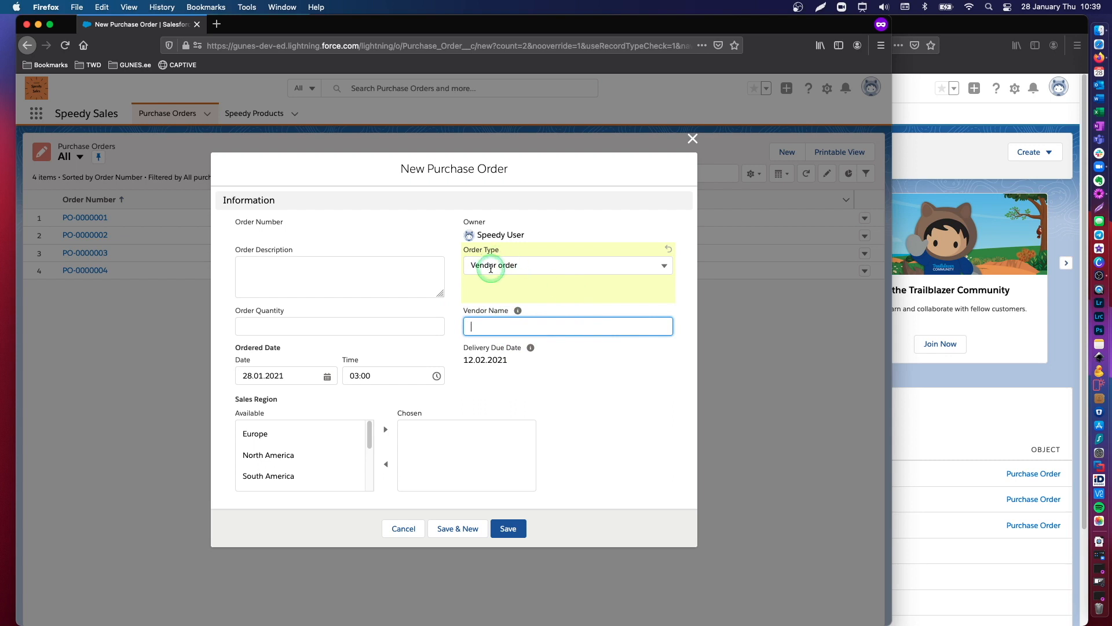
left_click(568, 265)
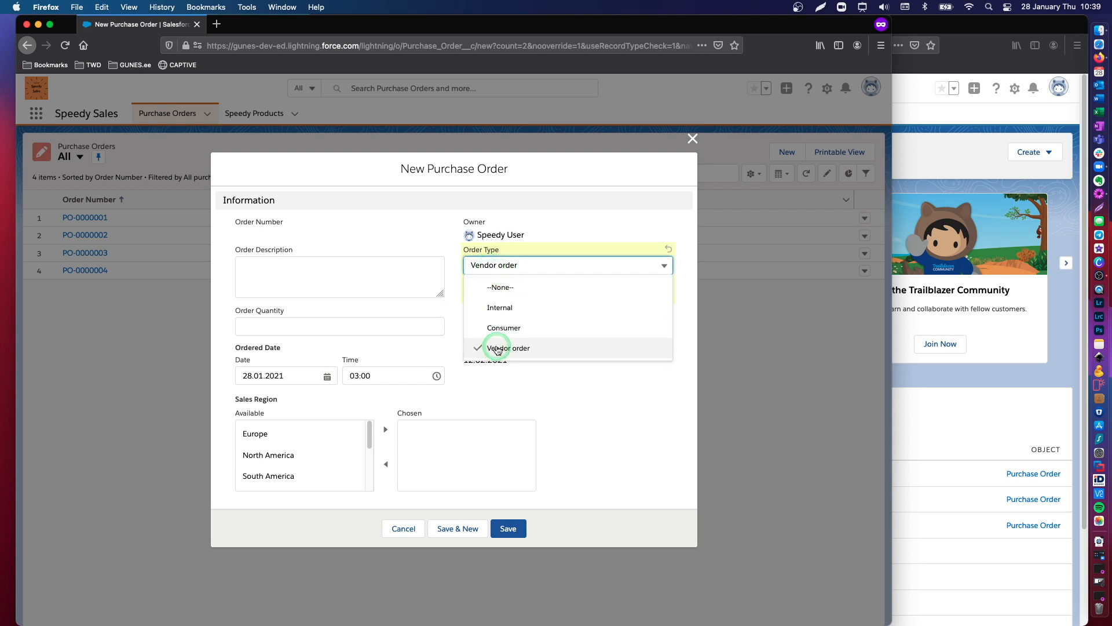
left_click(508, 347)
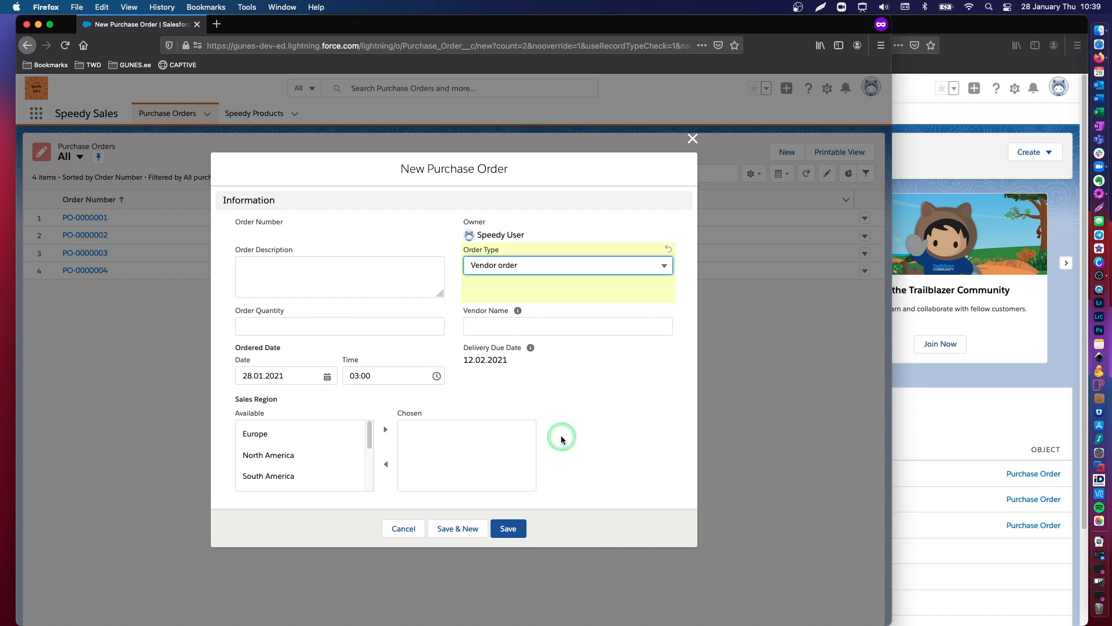
left_click(566, 325)
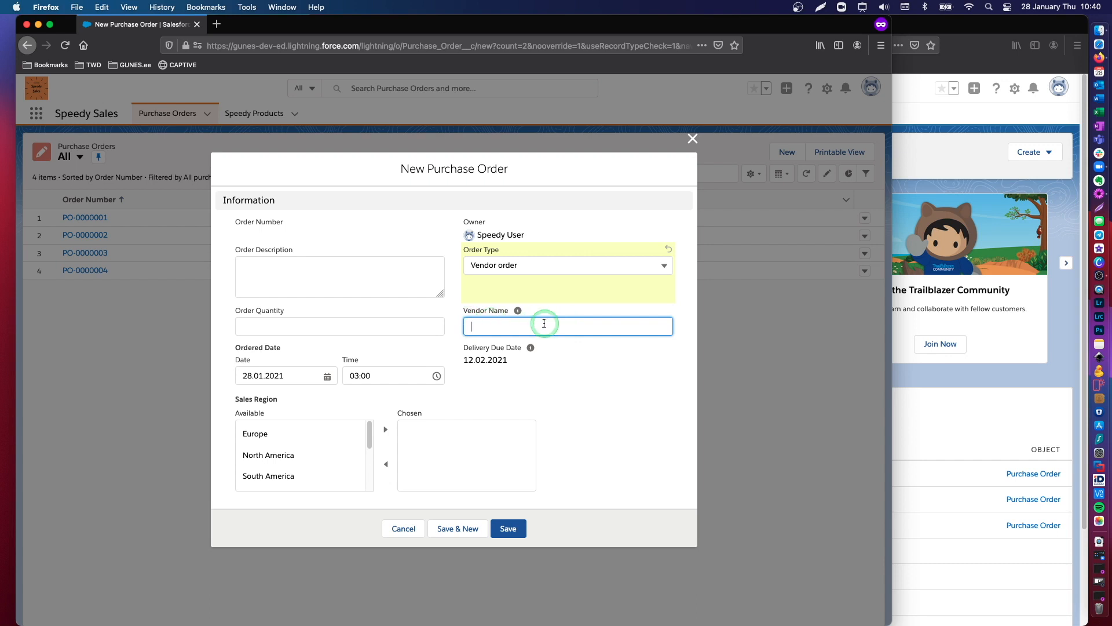
Step: Save PO-0000005 with description 'My order without Vendor name', quantity 2 and Europe region
left_click(339, 277)
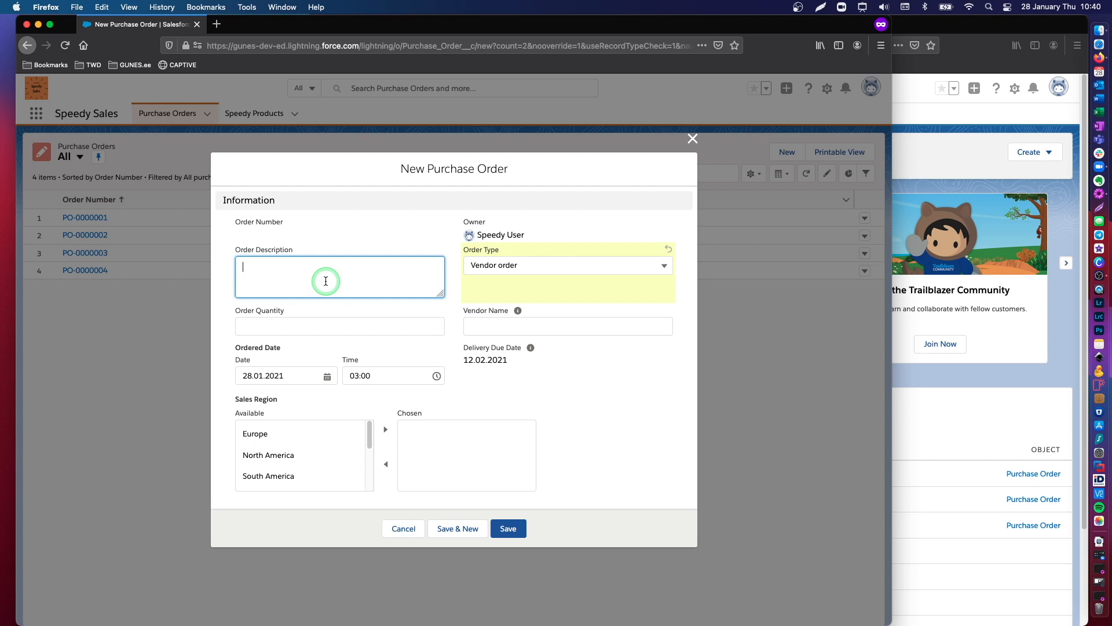
type("M")
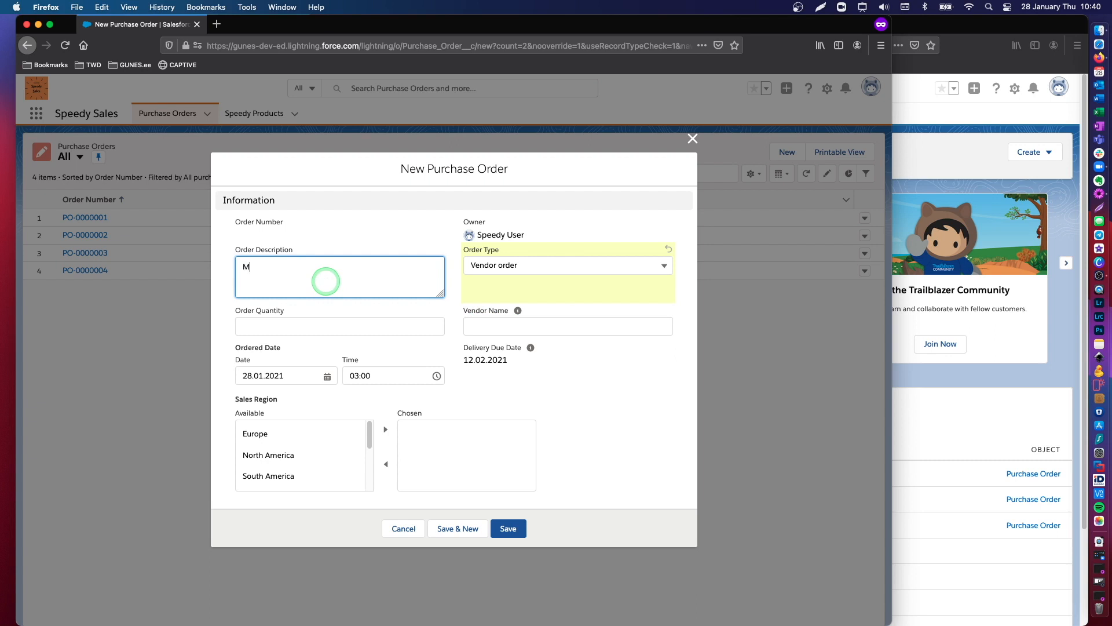
type("y order without")
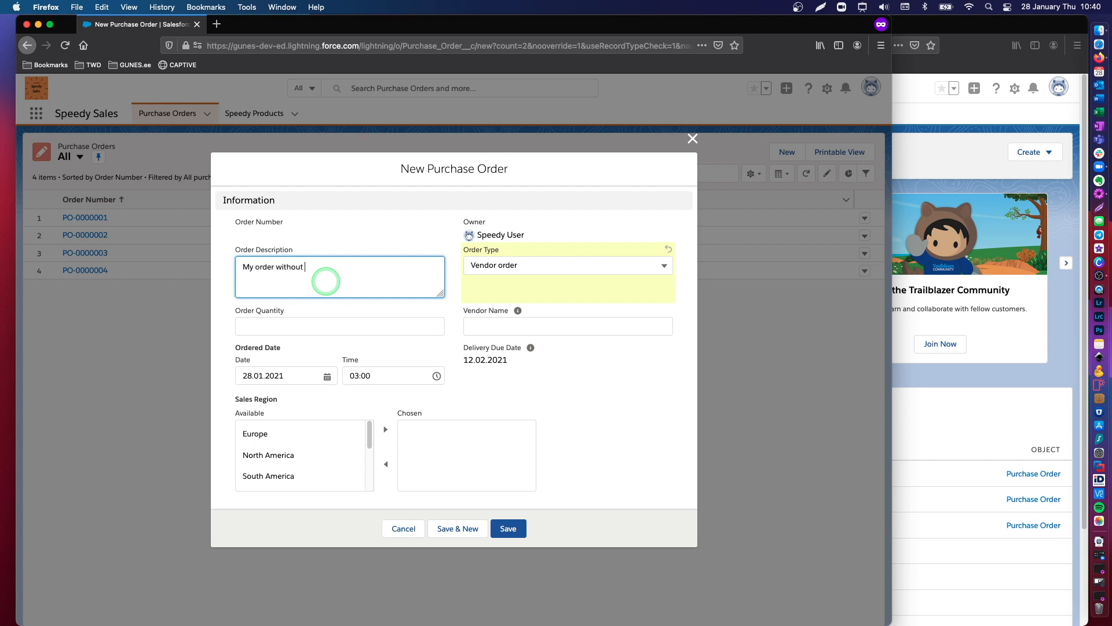
type("Vendor name")
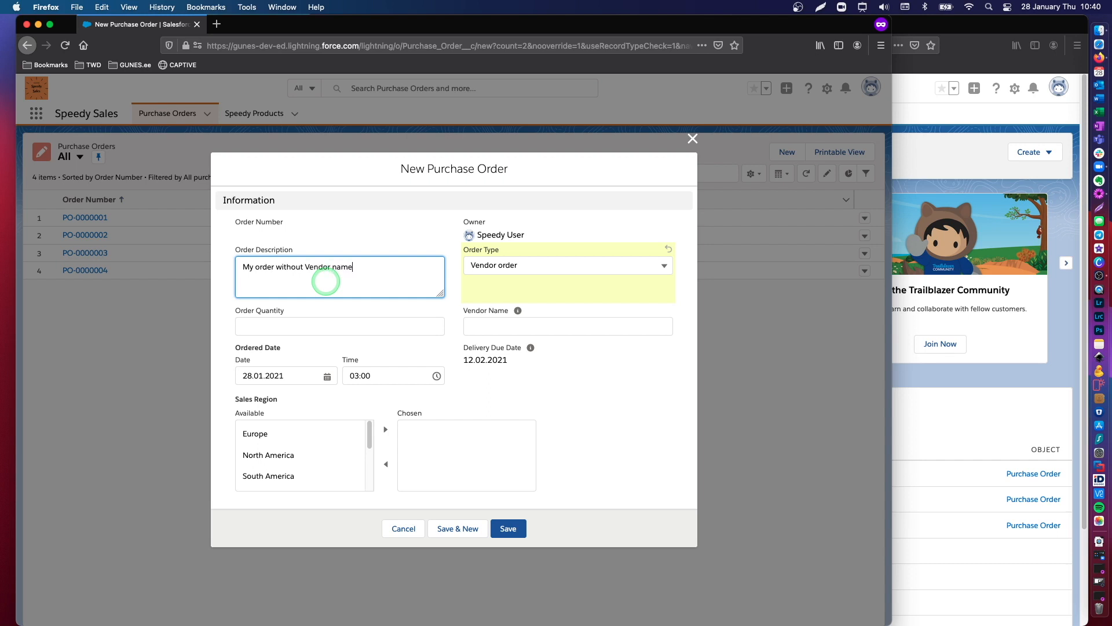
type("2")
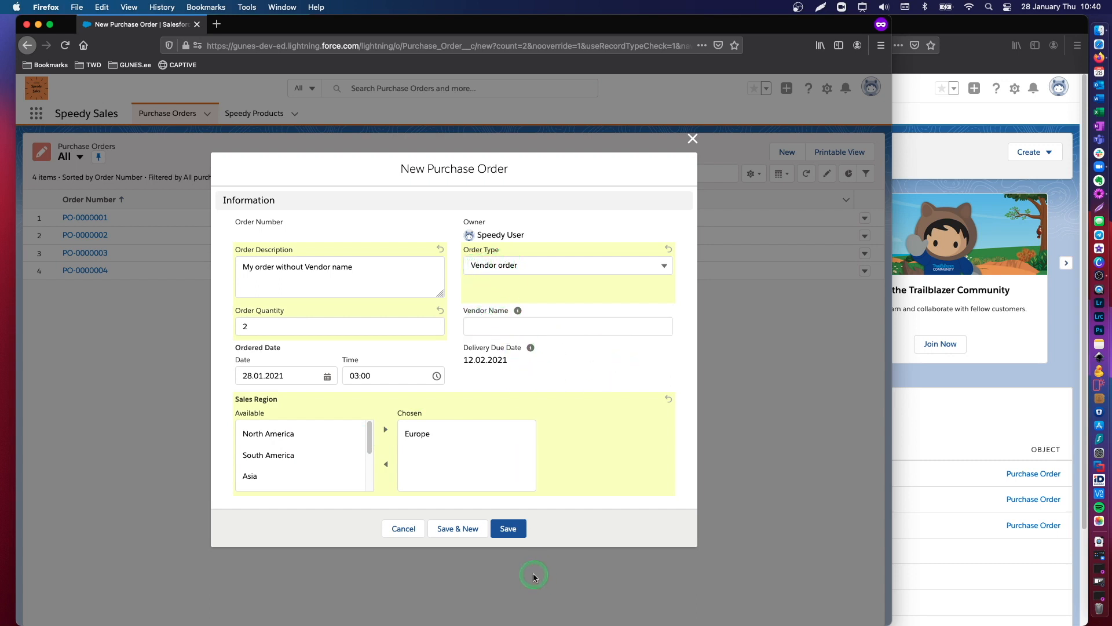
left_click(508, 528)
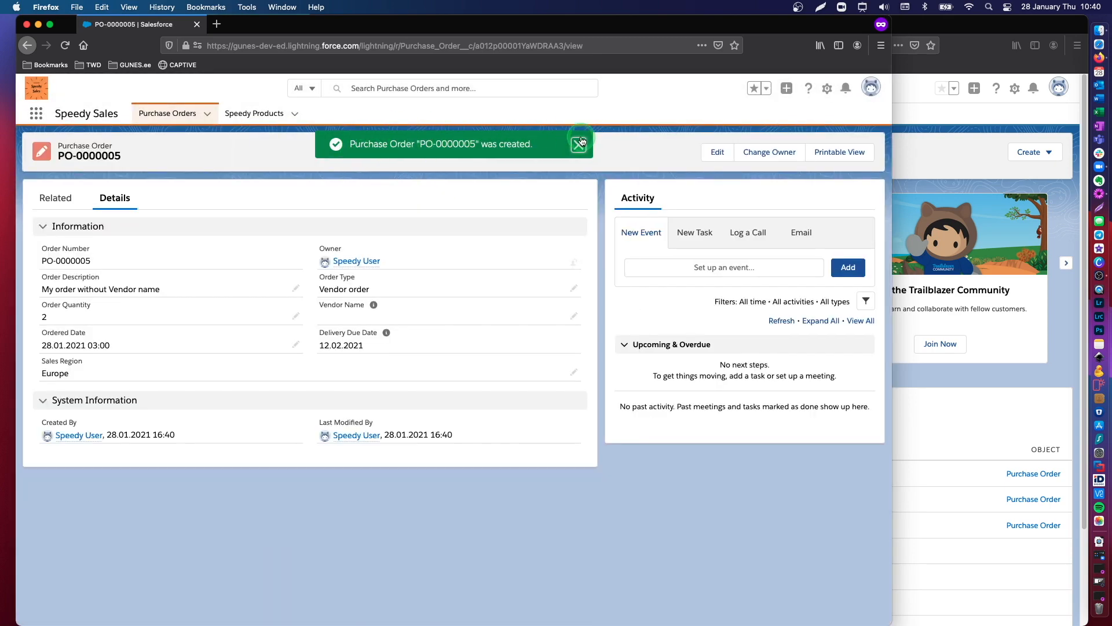
left_click(579, 144)
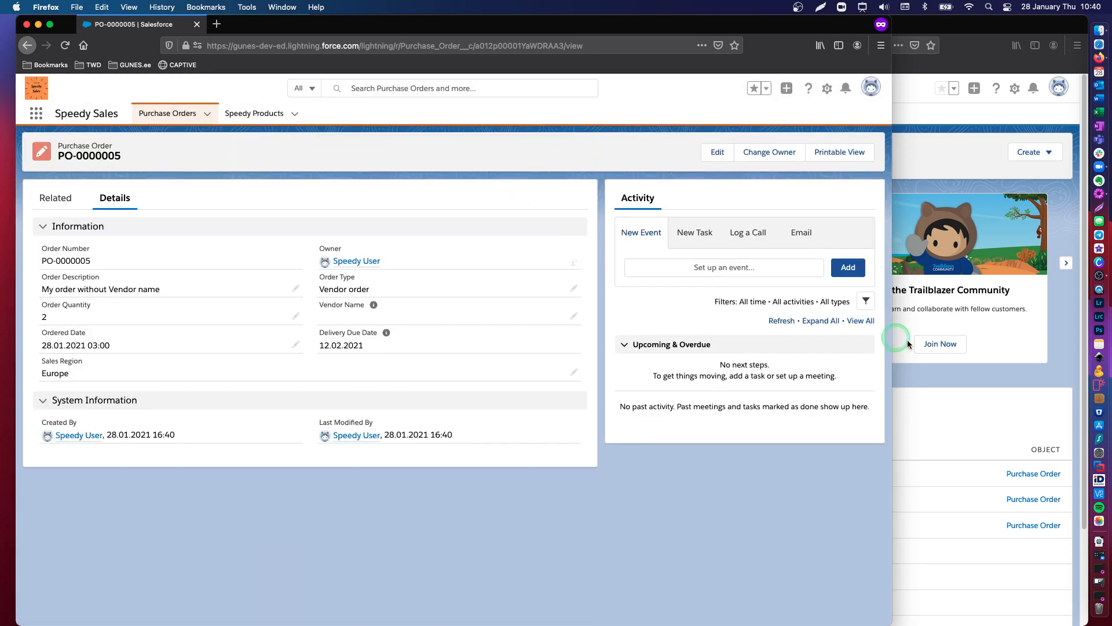
mouse_move(638, 395)
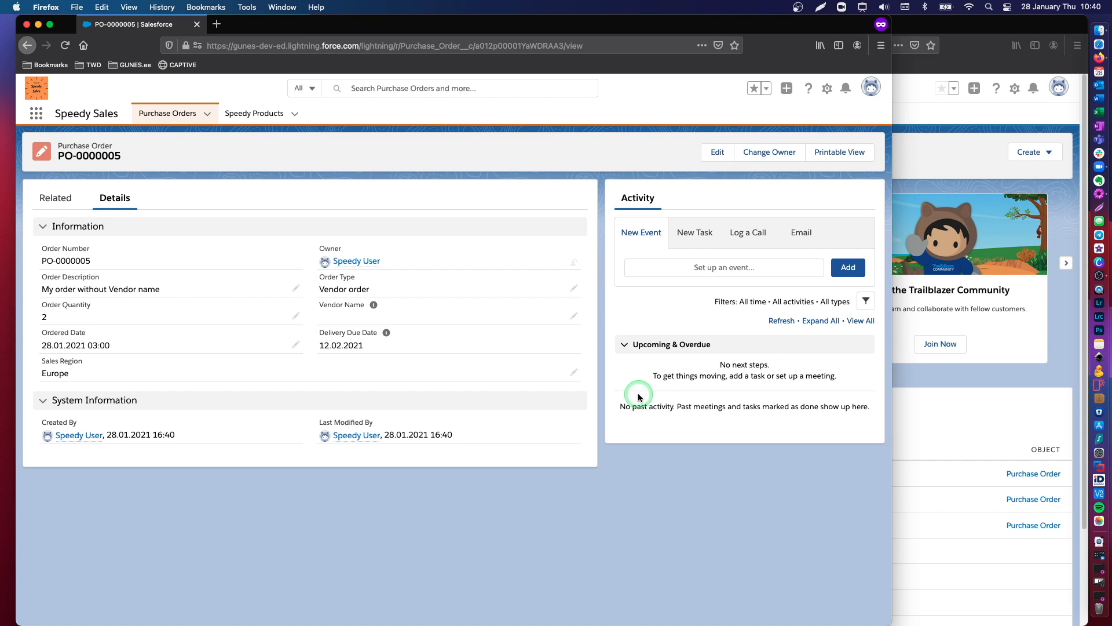
mouse_move(640, 452)
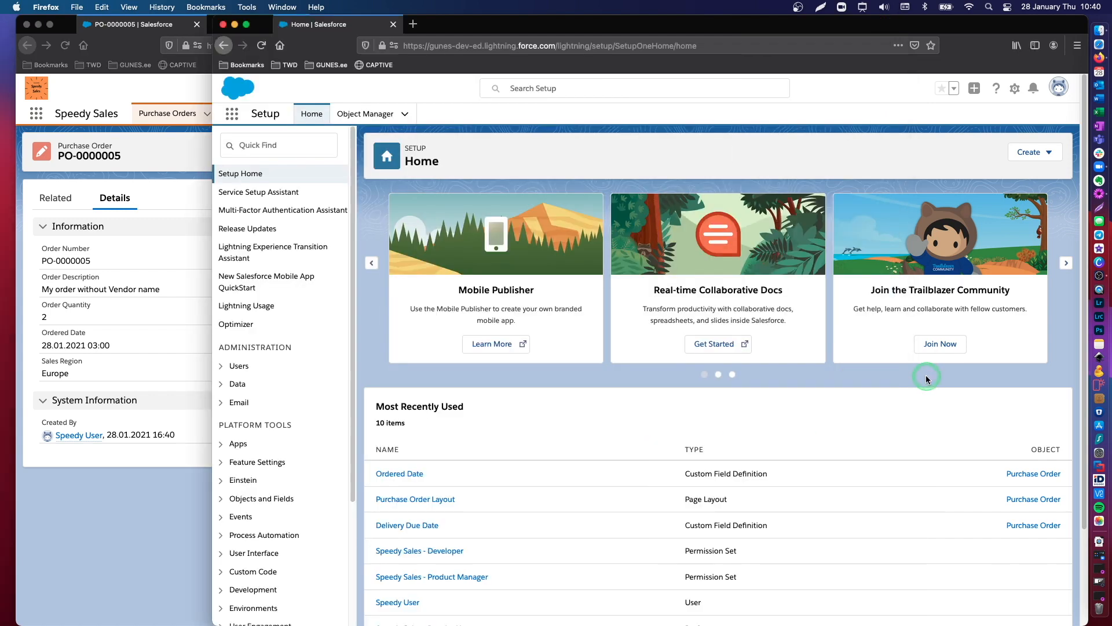
mouse_move(586, 76)
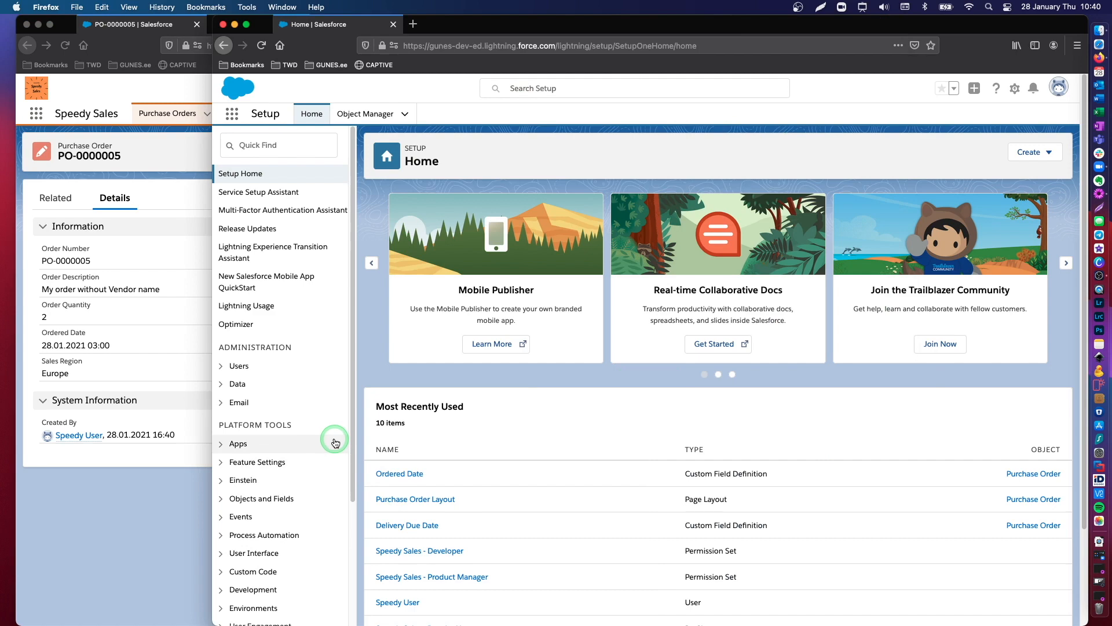
mouse_move(460, 560)
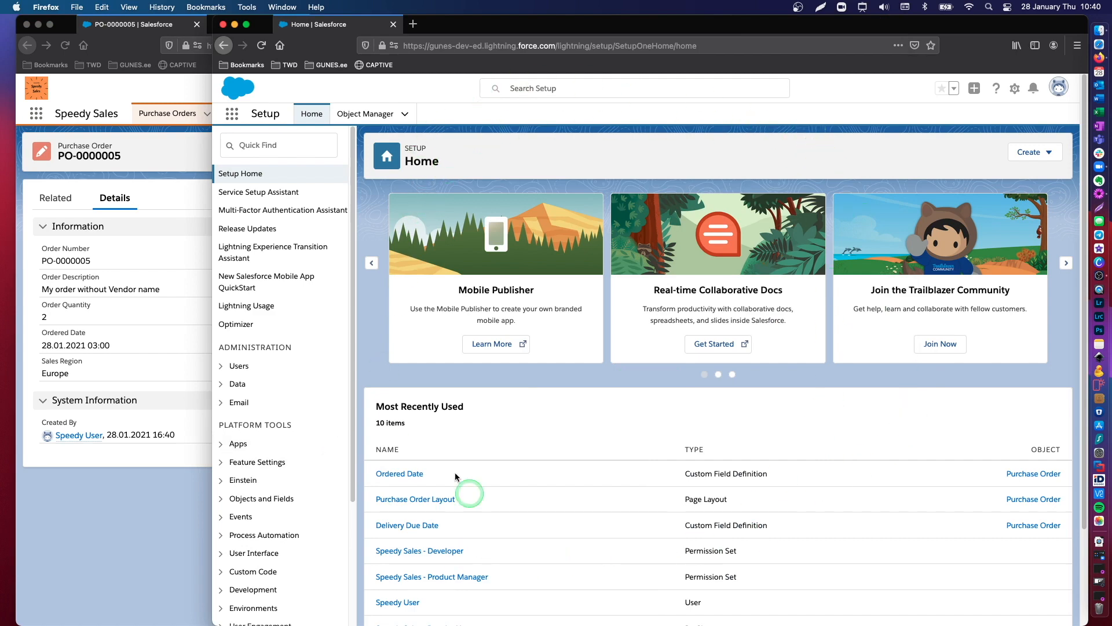
Step: Open Setup Home in a second browser tab
left_click(1015, 88)
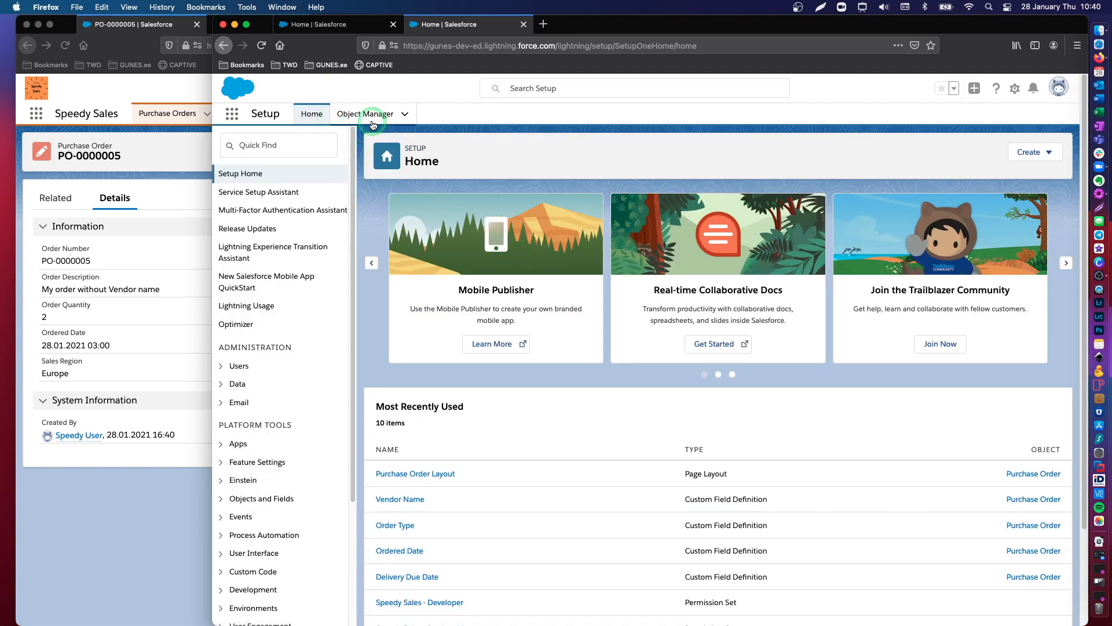
Step: Search Object Manager for 'purc' and open Purchase Order's Fields & Relationships
left_click(364, 114)
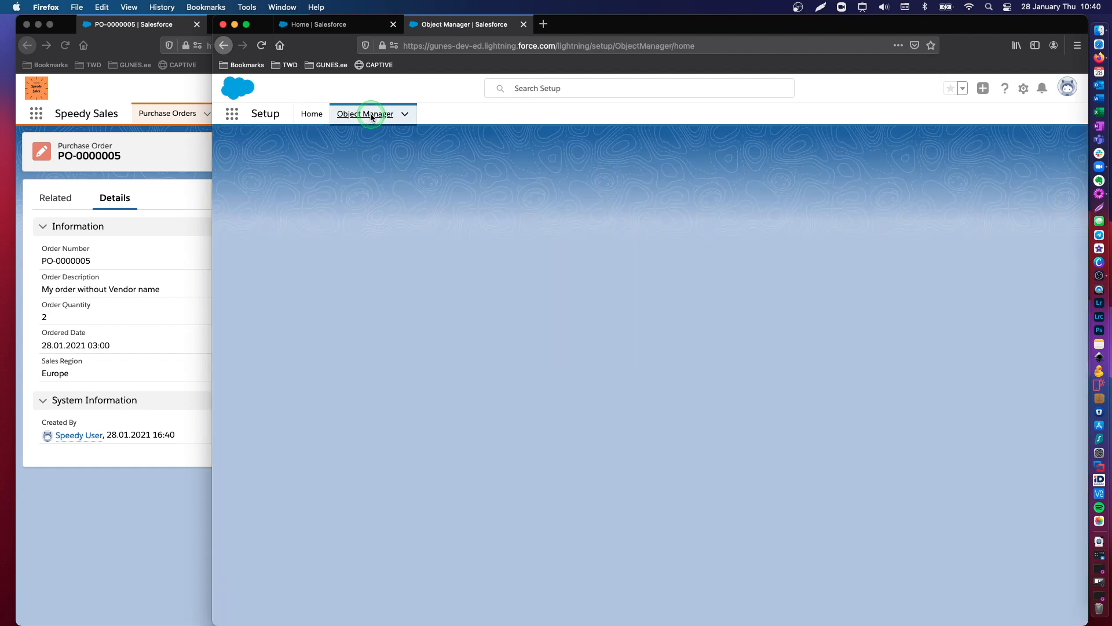
left_click(365, 114)
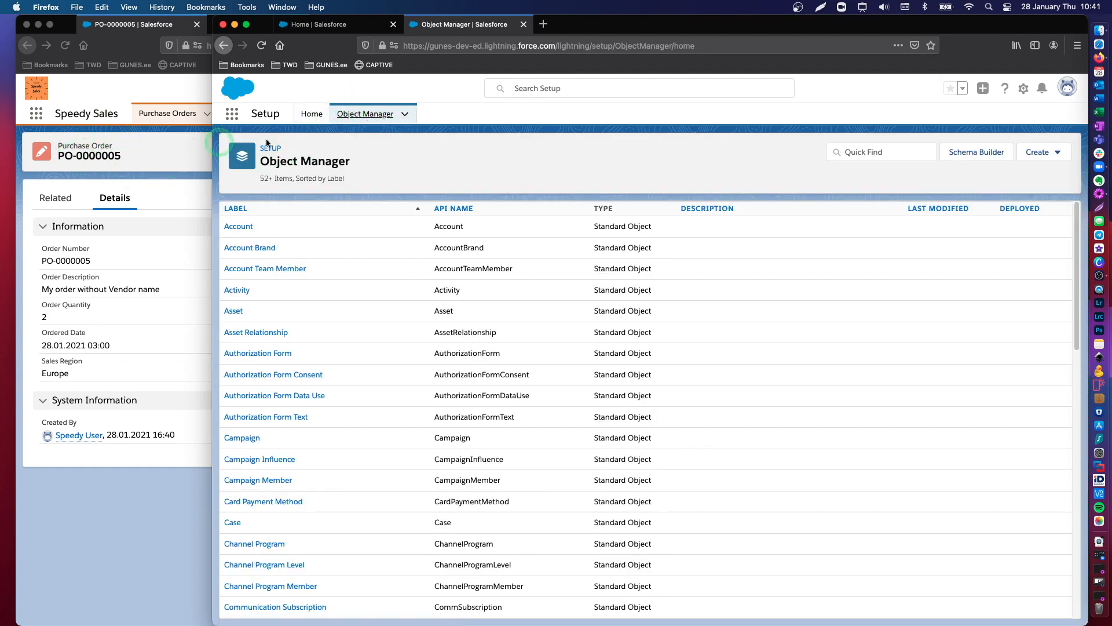
type("purcha")
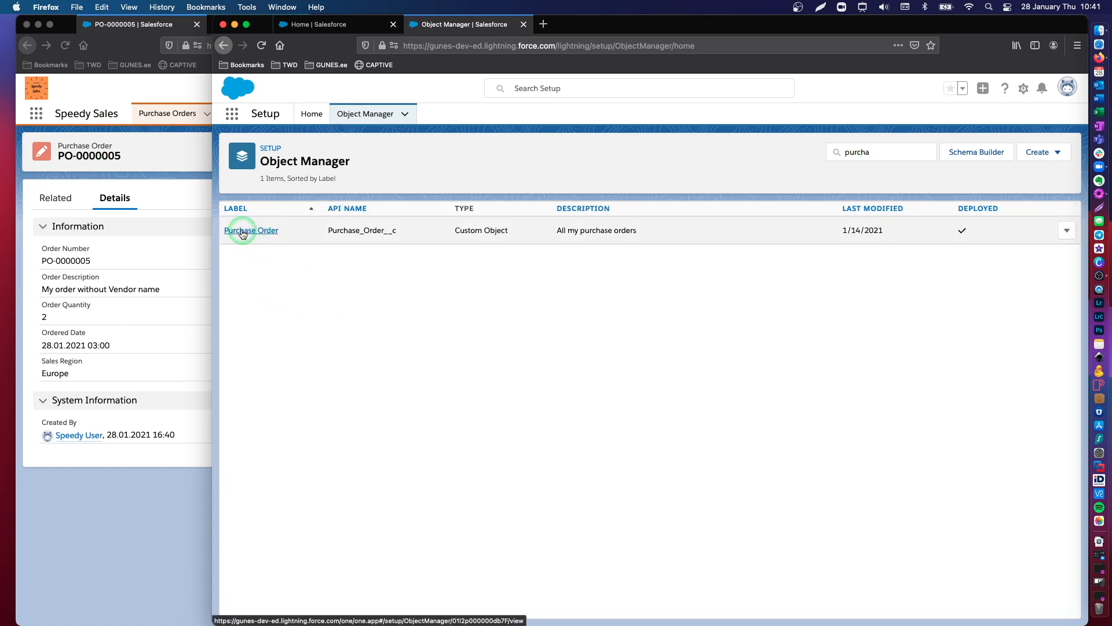
left_click(251, 230)
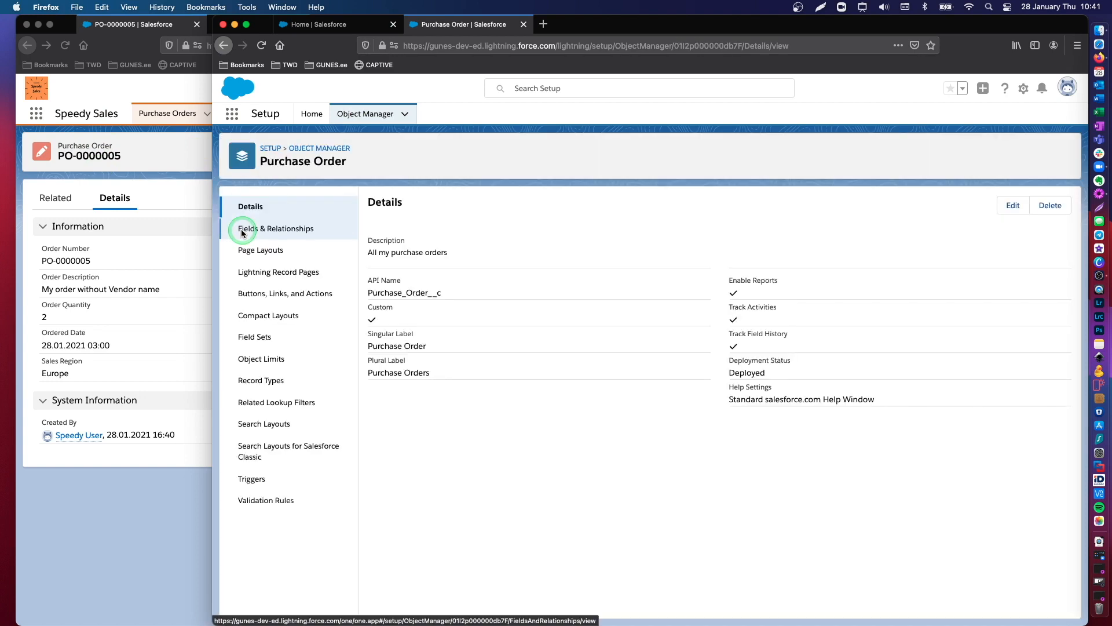
left_click(275, 229)
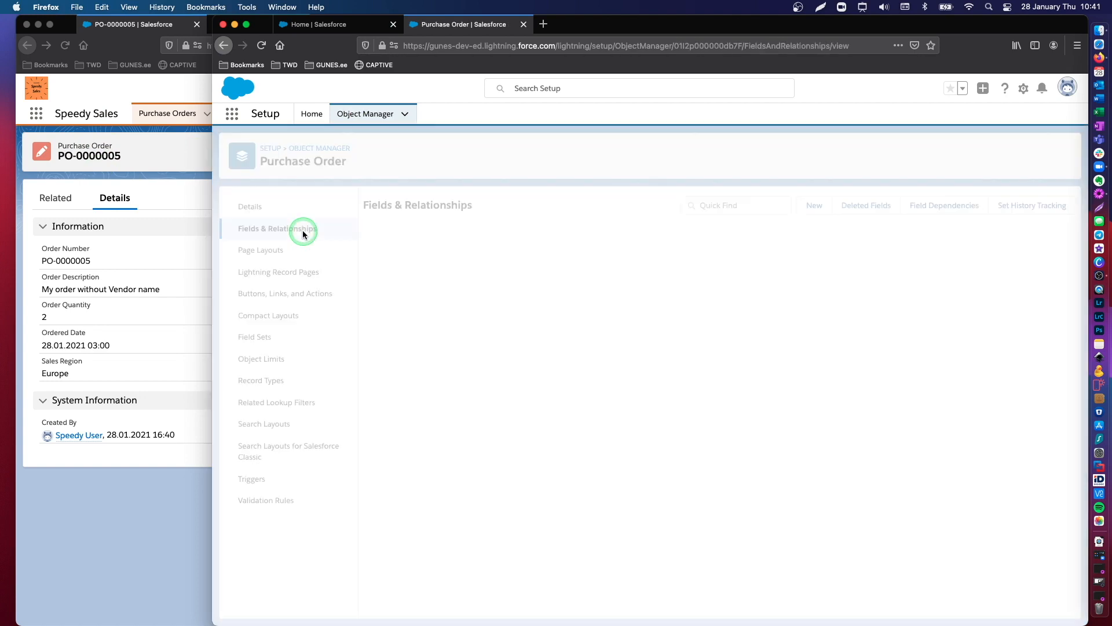
left_click(278, 228)
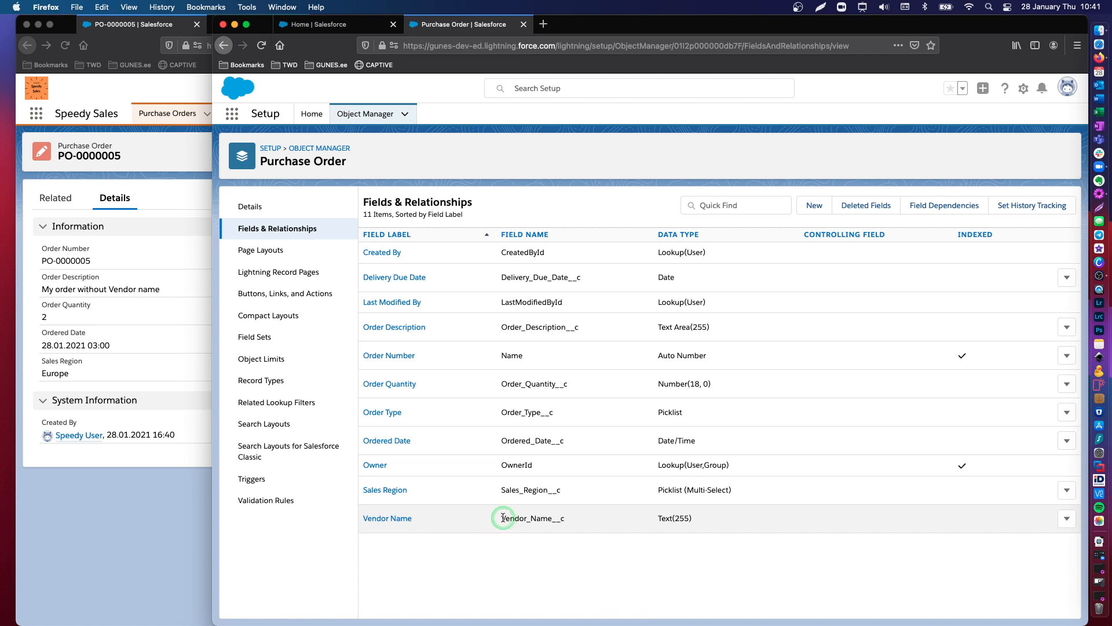
mouse_move(541, 553)
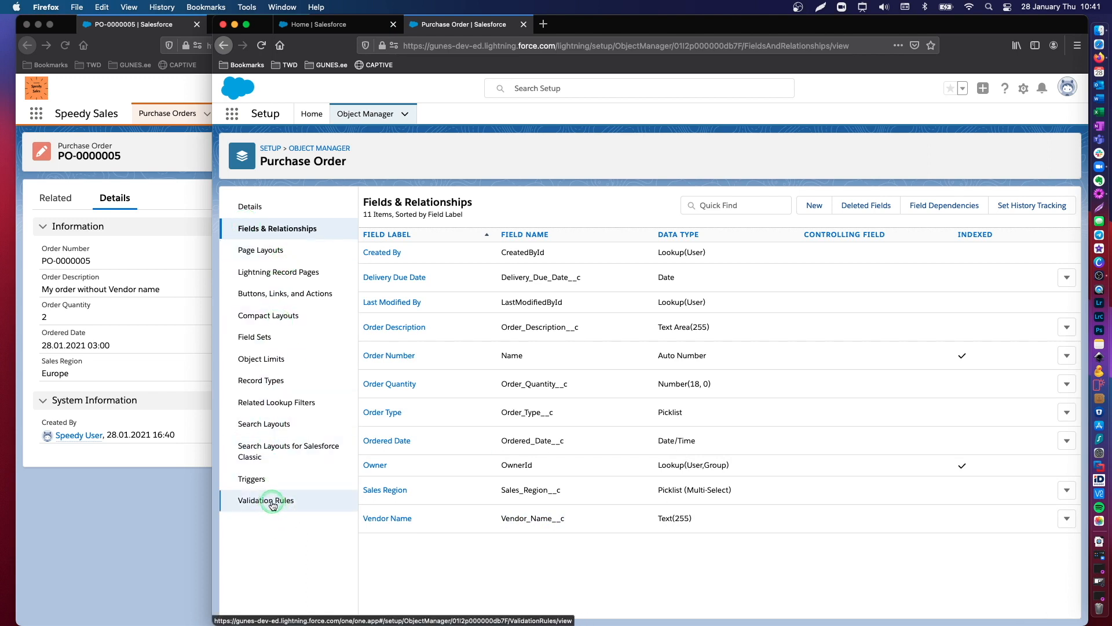
Step: Create a new Purchase Order validation rule named Cond_Req_Vendor_Name
left_click(266, 500)
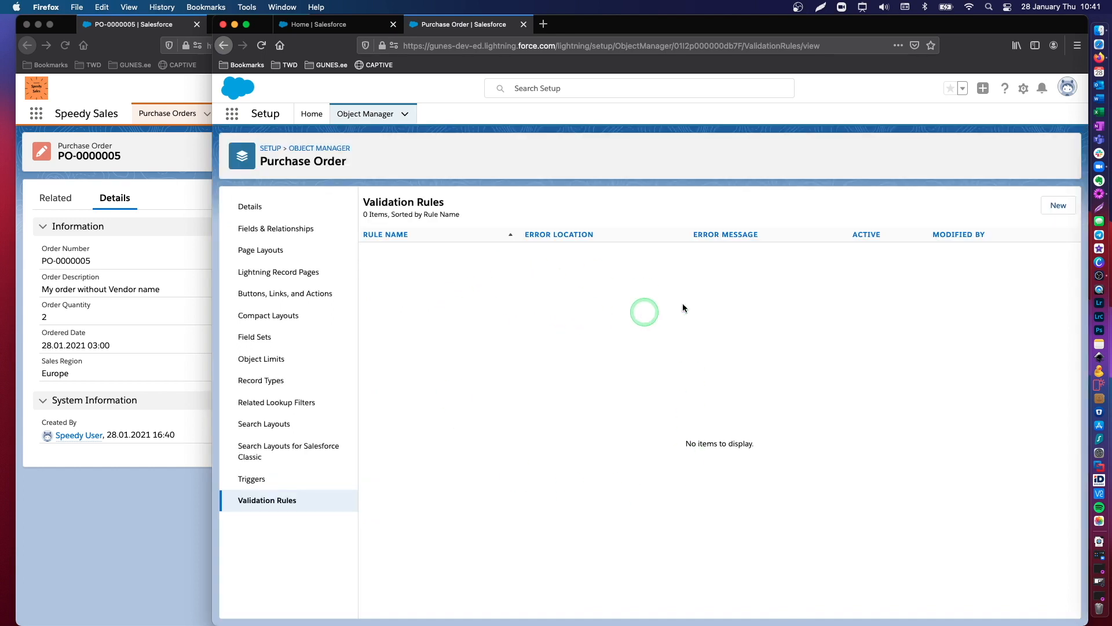
left_click(1058, 205)
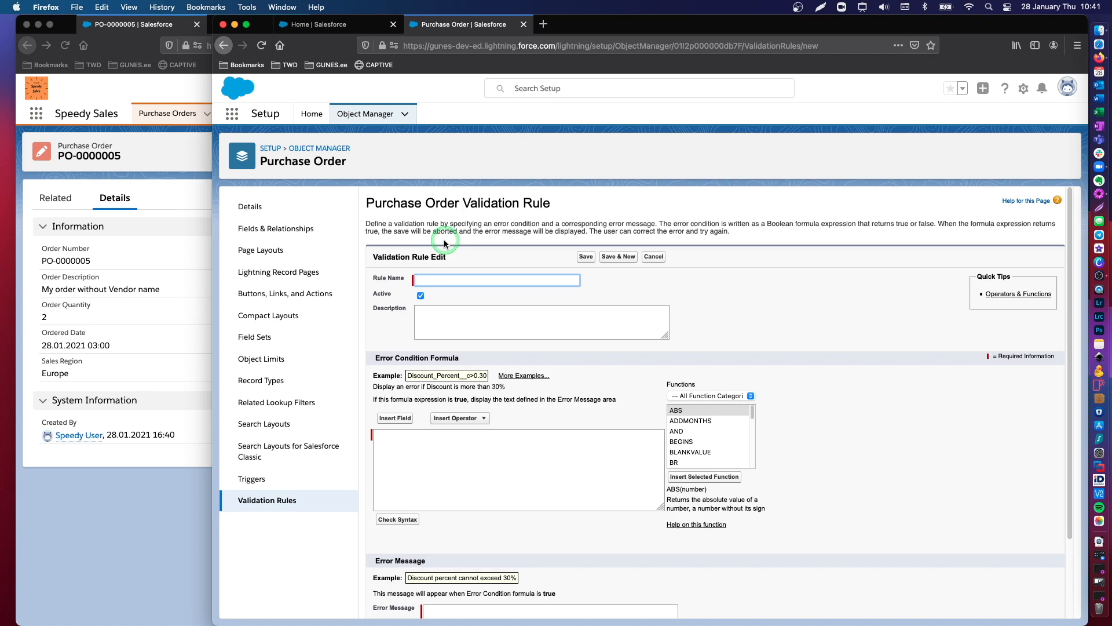
type("Cond_Req_")
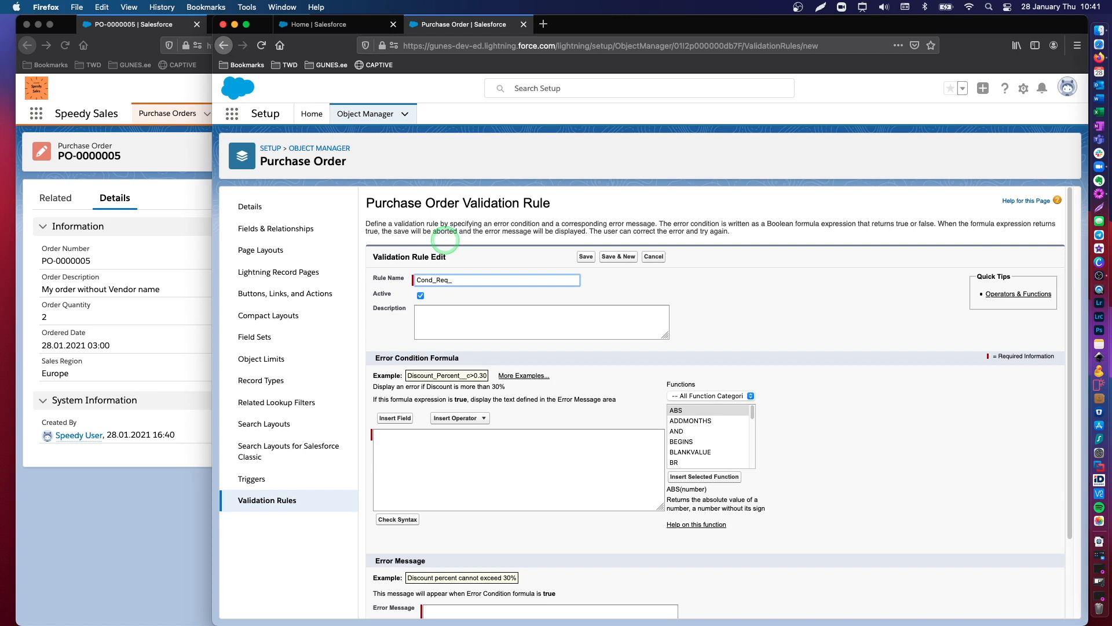
type("Vendor_Name")
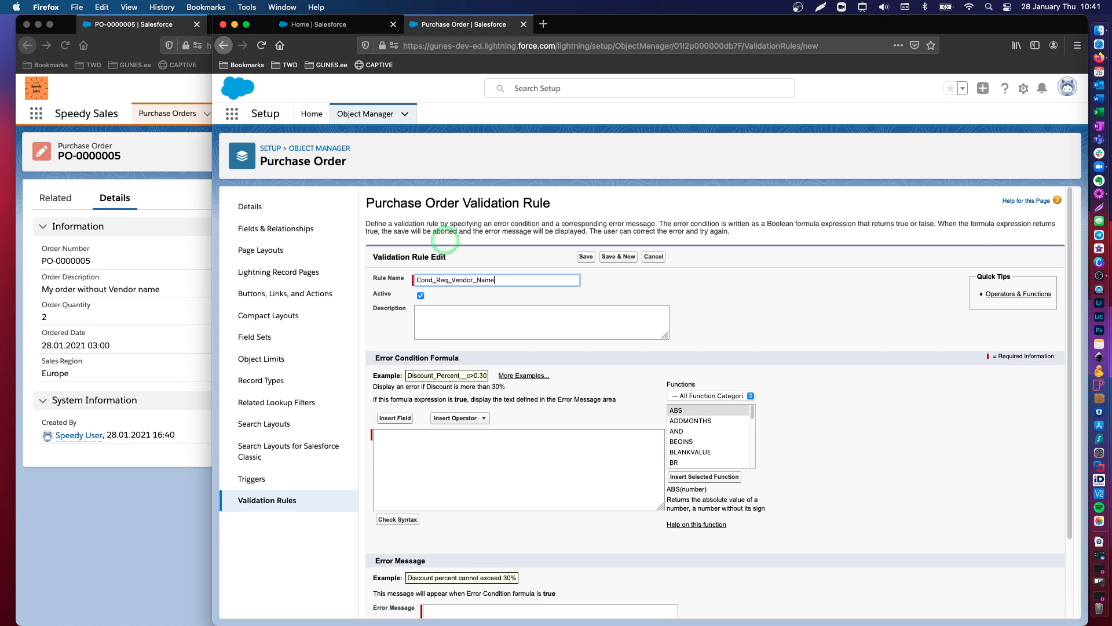
Step: Describe the rule as requiring Vendor Name when Order Type = Vendor order
left_click(540, 321)
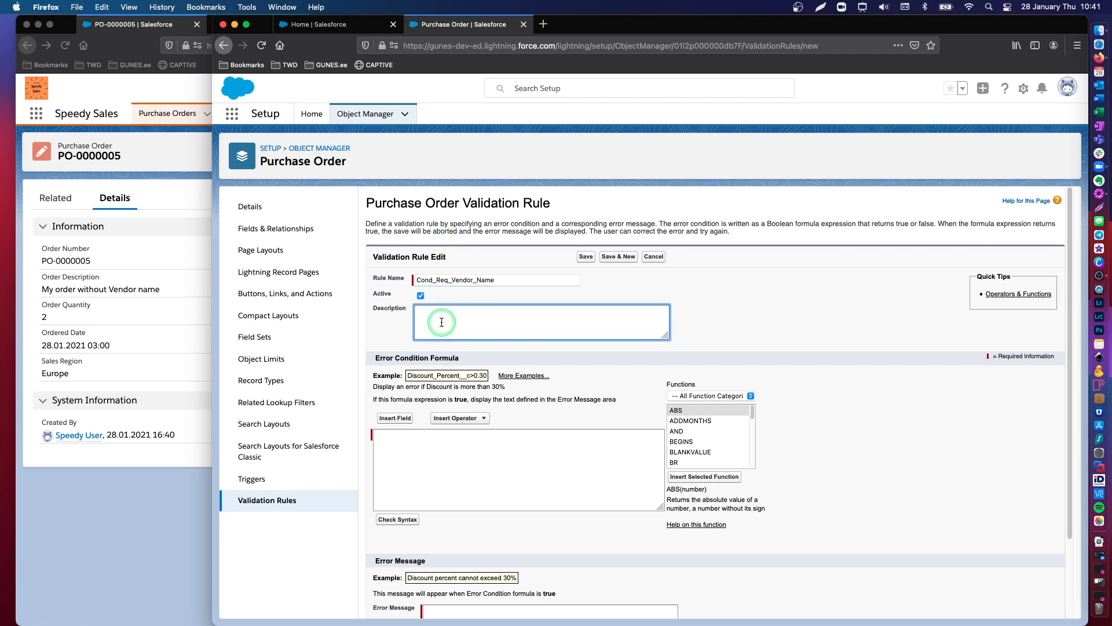
type("Conditionally")
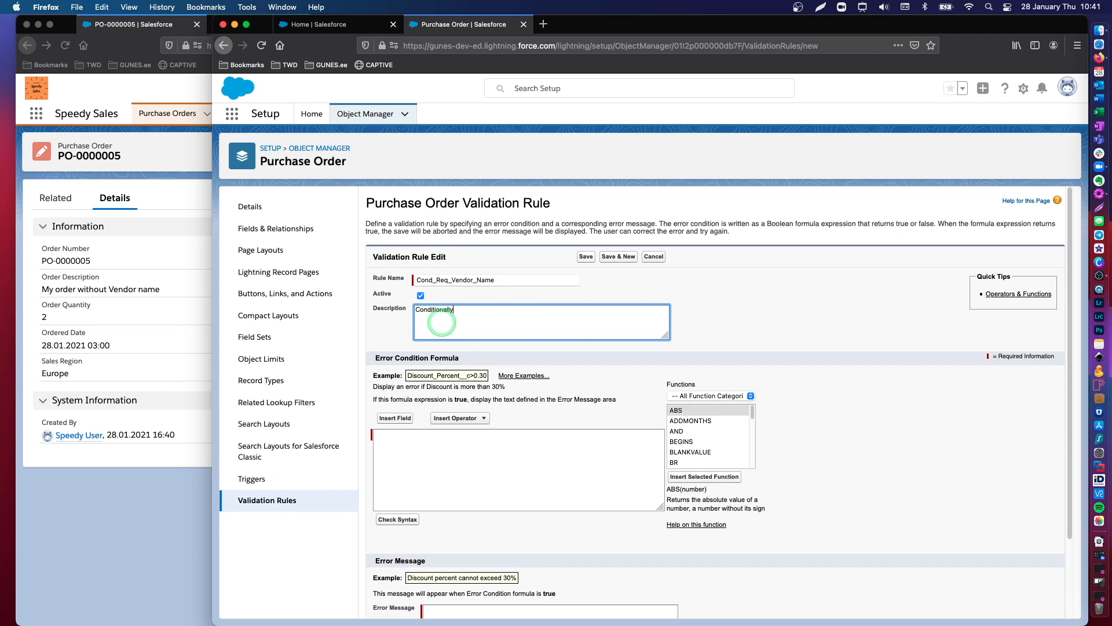
type("Required Field")
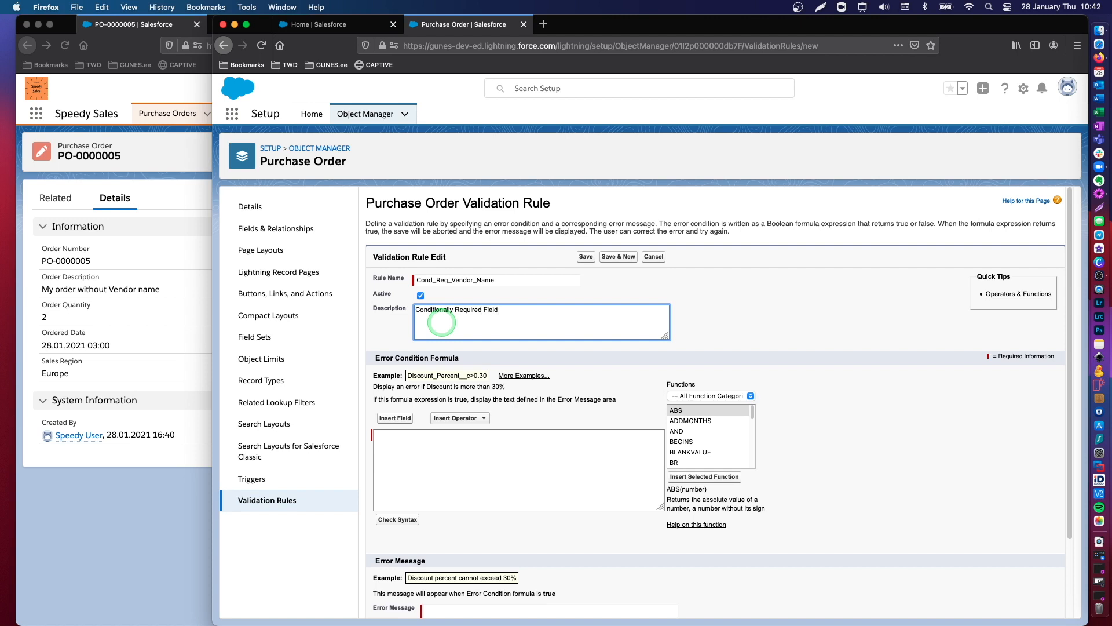
type(": Vendor Name")
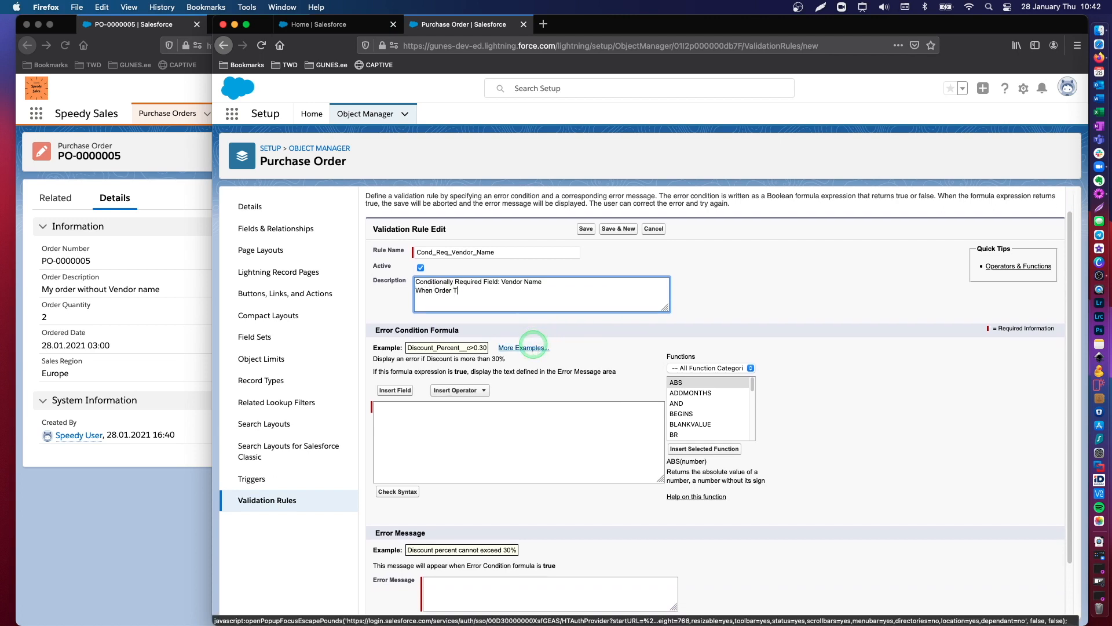
type("ype =")
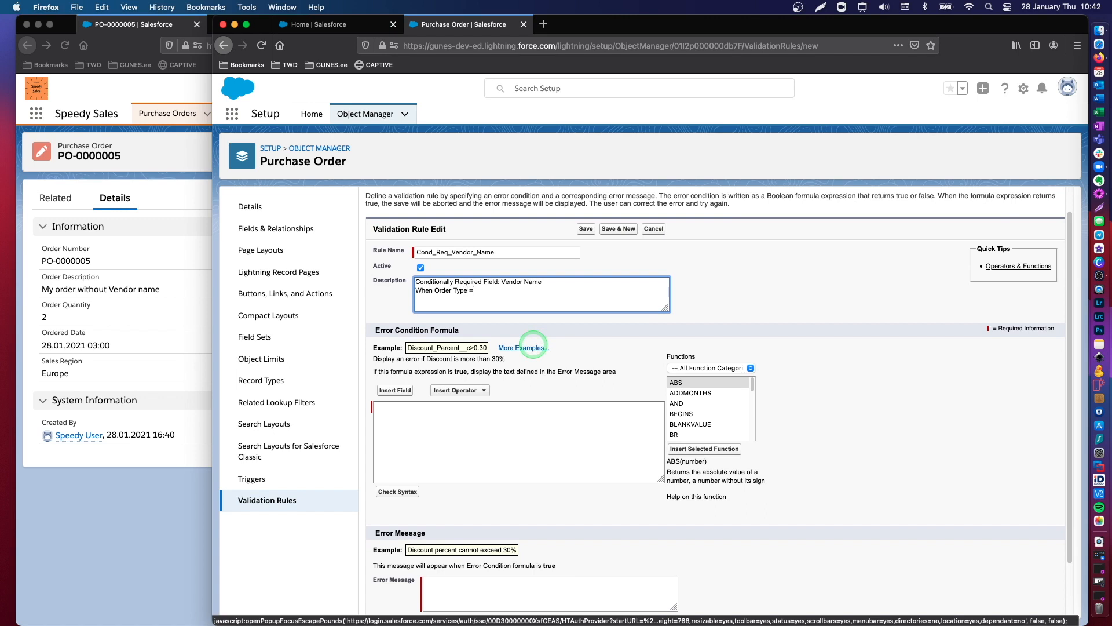
type("Vendor order")
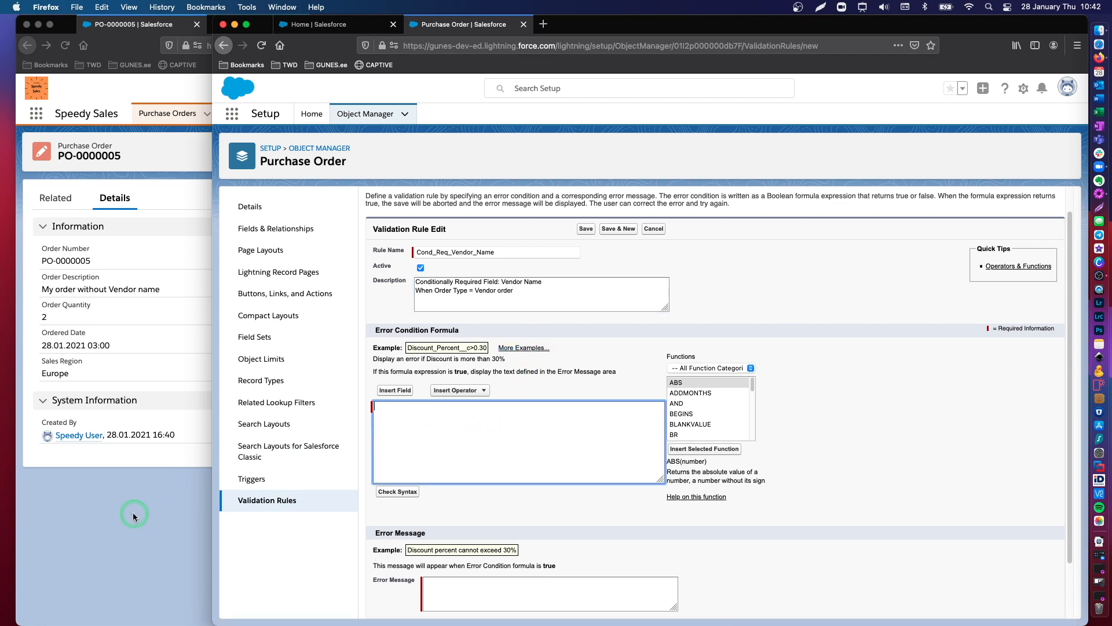
scroll("down", 3)
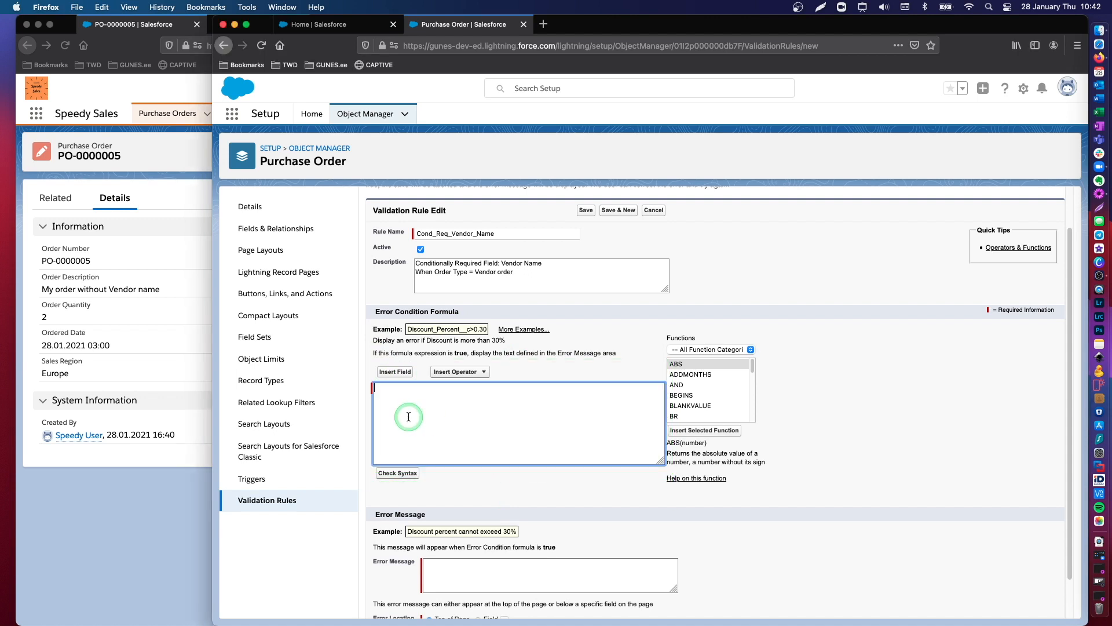
Step: Start the formula with AND and the condition Order_Type__c = "Vendor order"
type("AND")
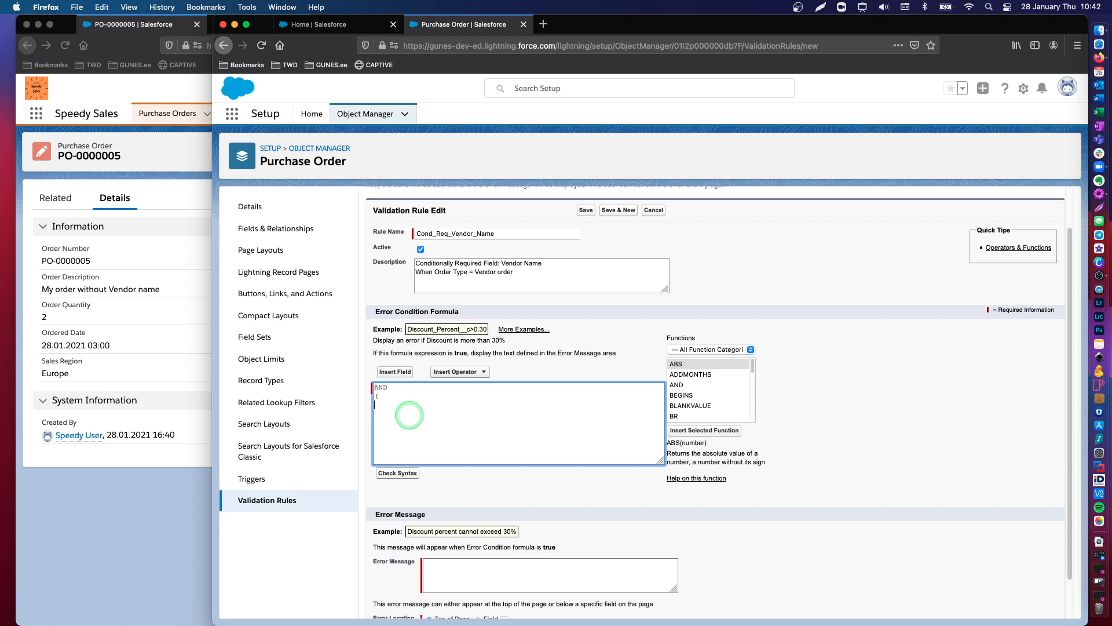
left_click(395, 371)
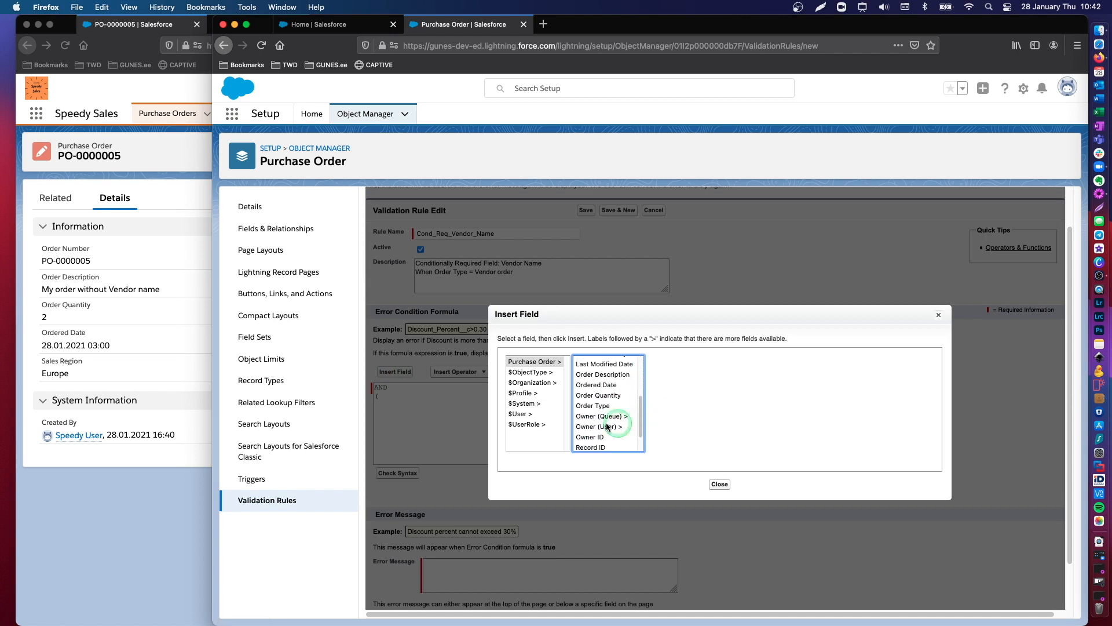
left_click(593, 405)
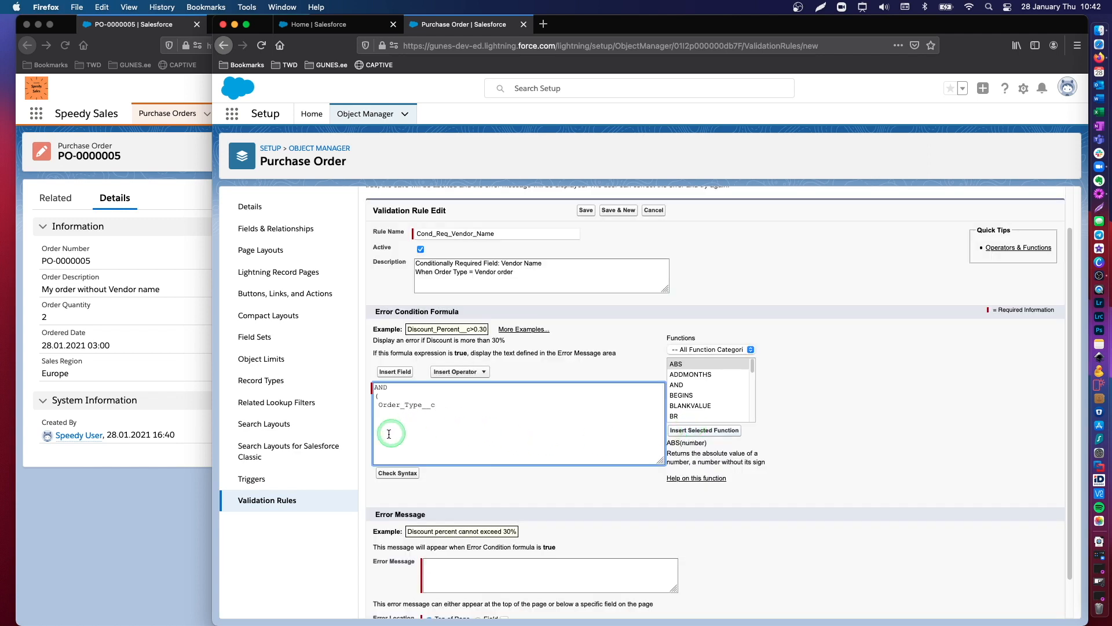
mouse_move(550, 417)
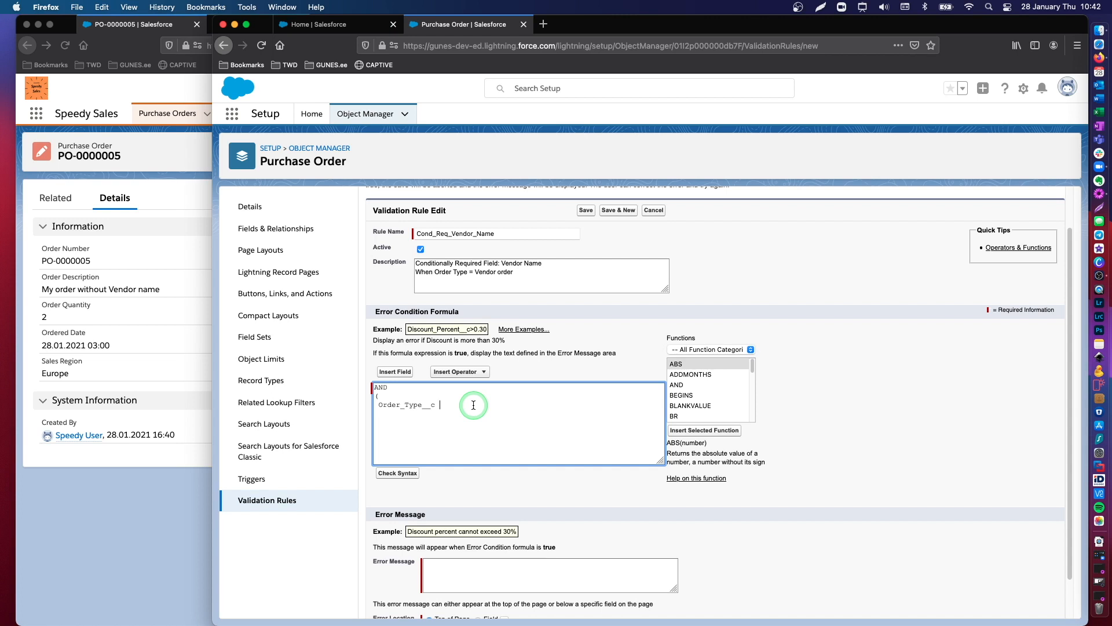
type("= \"Vendor order")
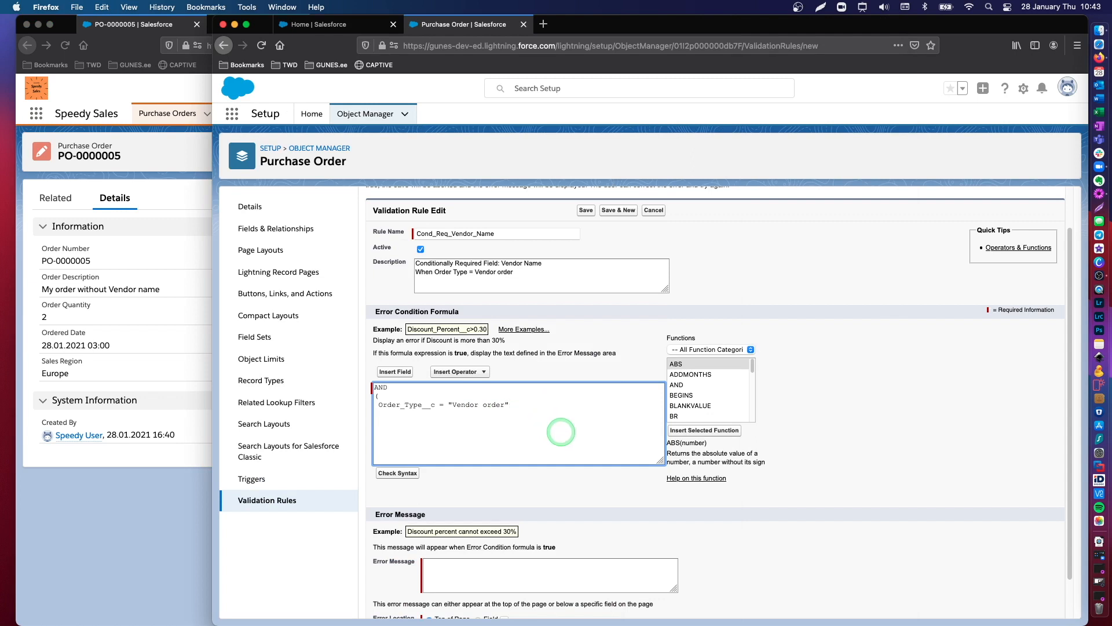
type(",")
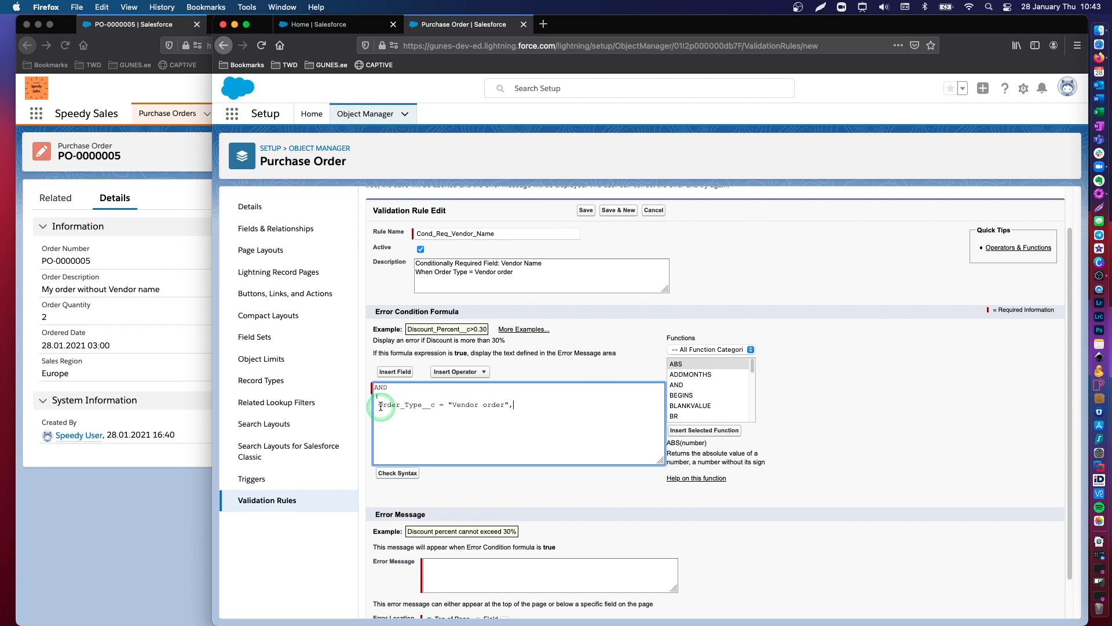
double_click(408, 405)
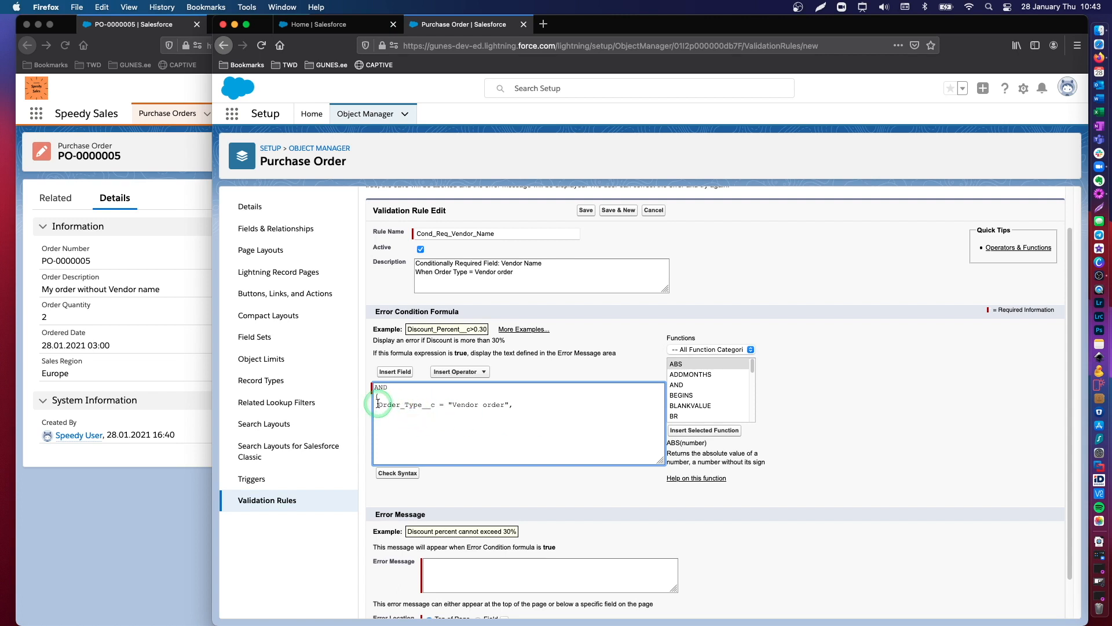
Step: Add ISBLANK(Vendor_Name__c) to the formula and run Check Syntax
double_click(407, 404)
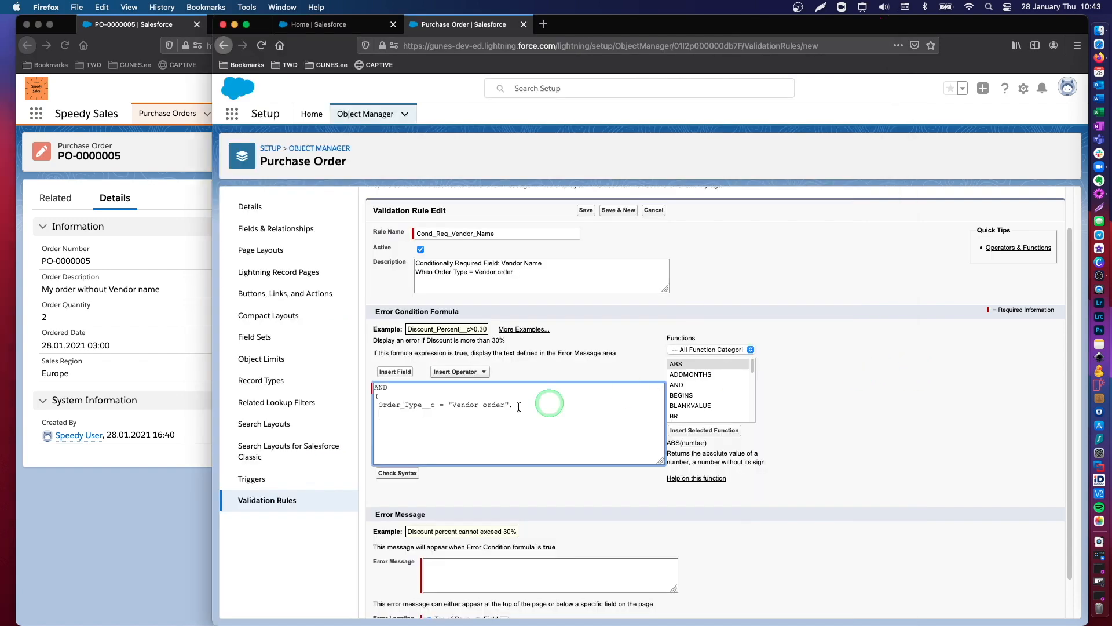
left_click(395, 371)
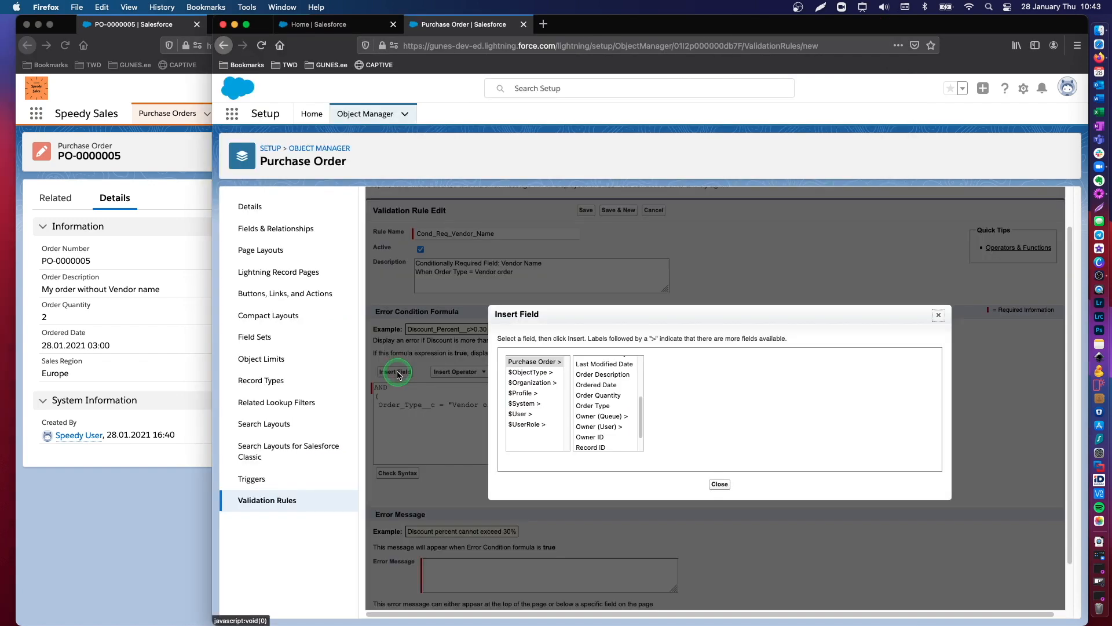
scroll("down", 3)
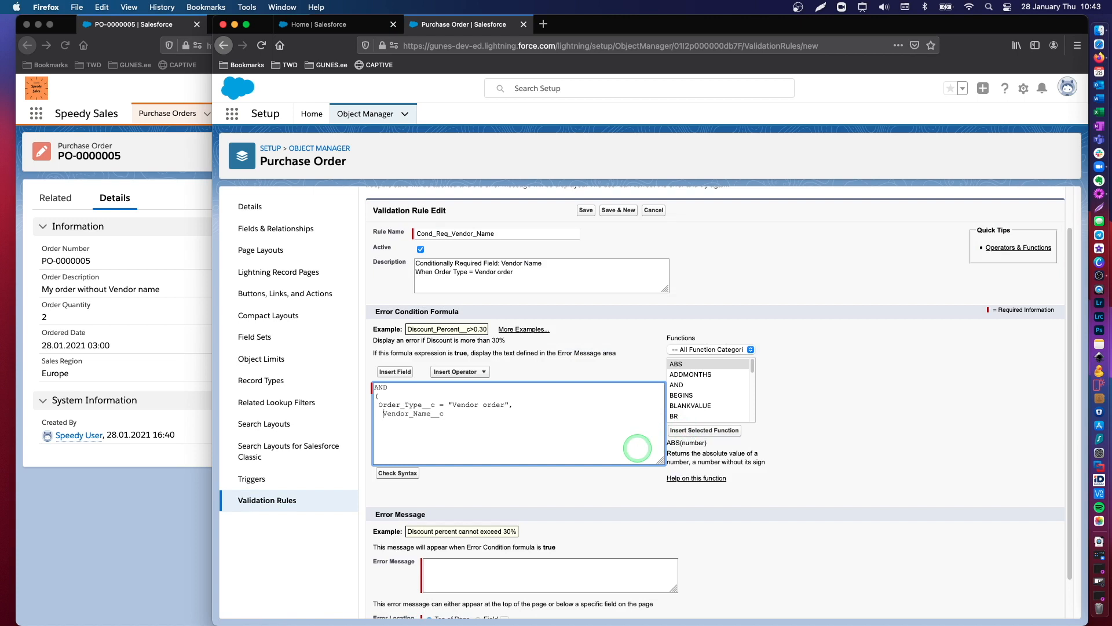
type("ISBLA")
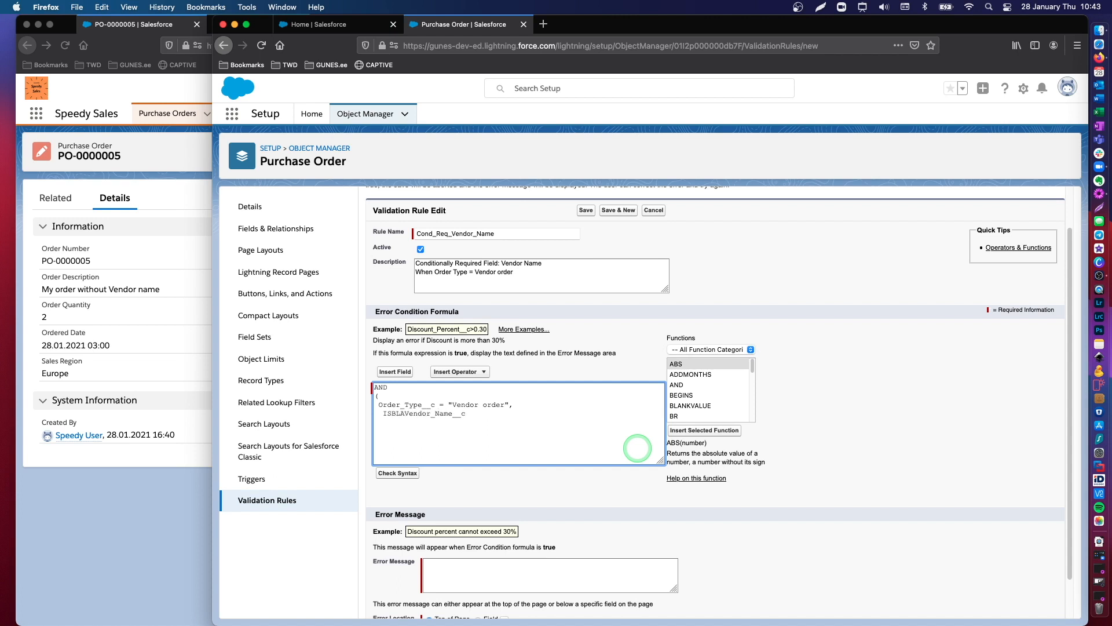
type("NK(")
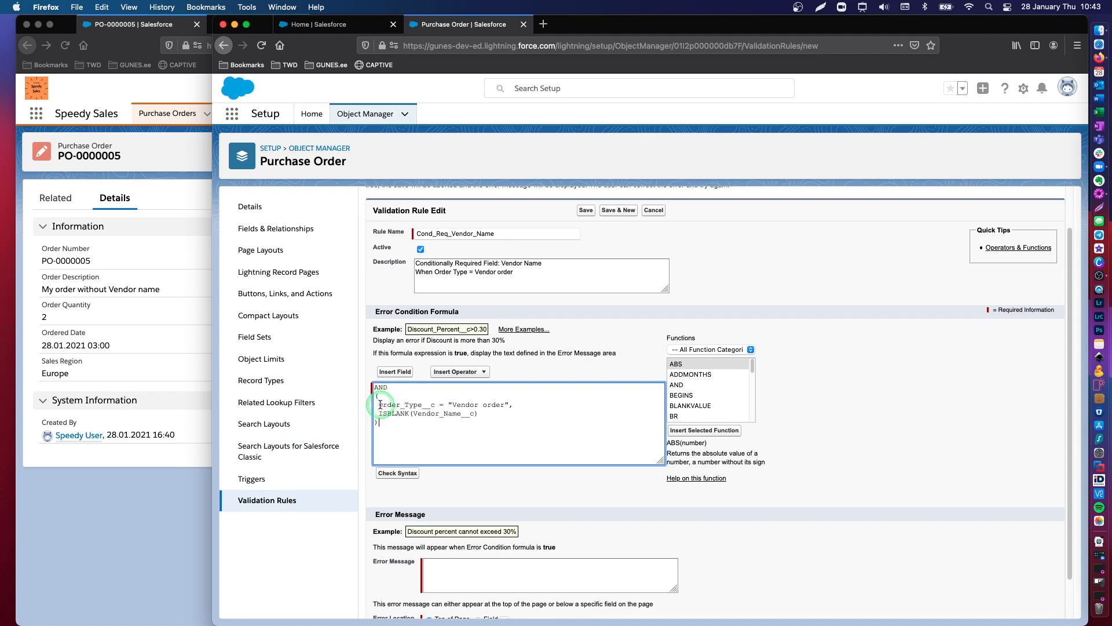
double_click(407, 405)
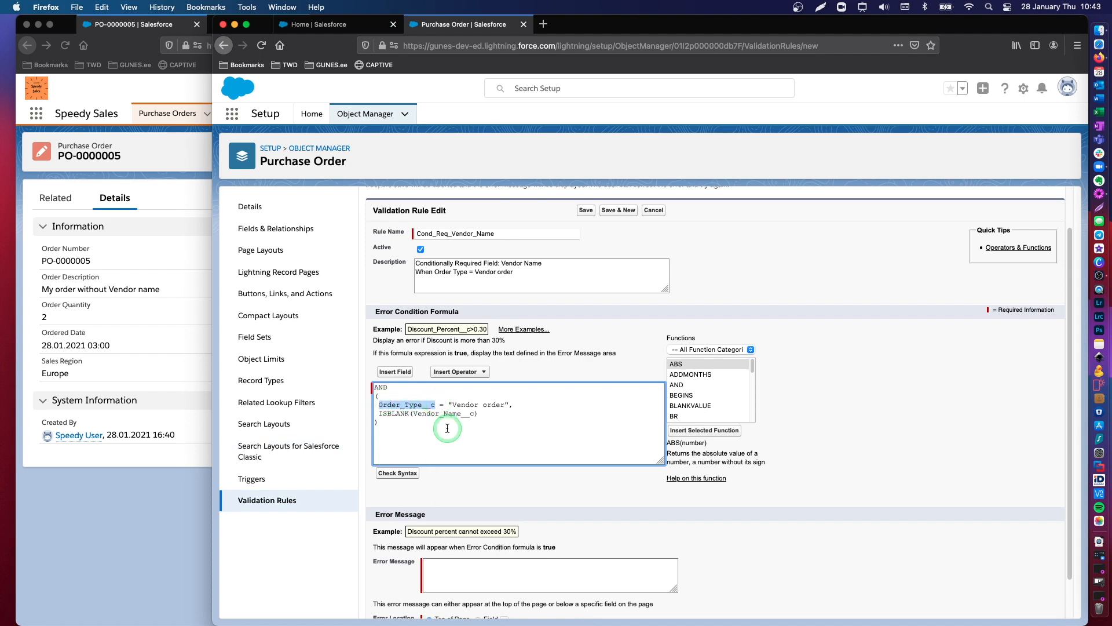
left_click(398, 474)
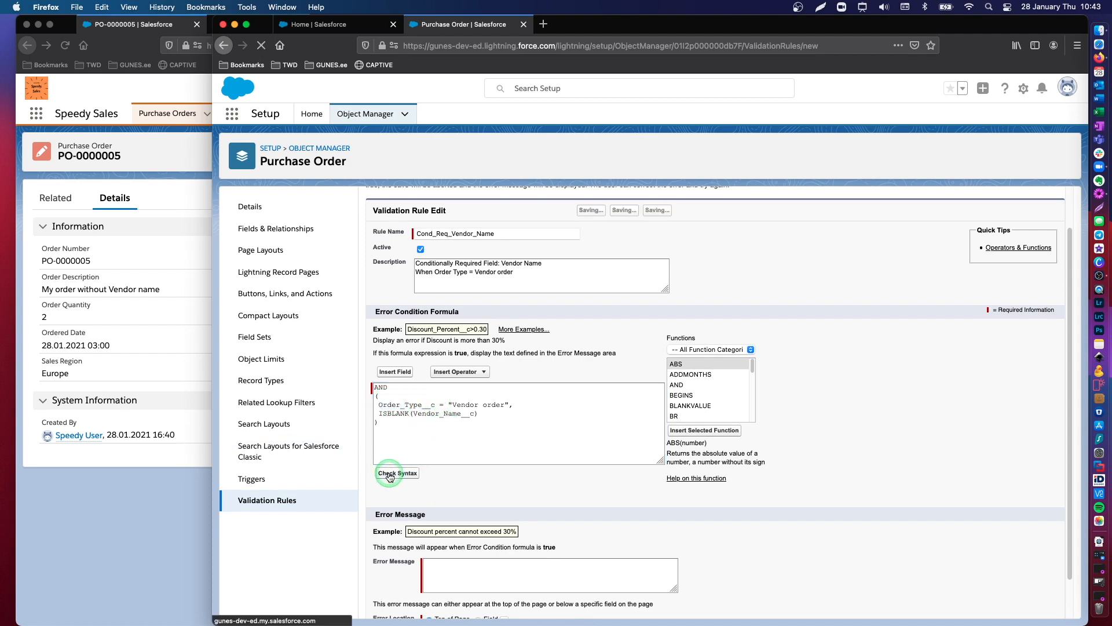
Step: Rewrite the condition as ISPICKVAL(Order_Type__c, "Vendor order") and recheck until no errors
left_click(397, 473)
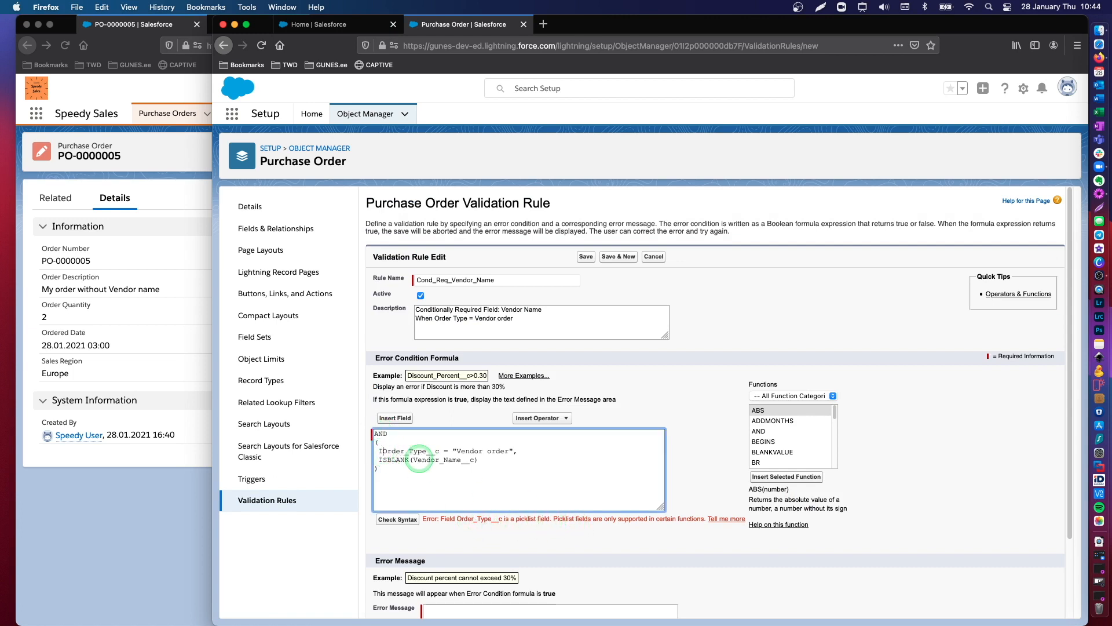
type("ISPICKVAL(")
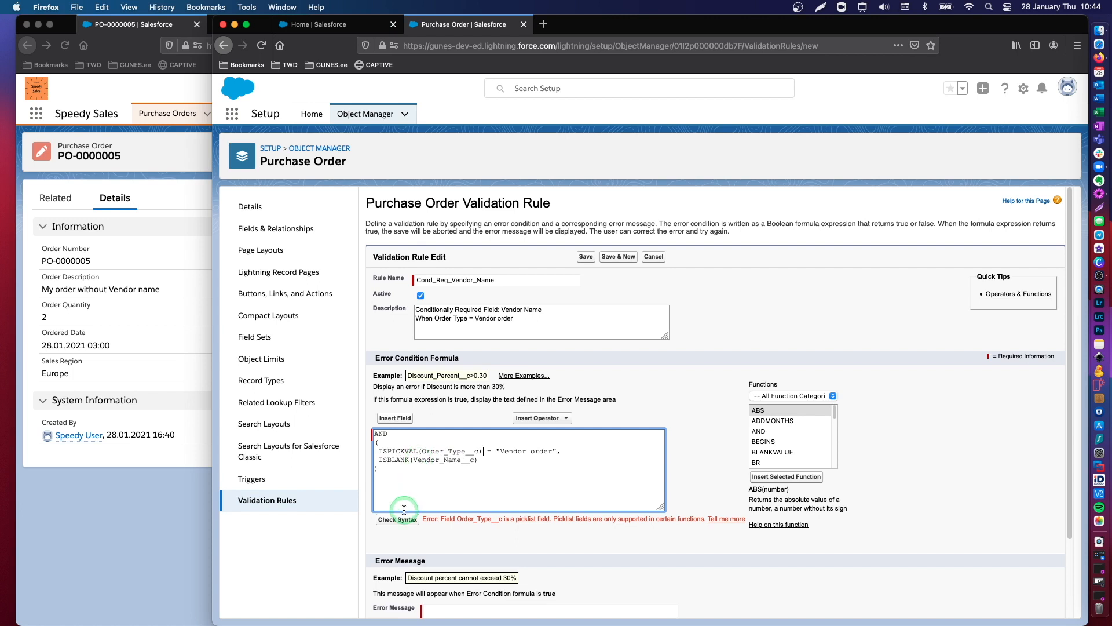
left_click(398, 519)
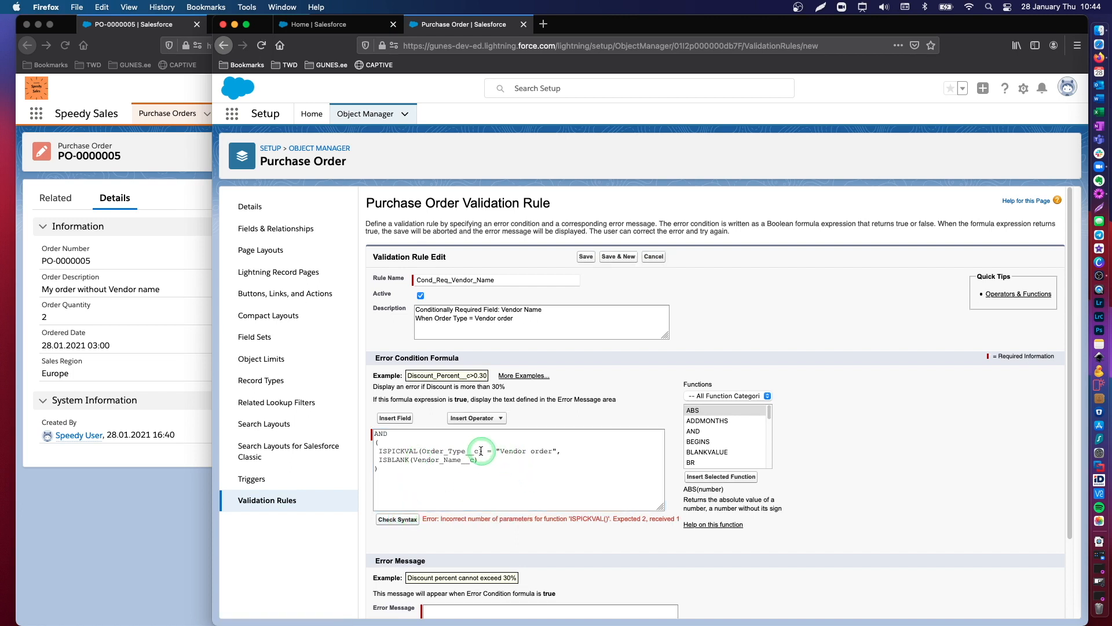
left_click(489, 451)
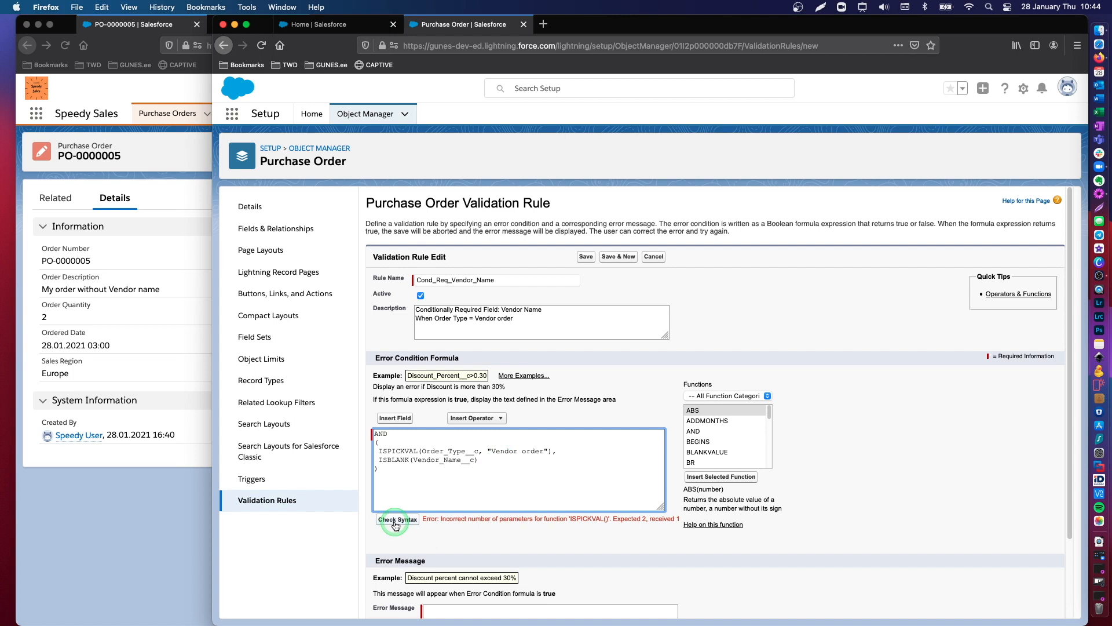
left_click(397, 518)
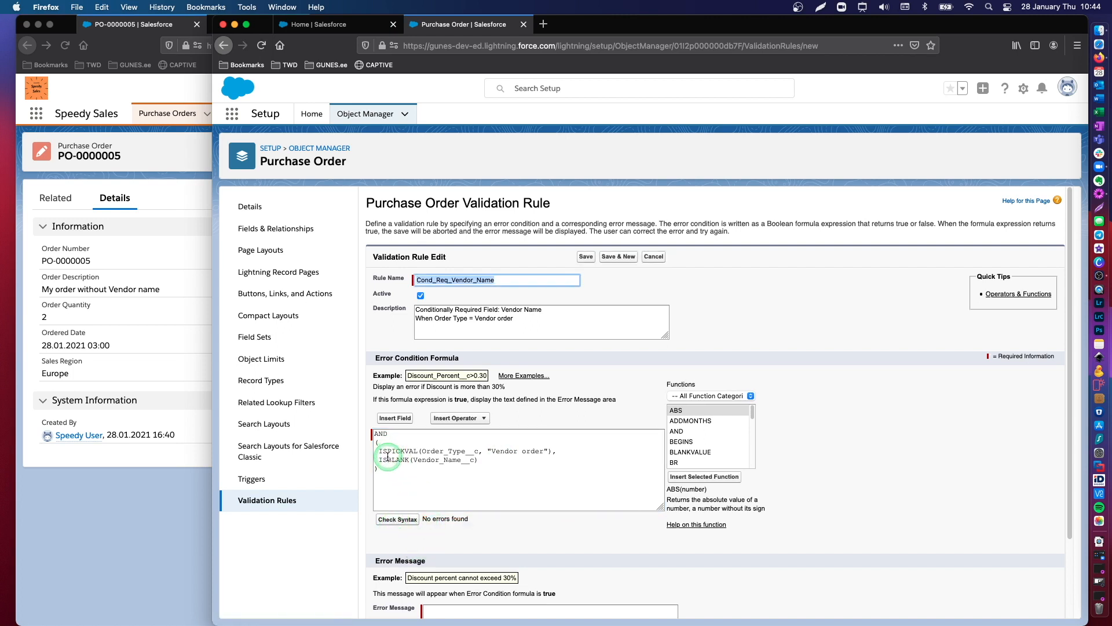
double_click(410, 451)
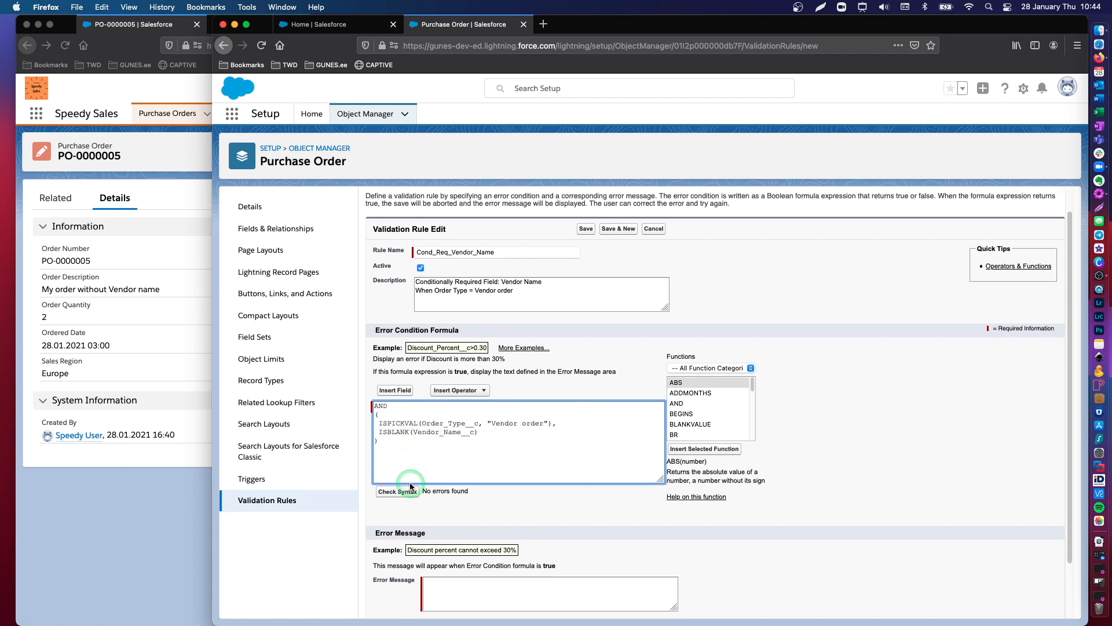
Step: Enter error message 'When Order Type is "Vendor order", please fill in… Vendor Name', shown at a field
scroll("down", 3)
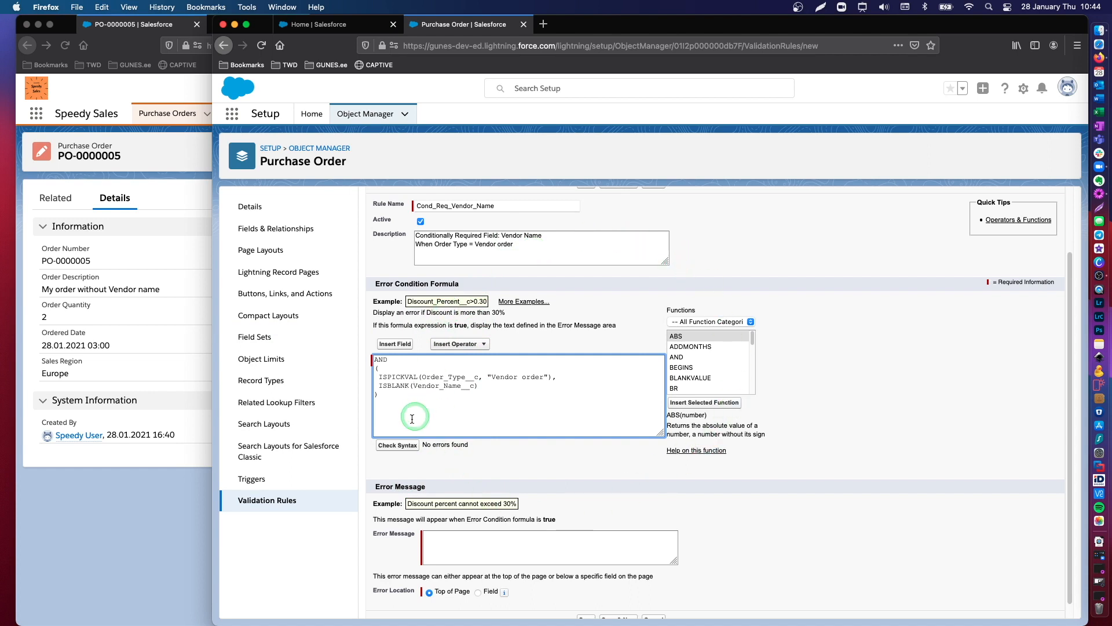
mouse_move(402, 360)
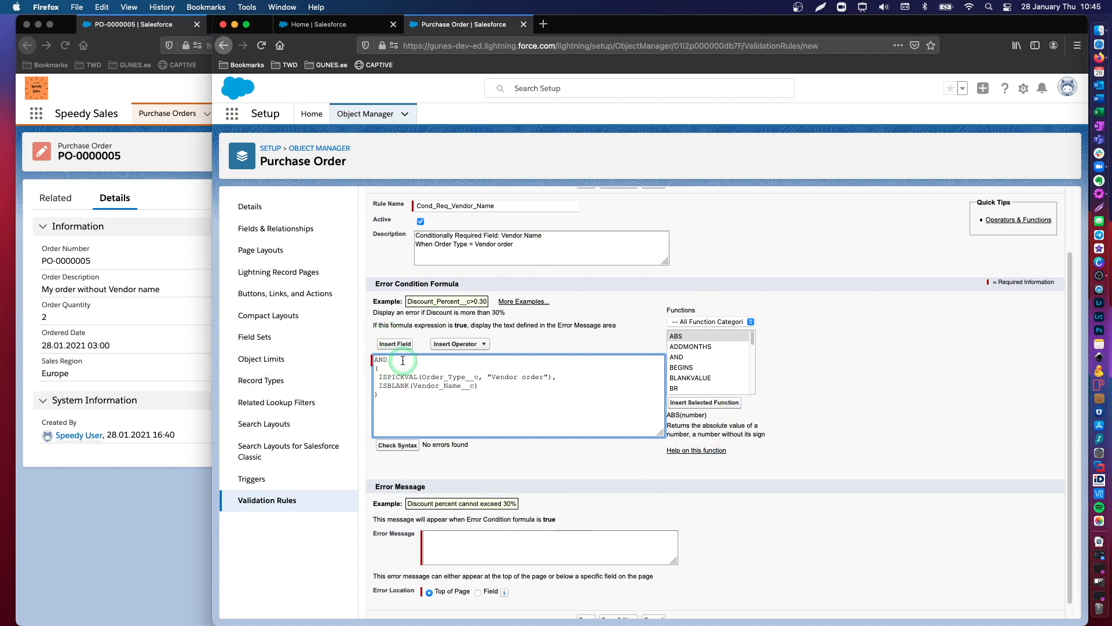
scroll("down", 3)
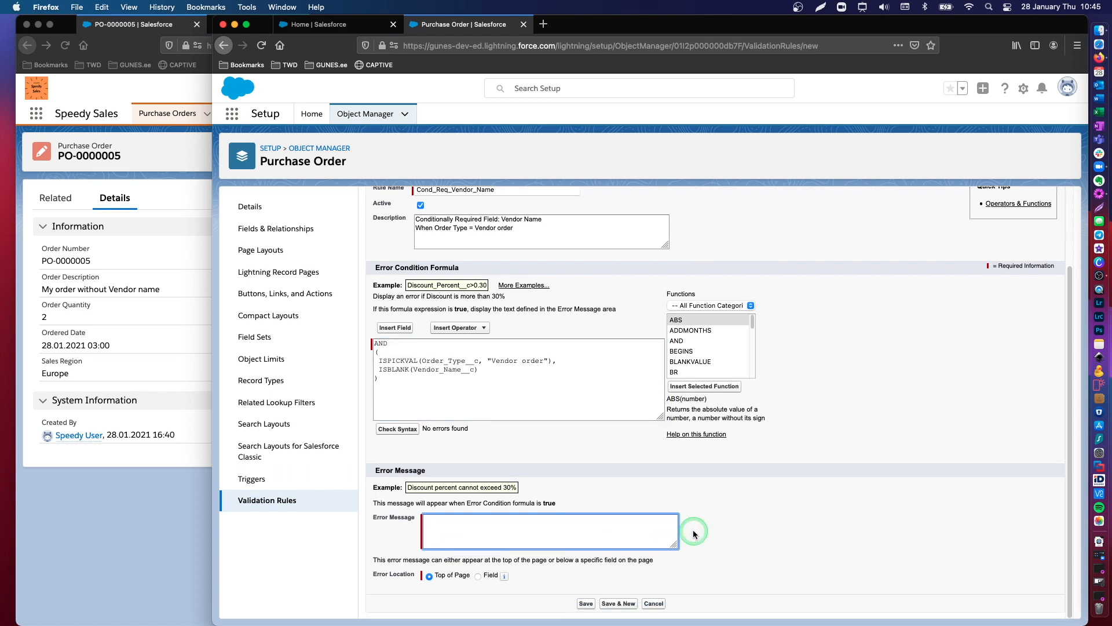
mouse_move(723, 517)
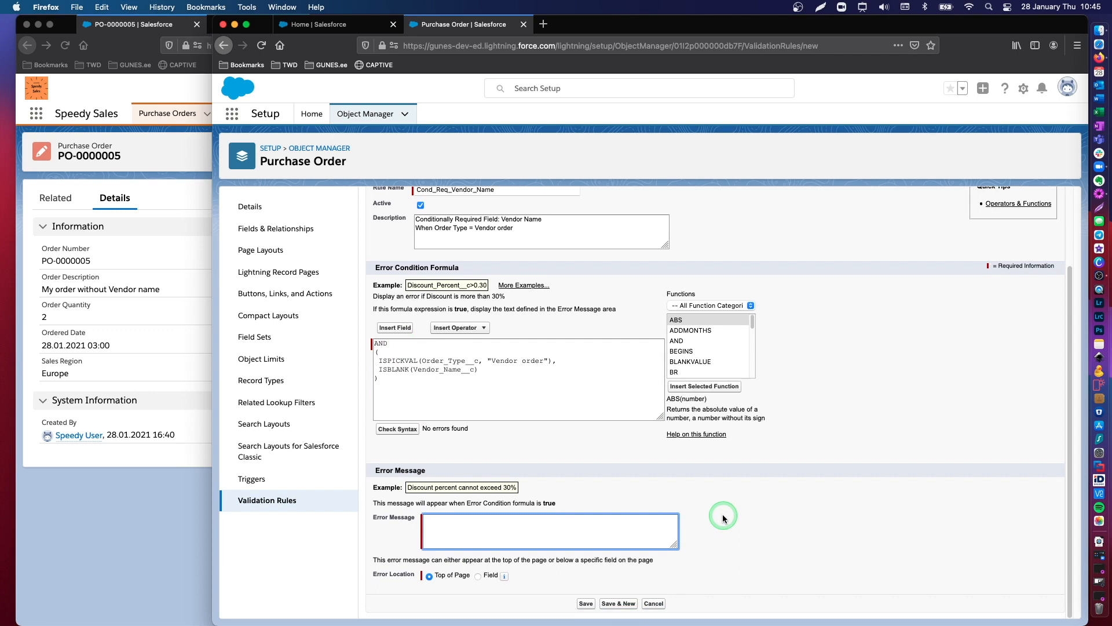
type("When")
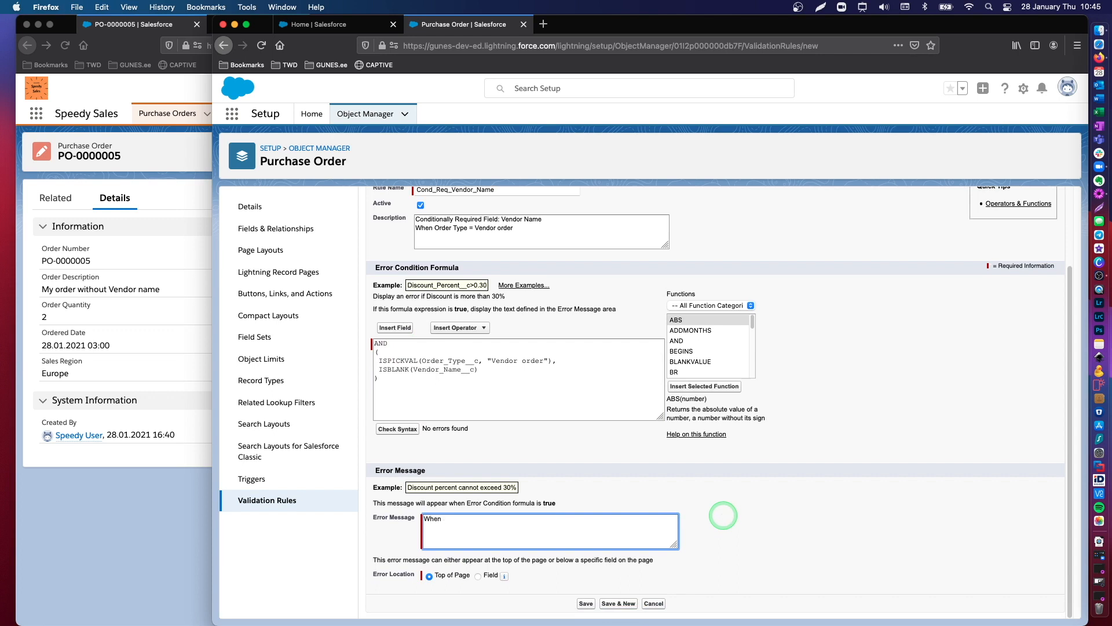
type("Order Type")
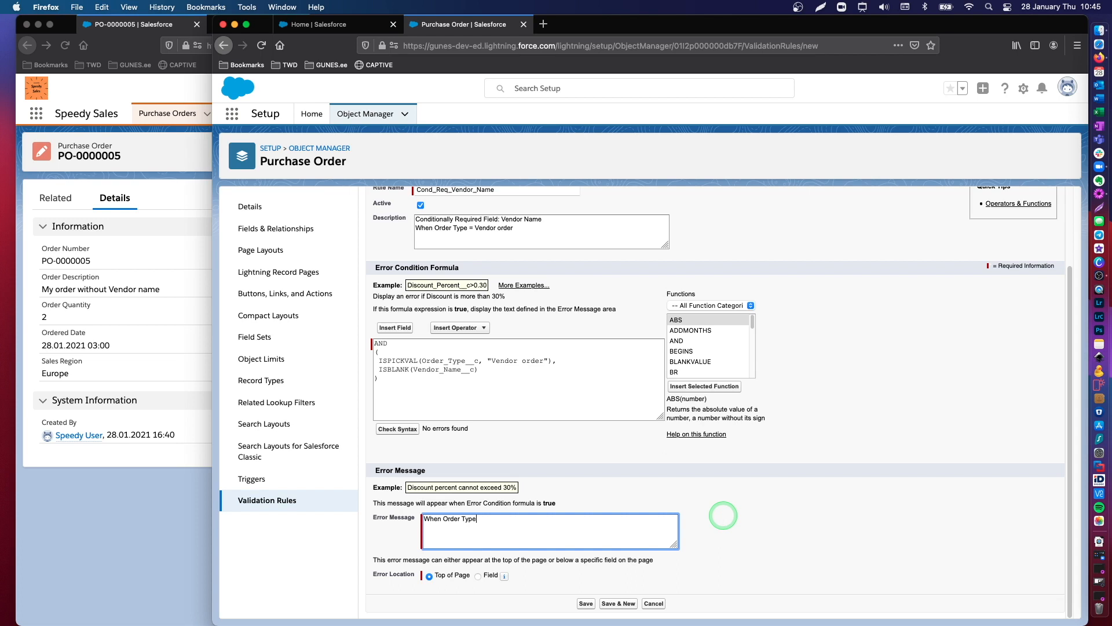
type("is \"Ven")
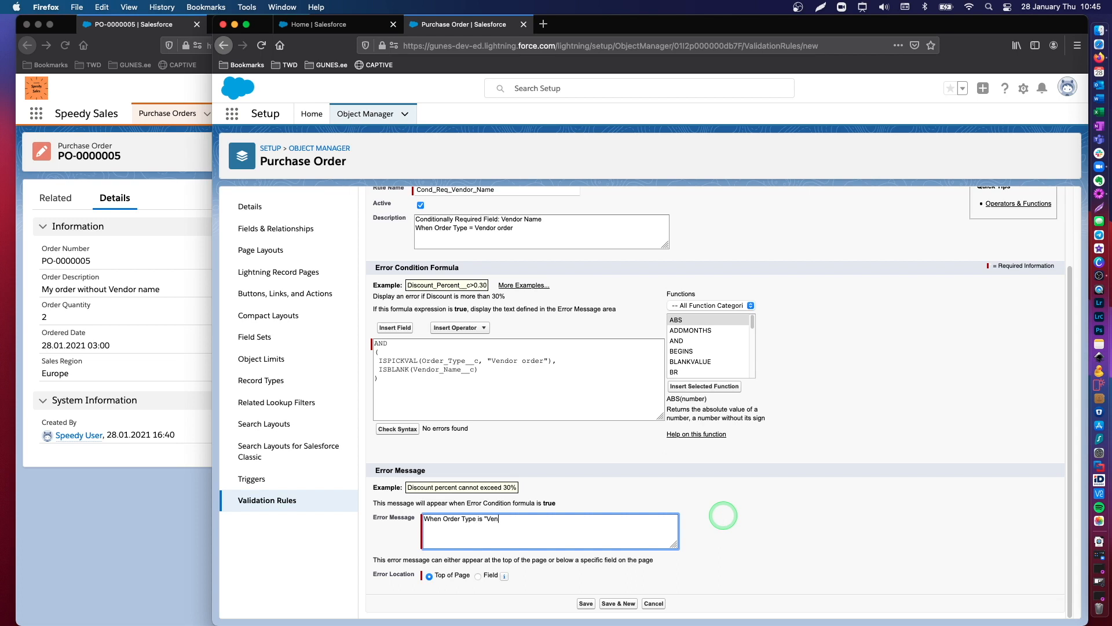
type("dor order\", please fill in the following field:")
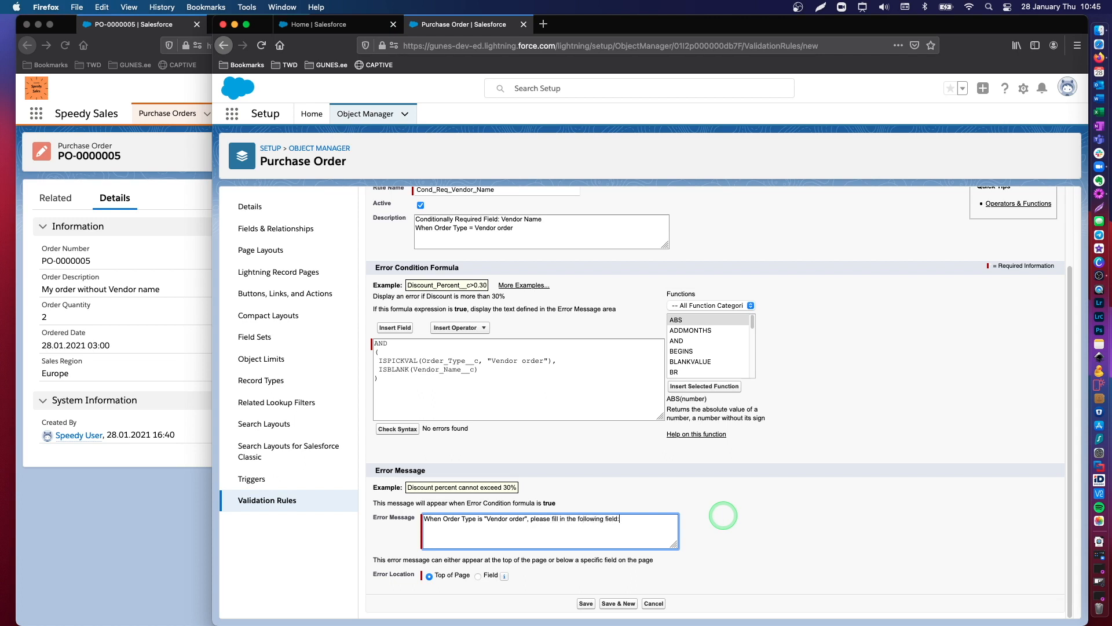
type("Vendor Name")
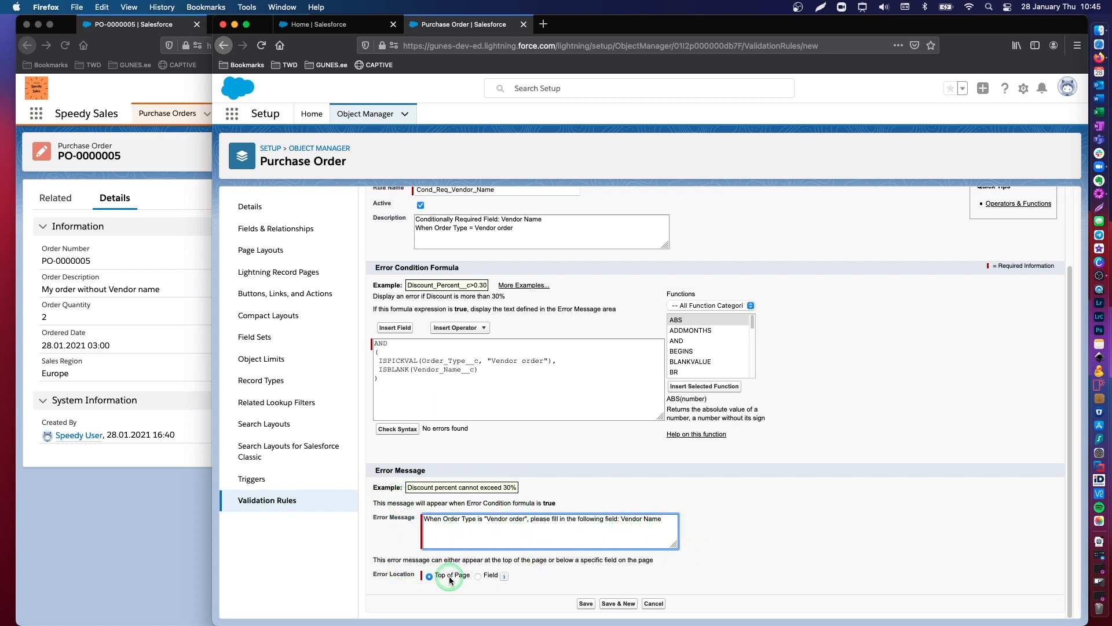
left_click(479, 575)
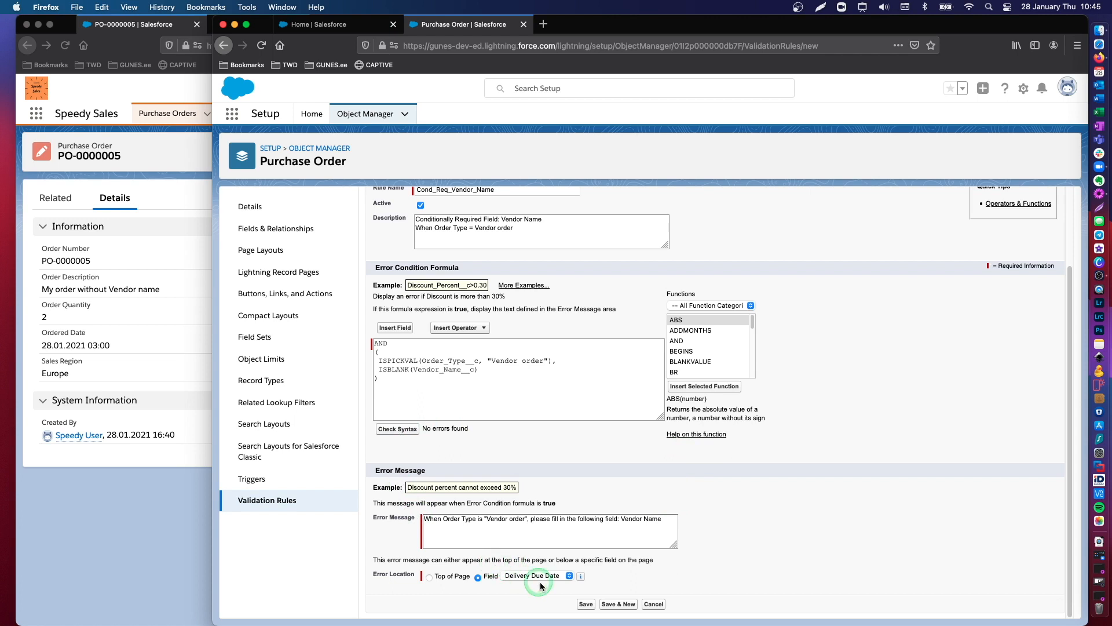
Step: Set the error location to the Vendor Name field and save the rule
left_click(540, 576)
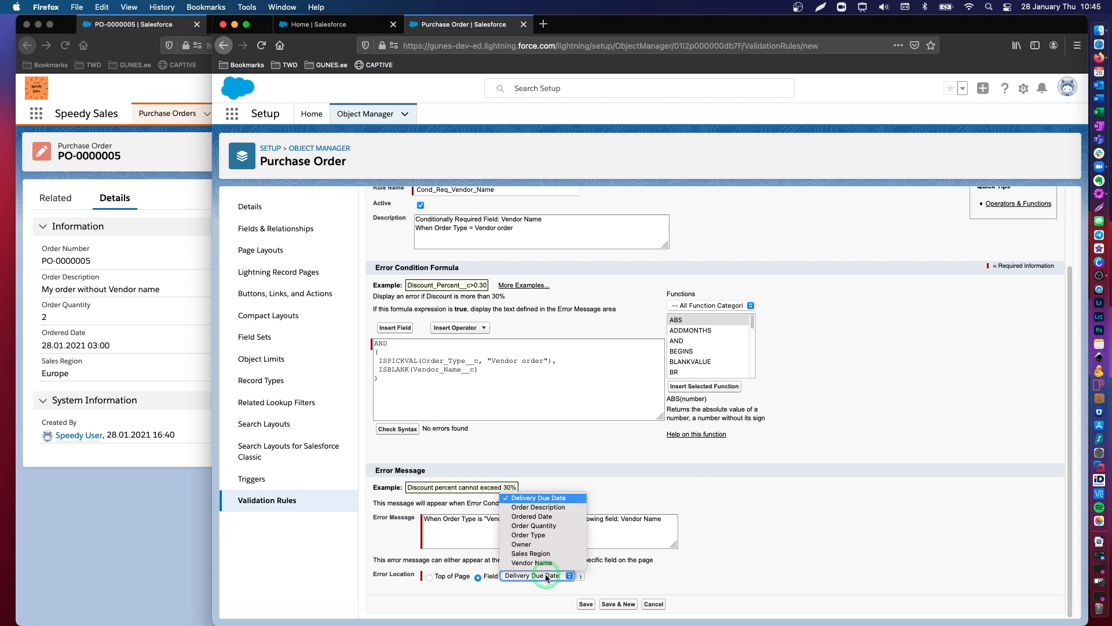
mouse_move(528, 534)
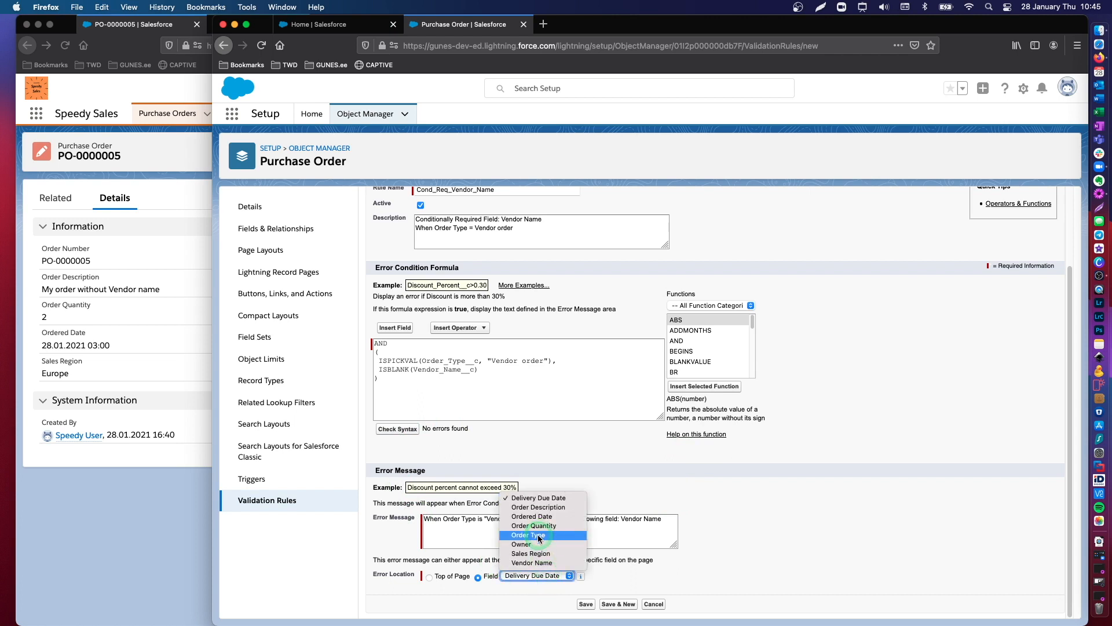
left_click(528, 534)
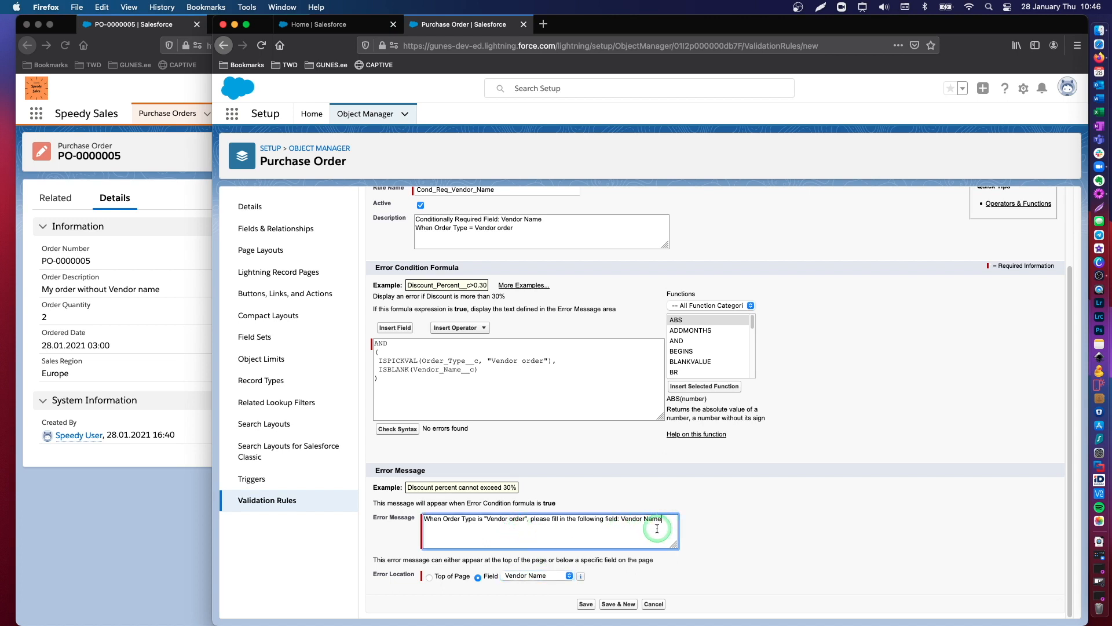
mouse_move(505, 557)
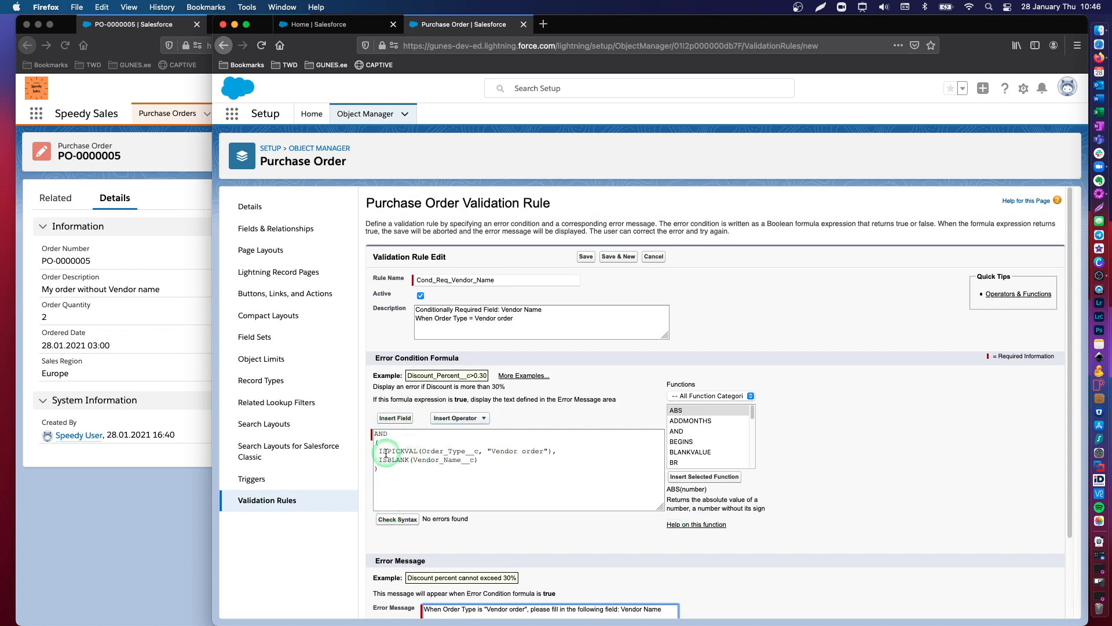
left_click(566, 448)
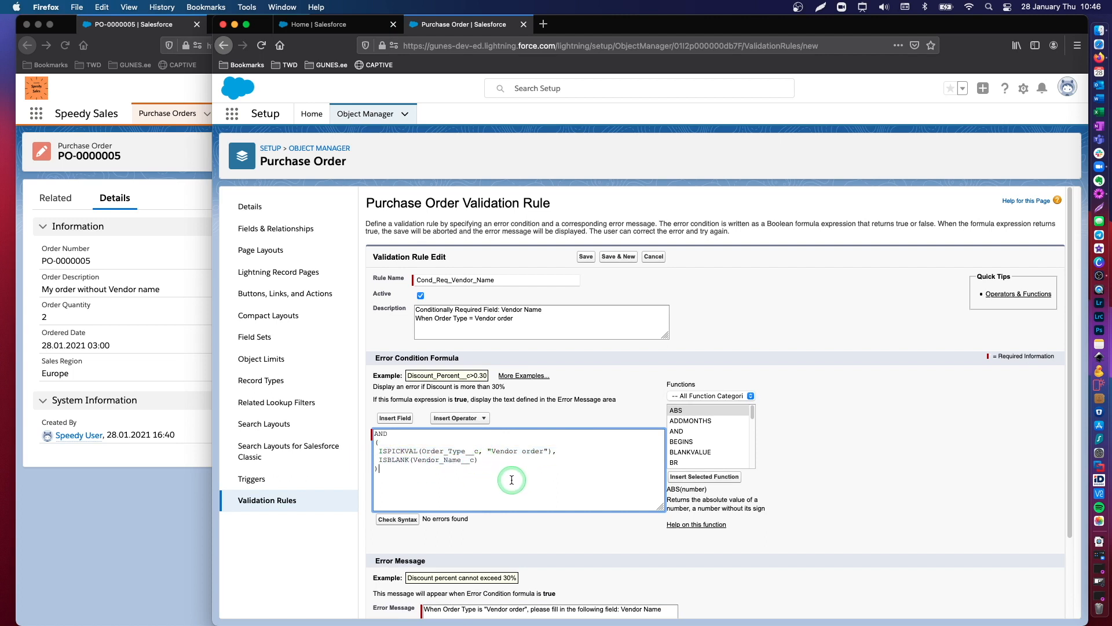
left_click(585, 256)
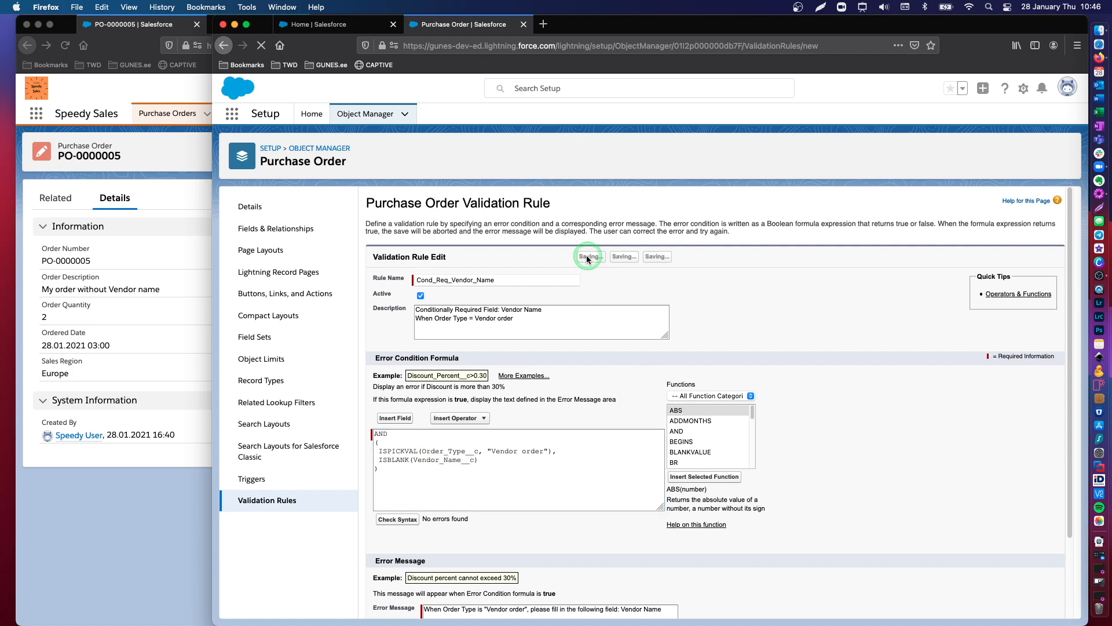
Step: Confirm the save to show the Cond_Req_Vendor_Name rule's detail page
left_click(589, 256)
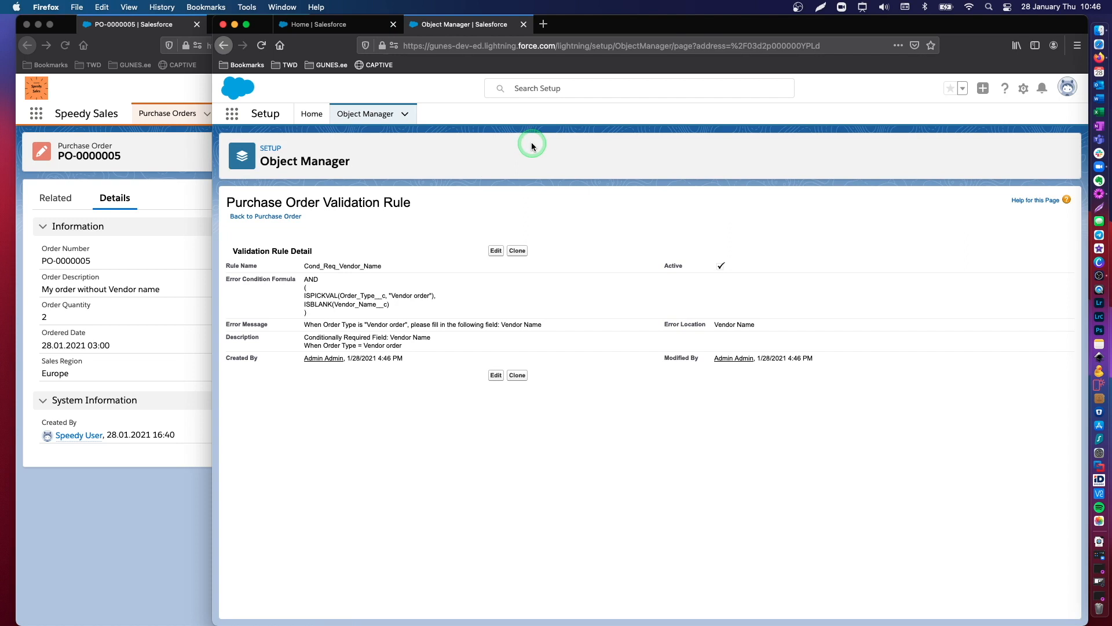
mouse_move(625, 147)
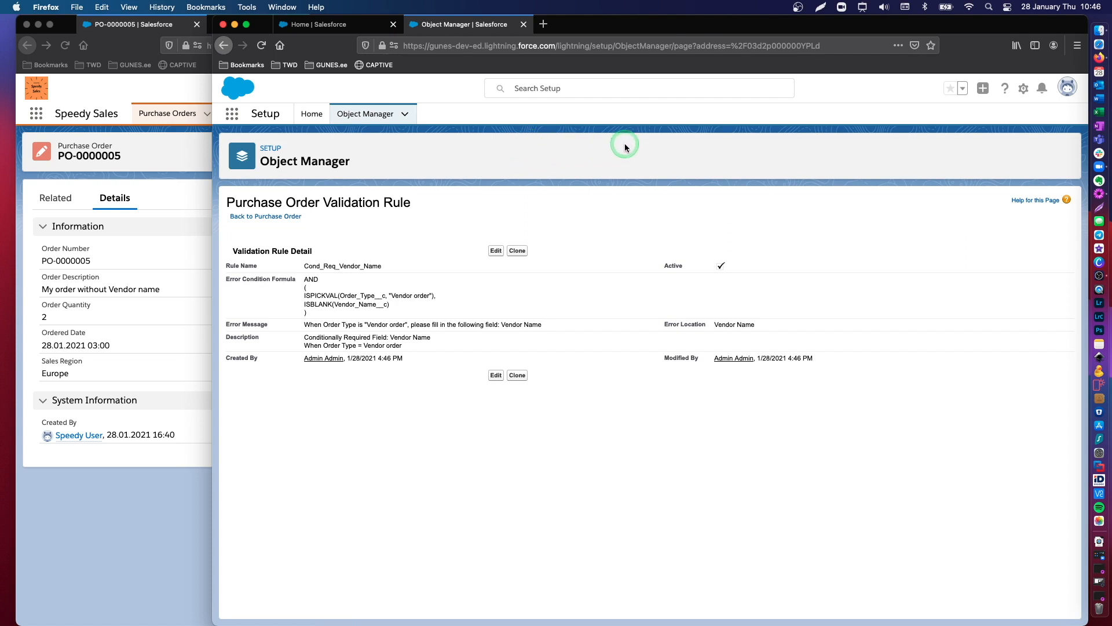
mouse_move(130, 525)
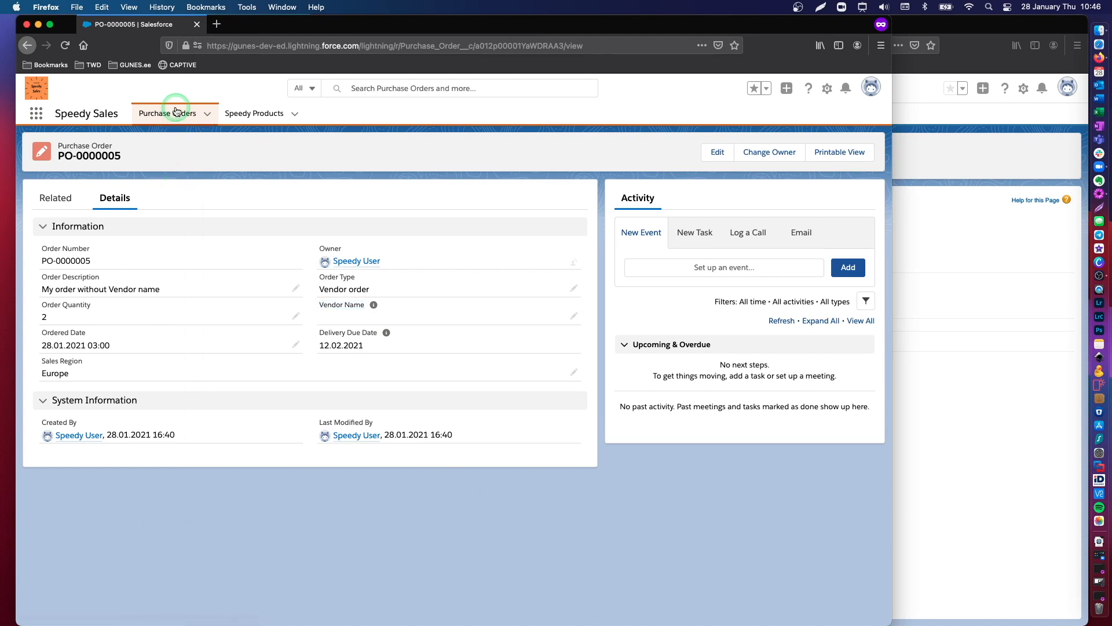
Step: Start a new purchase order from the Purchase Orders list and enter its description
left_click(168, 113)
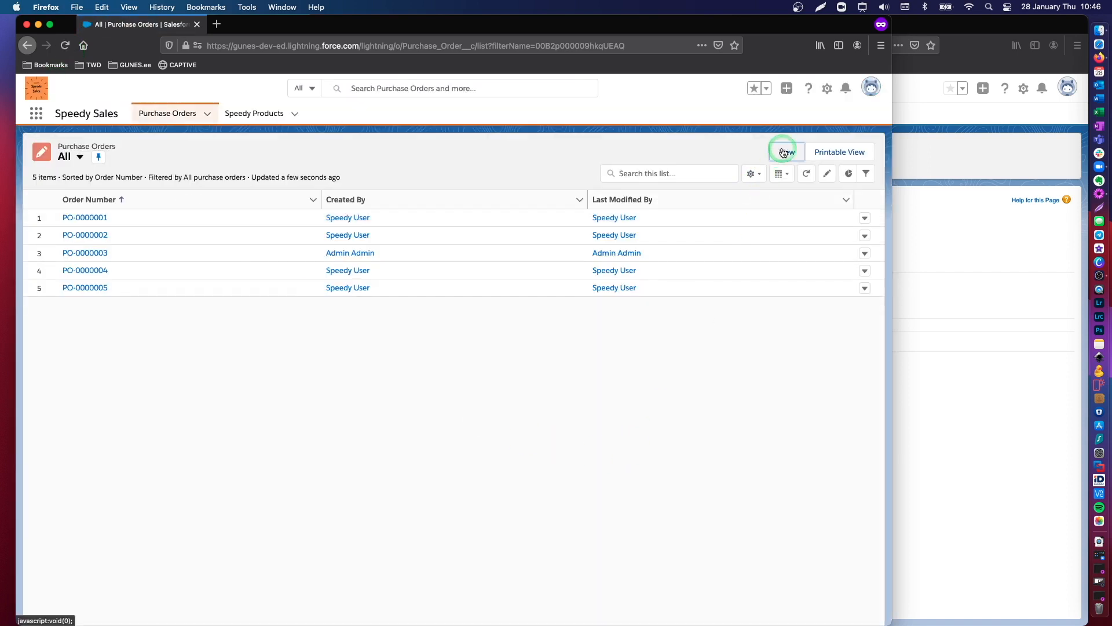
left_click(785, 152)
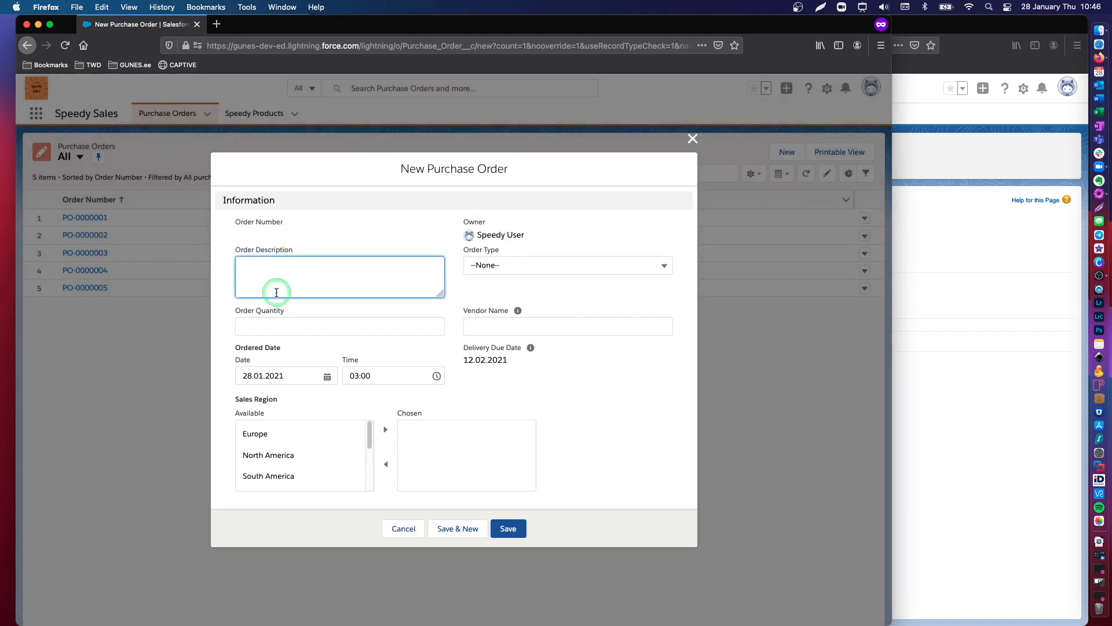
type("This is a")
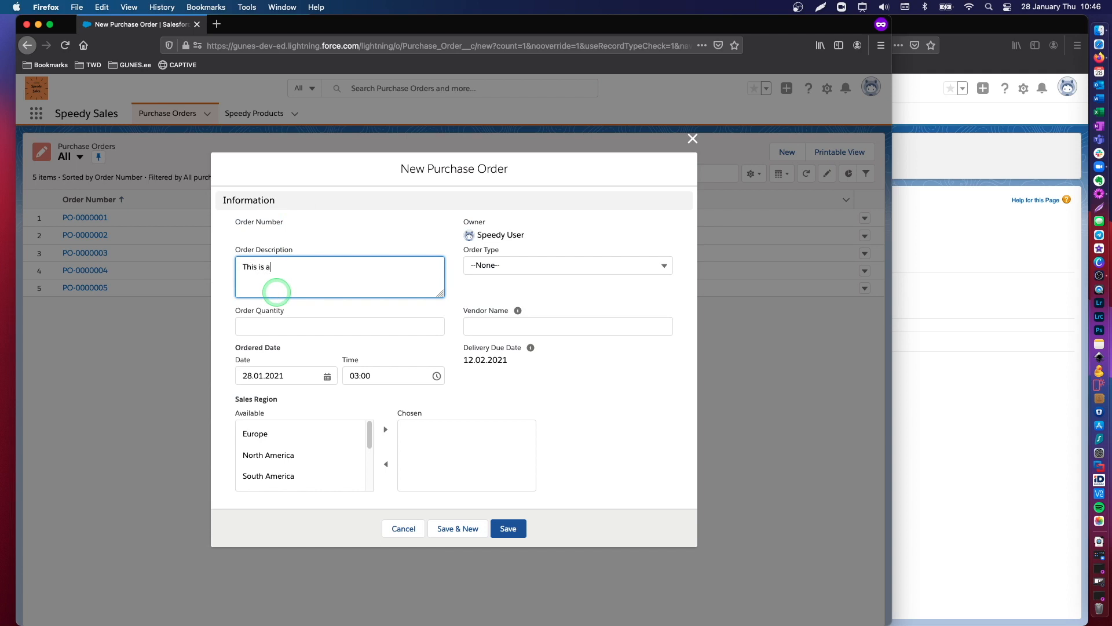
type("vendor")
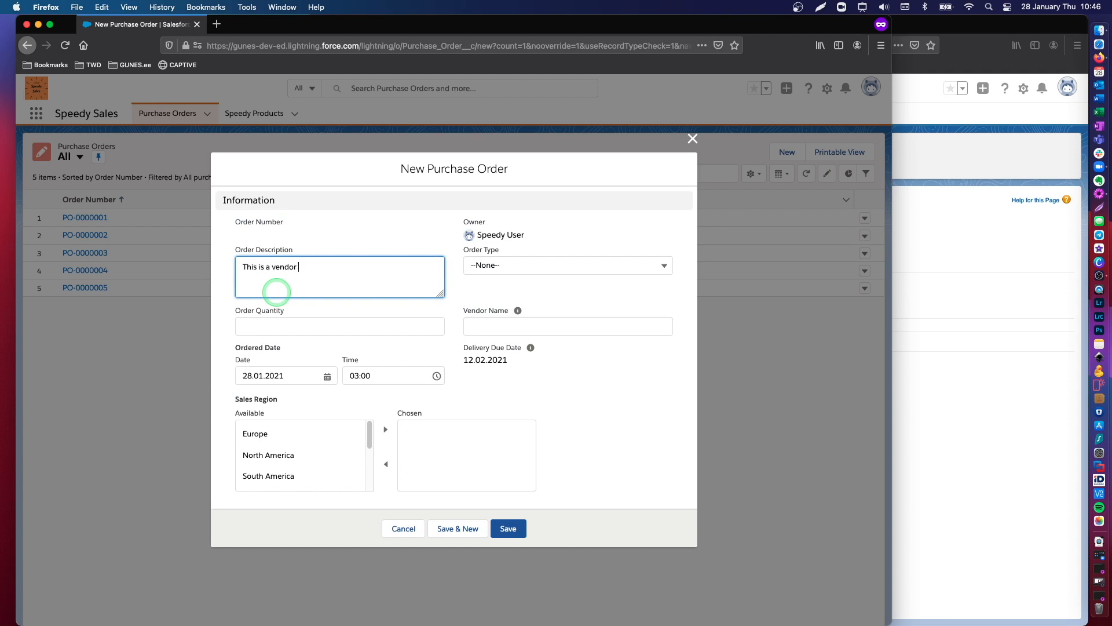
Step: Set type Vendor order, quantity 2, region North America, and save without Vendor Name
left_click(566, 265)
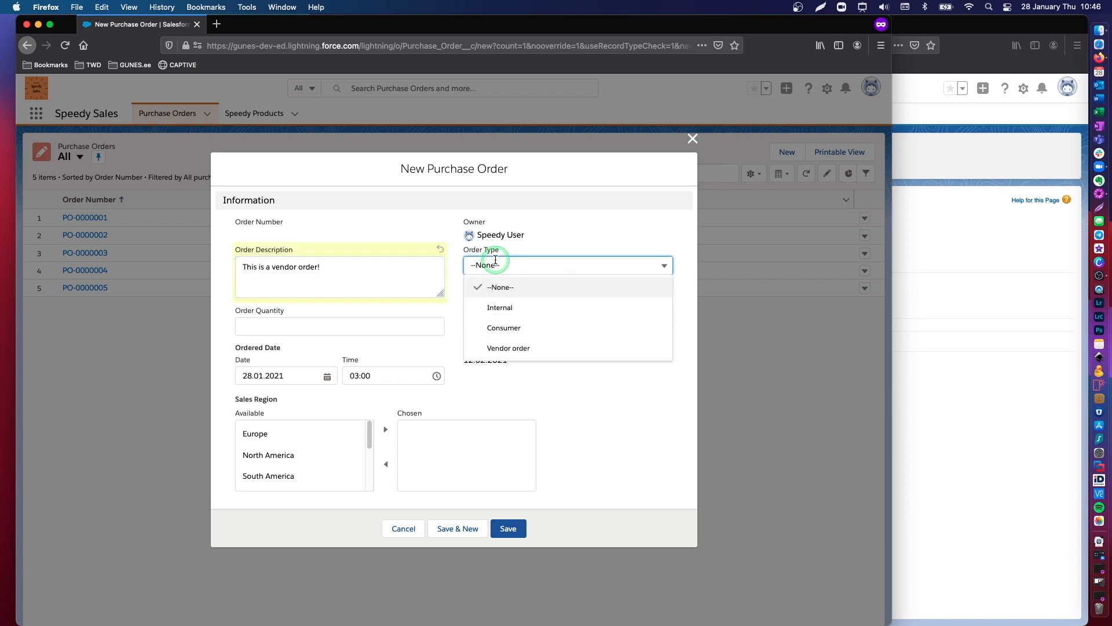
left_click(508, 348)
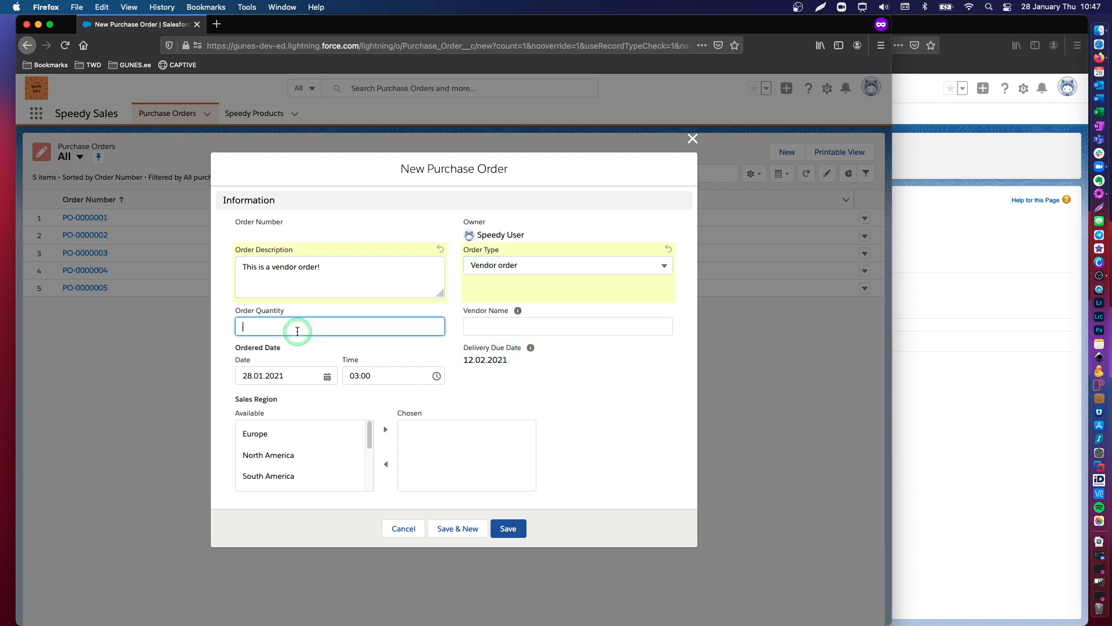
type("2")
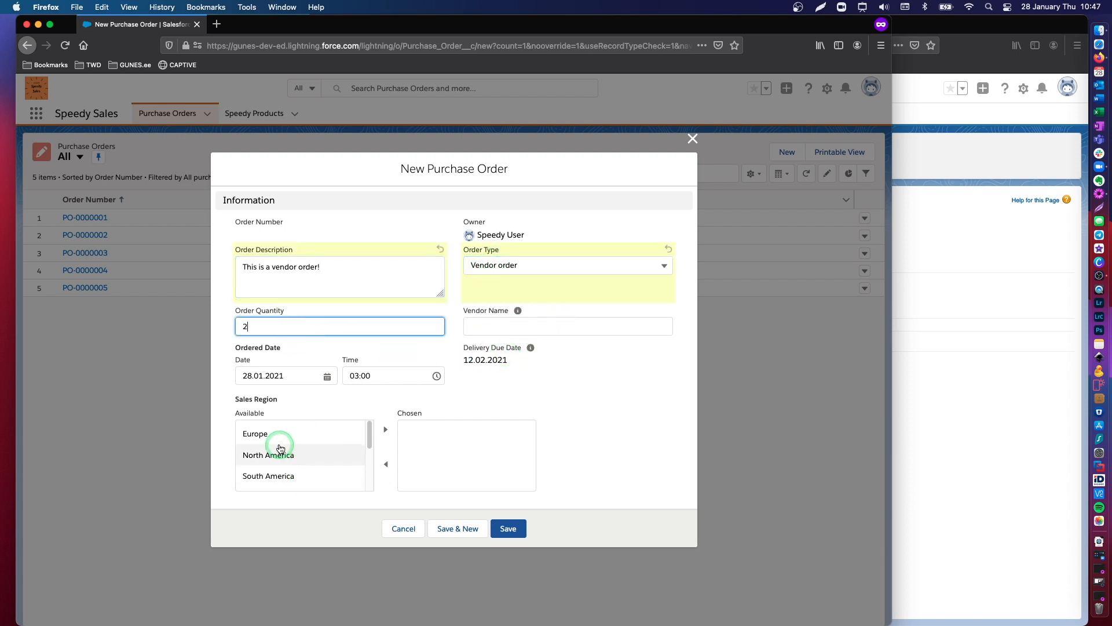
double_click(269, 455)
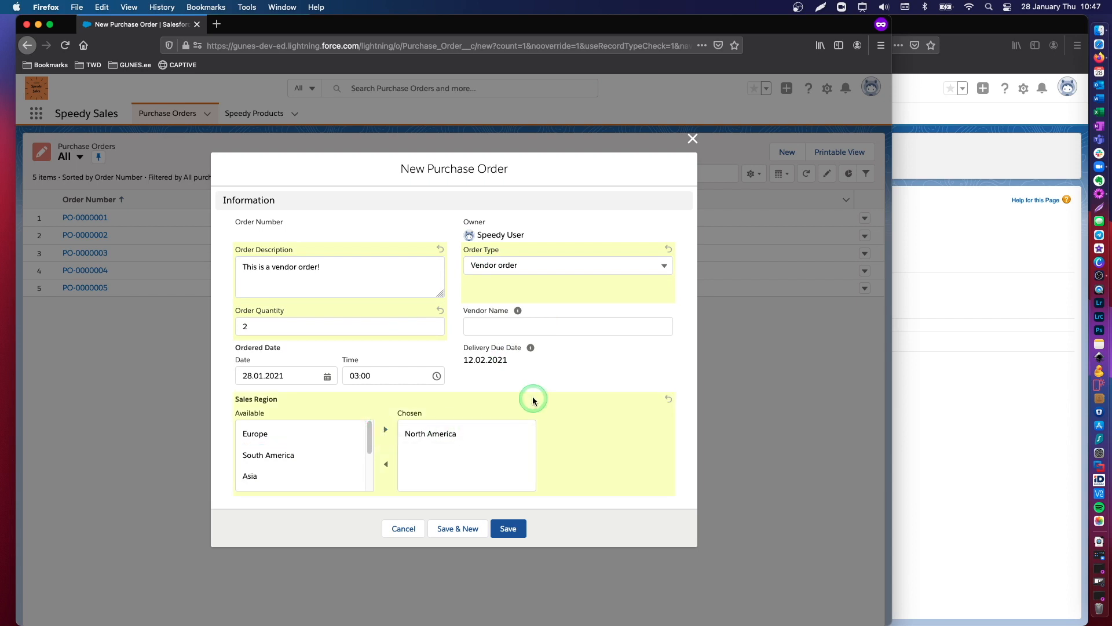
left_click(508, 527)
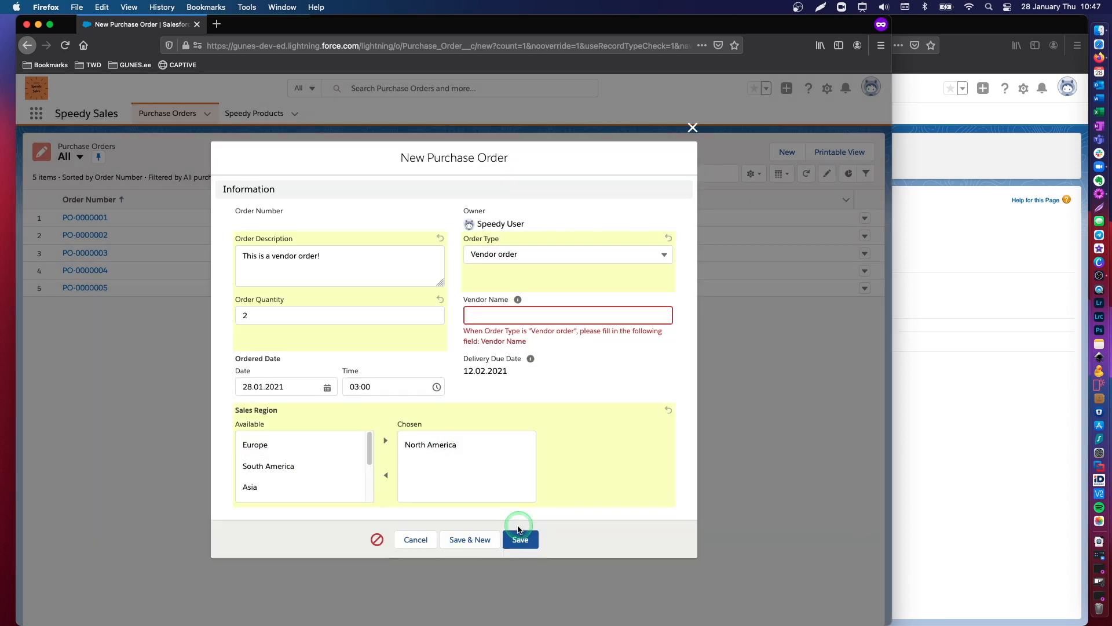
Step: Enter 'a' as a trial Vendor Name and bring up the Cond_Req_Vendor_Name rule details
left_click(520, 539)
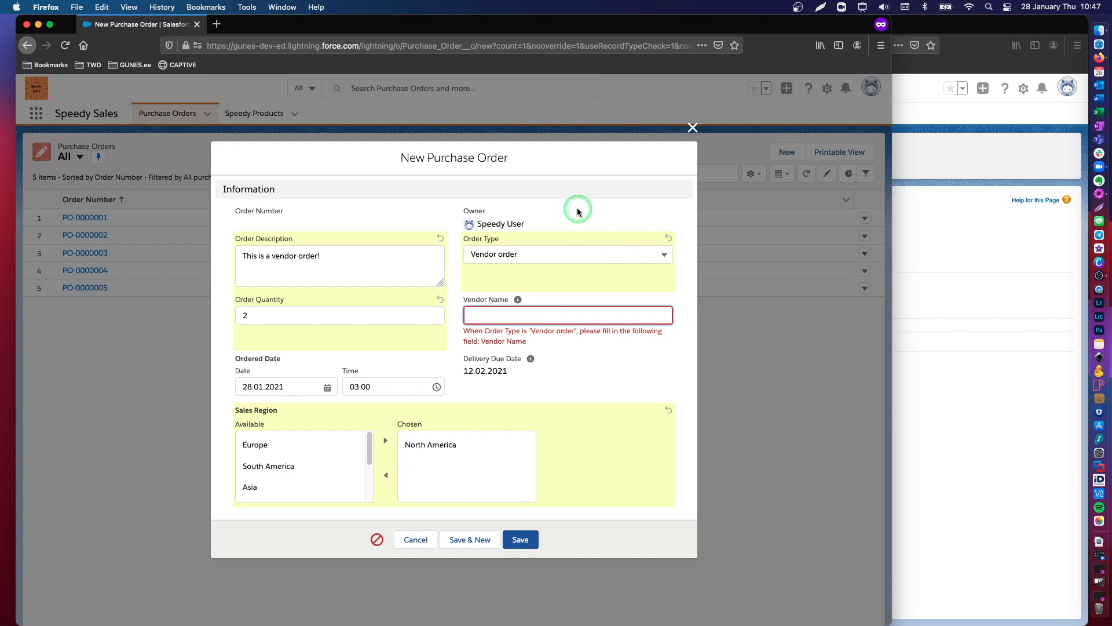
type("a")
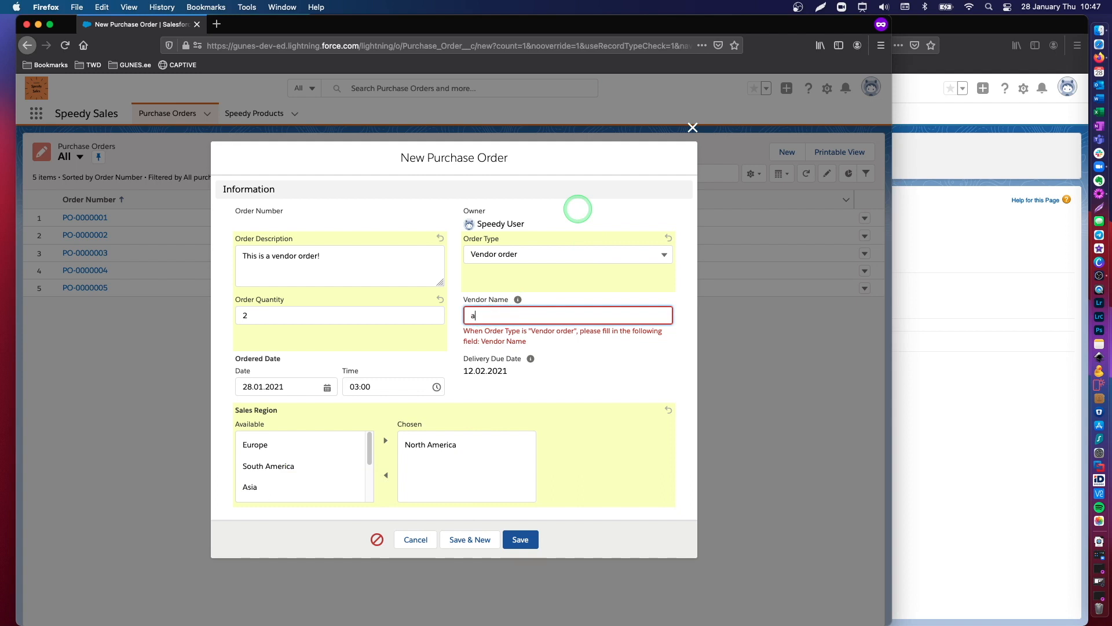
left_click(464, 25)
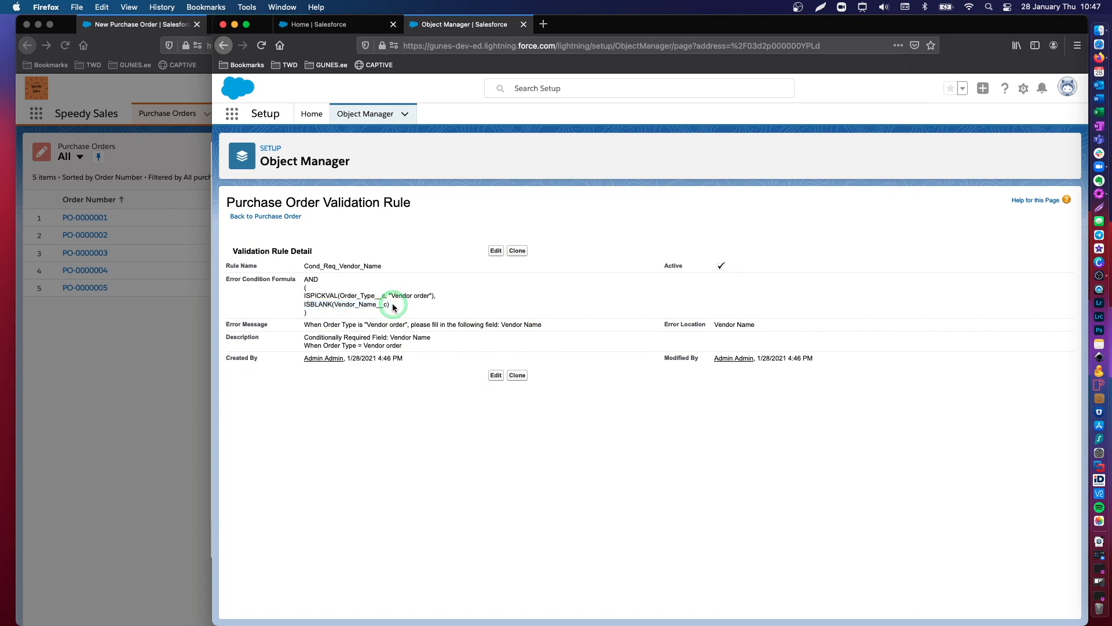
mouse_move(382, 230)
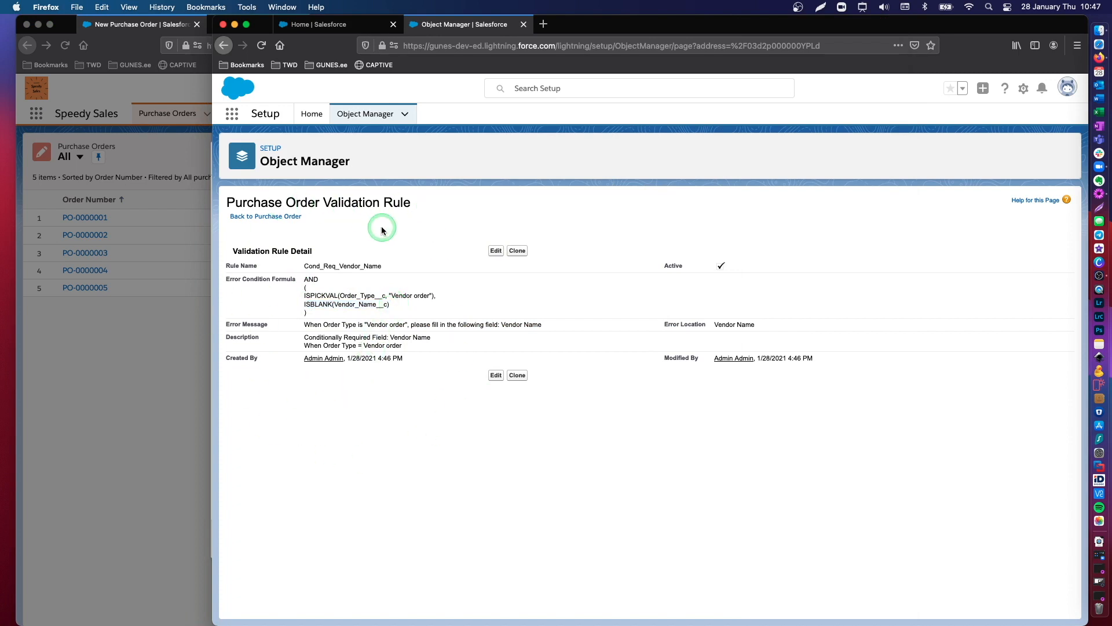
mouse_move(288, 392)
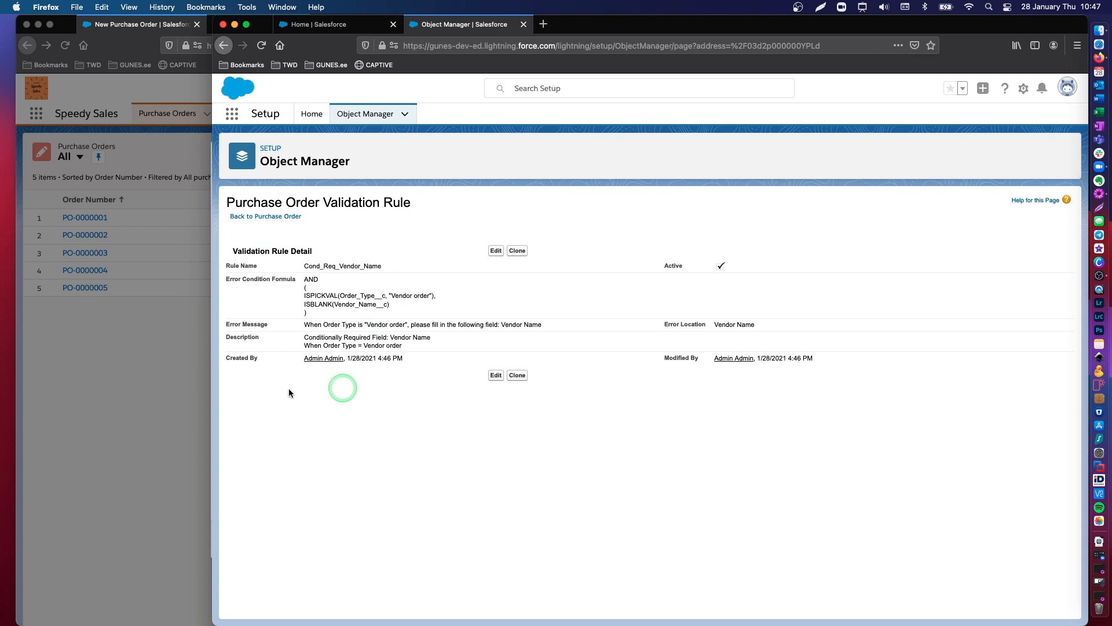
type("a")
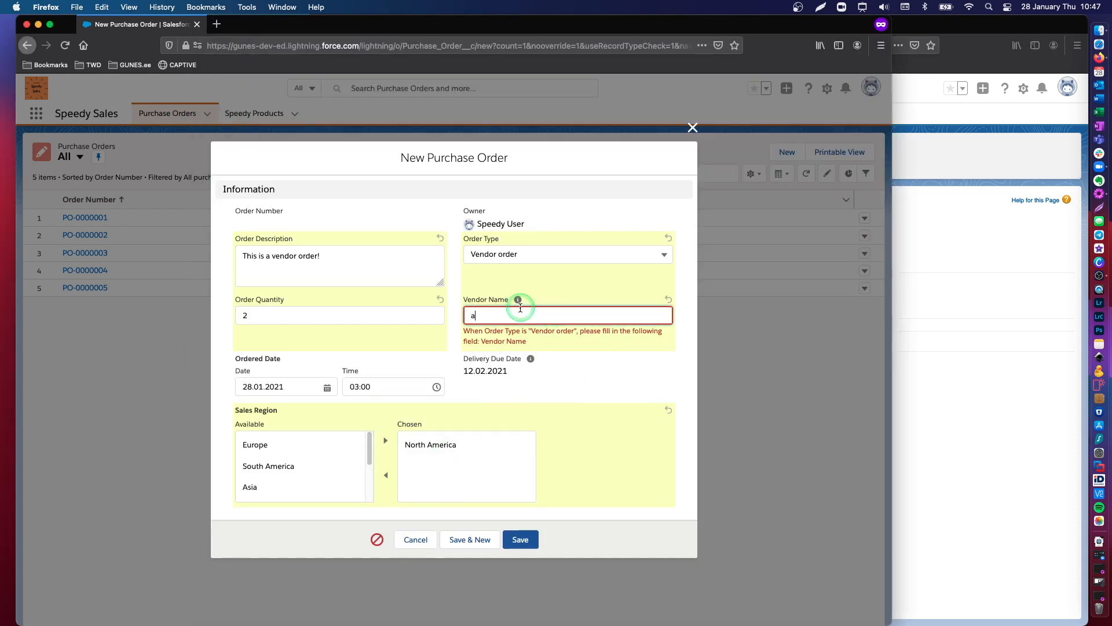
Step: Save the order with Vendor Name 'My vendor' as PO-0000006, then return to Purchase Orders
type("My vendor")
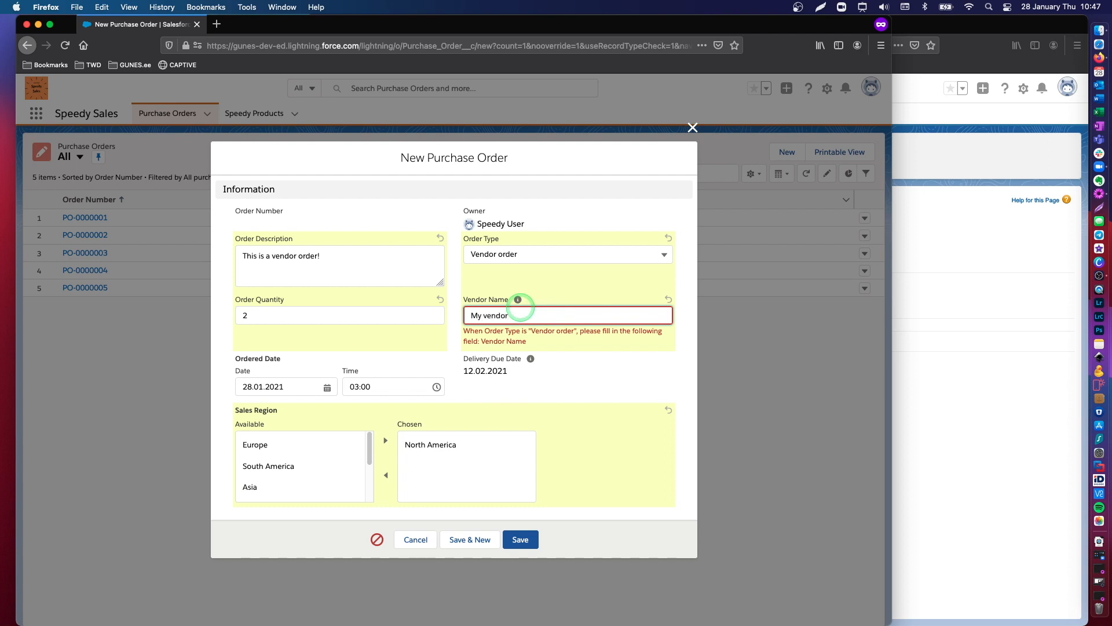
mouse_move(508, 395)
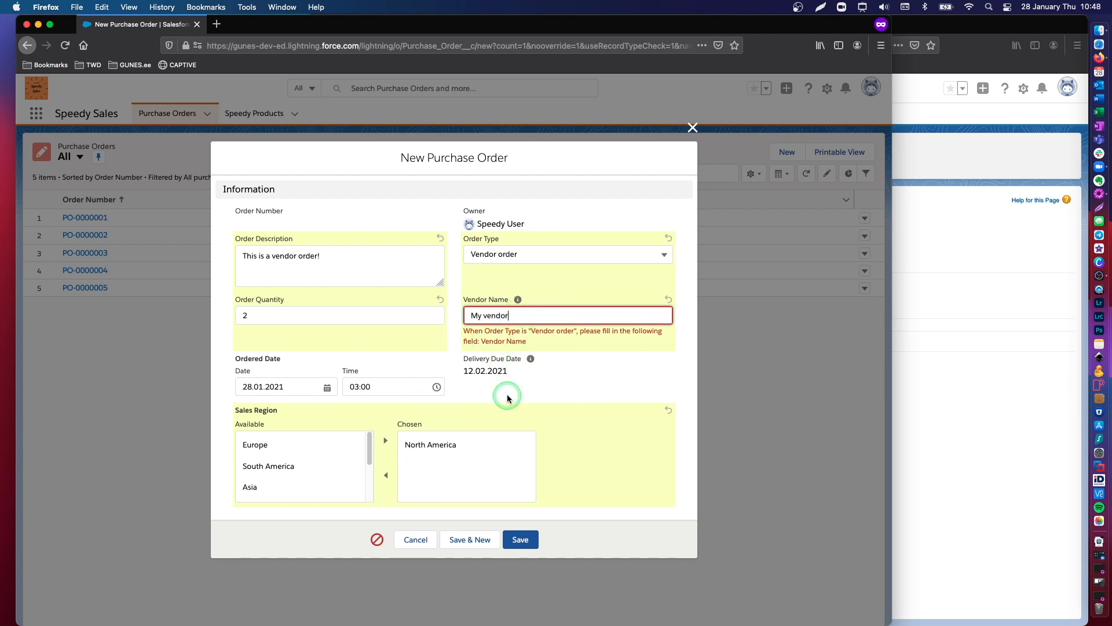
left_click(520, 540)
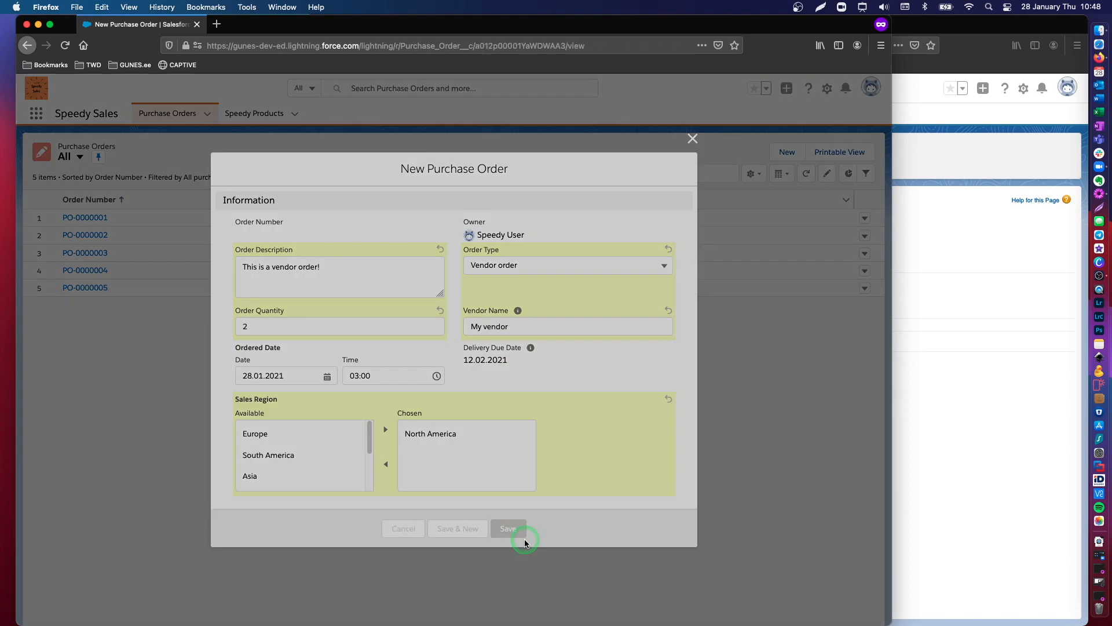
left_click(508, 528)
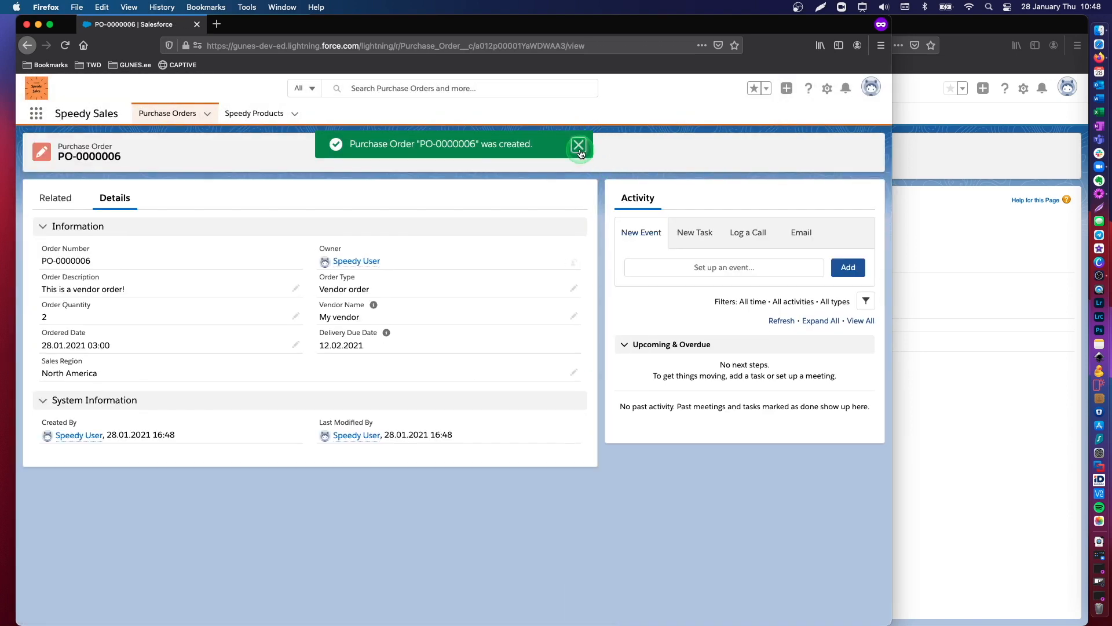
left_click(168, 113)
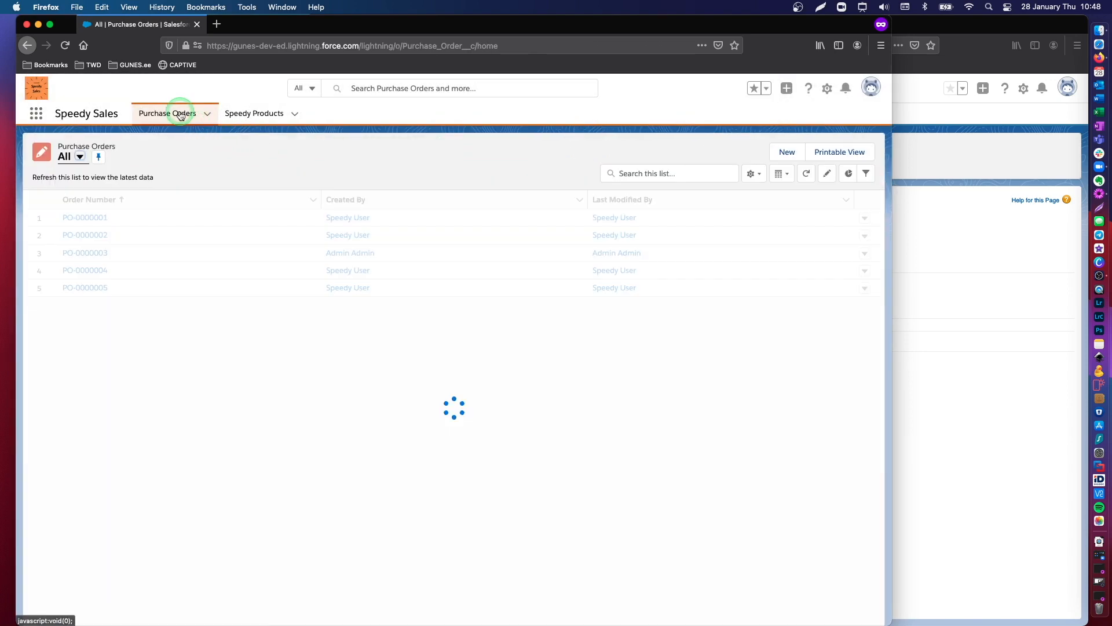
Step: Edit PO-0000005, see saving rejected without Vendor Name, dismiss the snag popup, and cancel
left_click(167, 113)
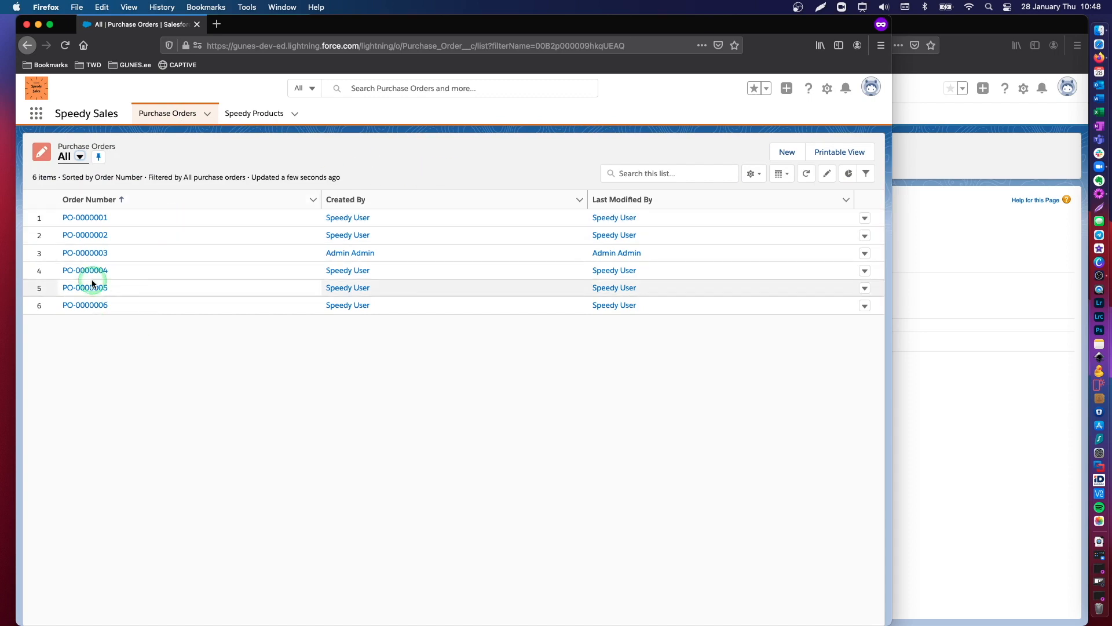
left_click(84, 287)
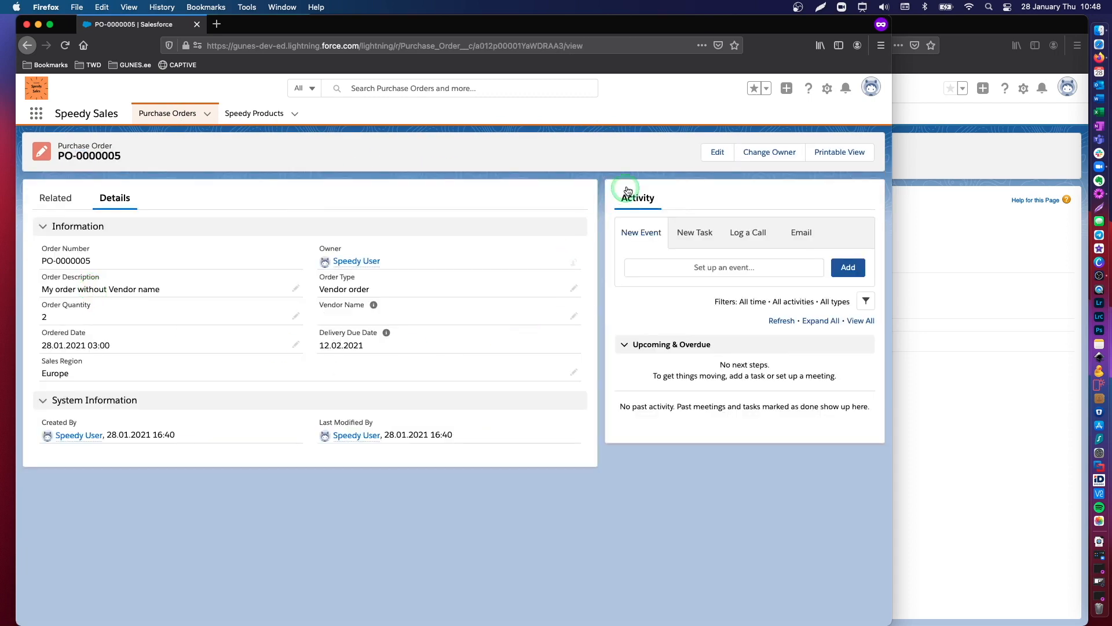
left_click(717, 151)
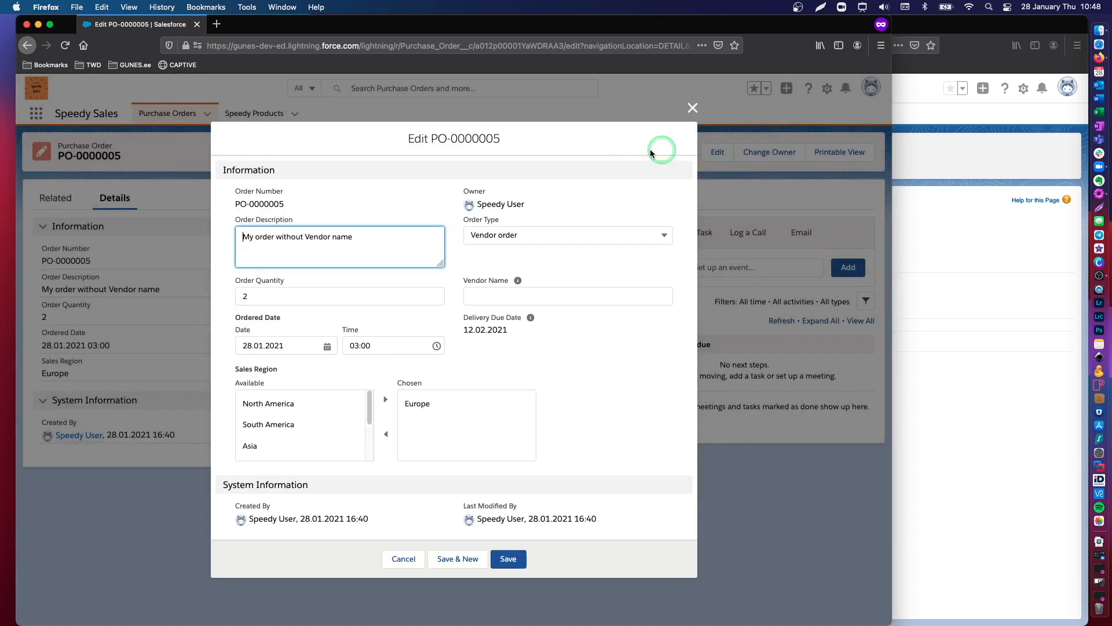
mouse_move(423, 373)
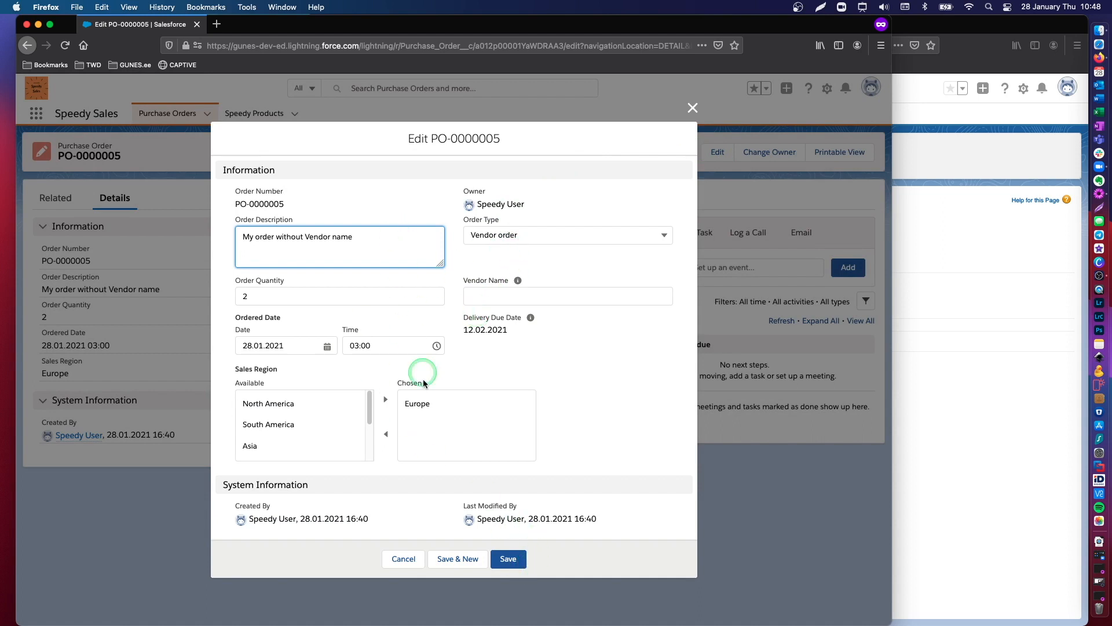
left_click(508, 559)
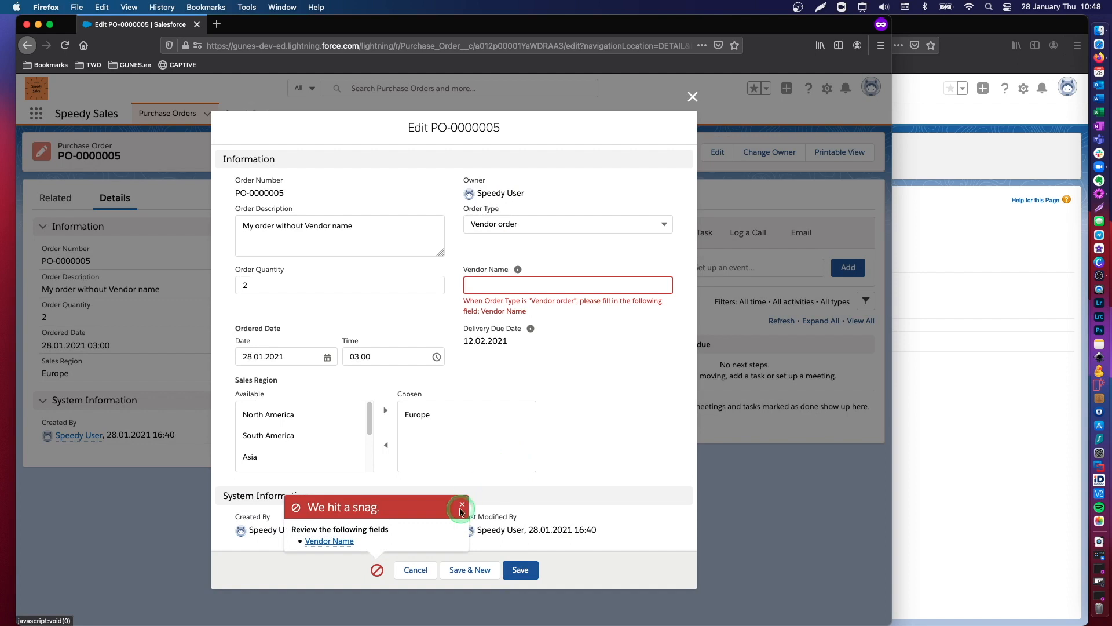
left_click(461, 503)
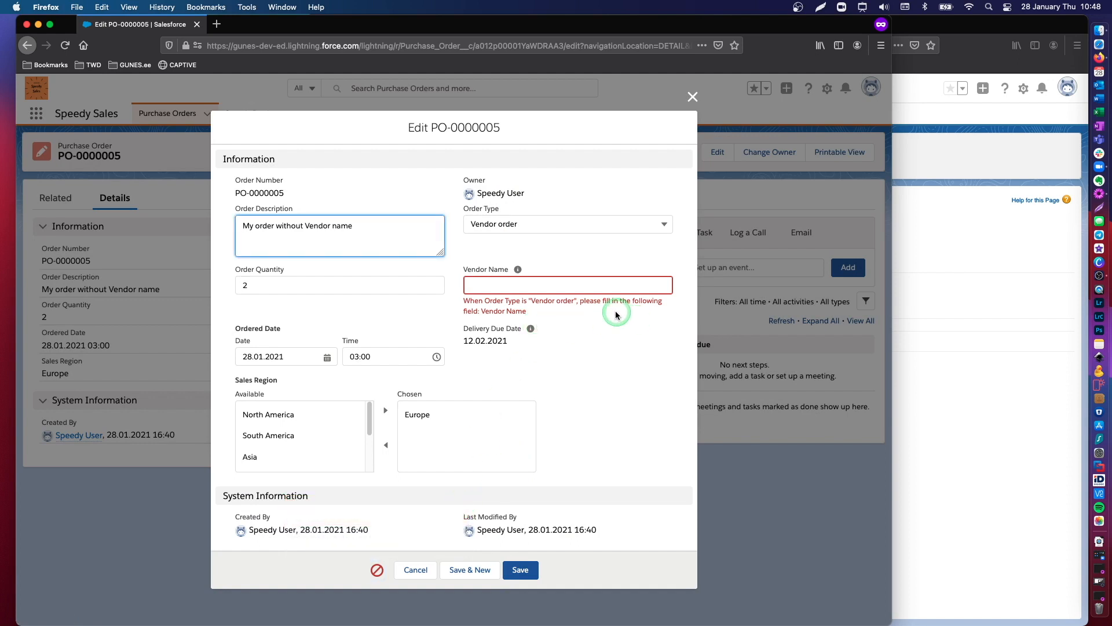
mouse_move(528, 262)
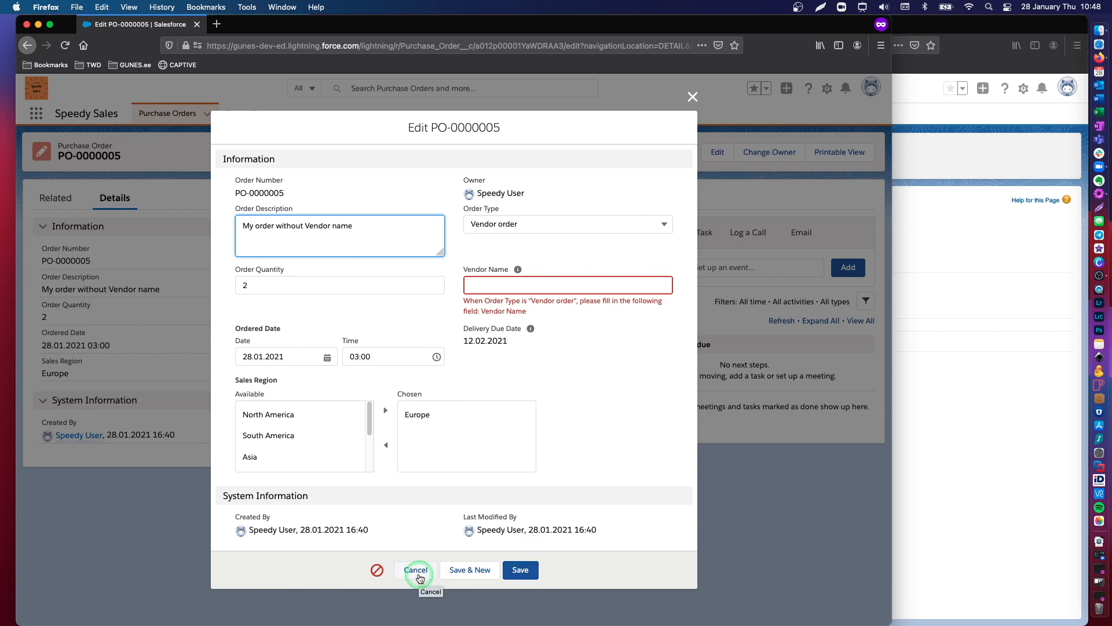
left_click(414, 570)
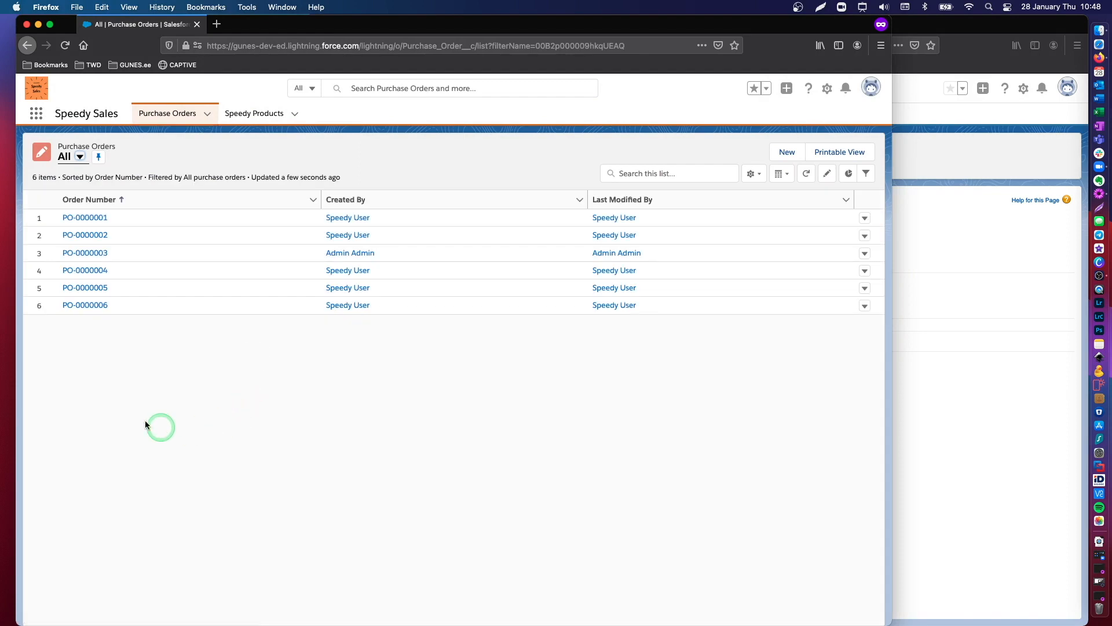
mouse_move(250, 398)
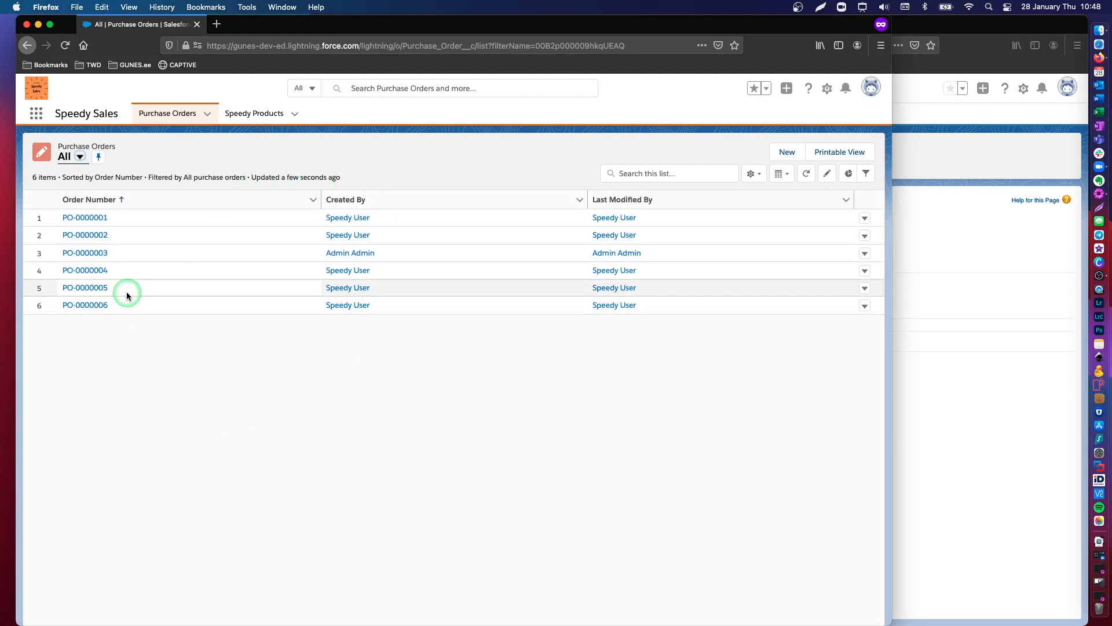
Step: Open PO-0000005 from the Purchase Orders list and enter edit mode
left_click(84, 287)
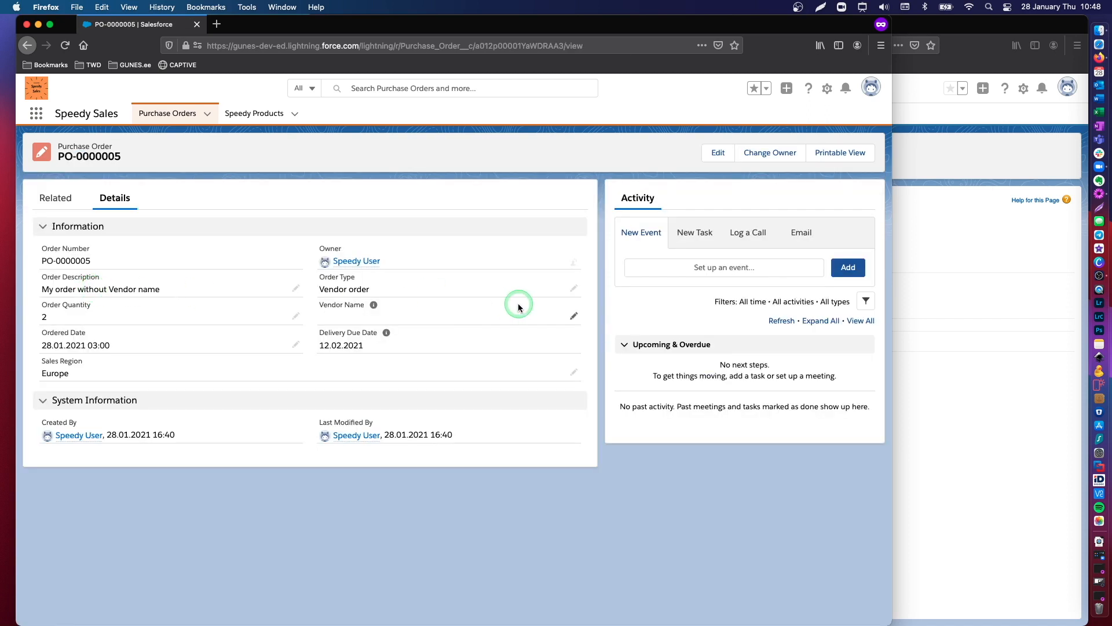
mouse_move(349, 320)
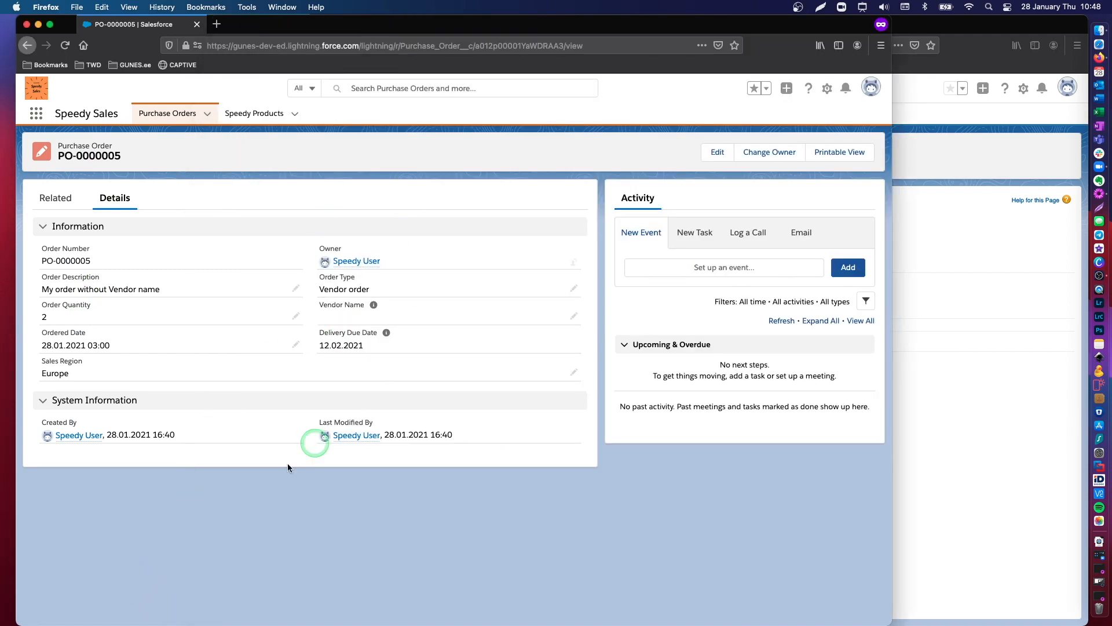
left_click(717, 152)
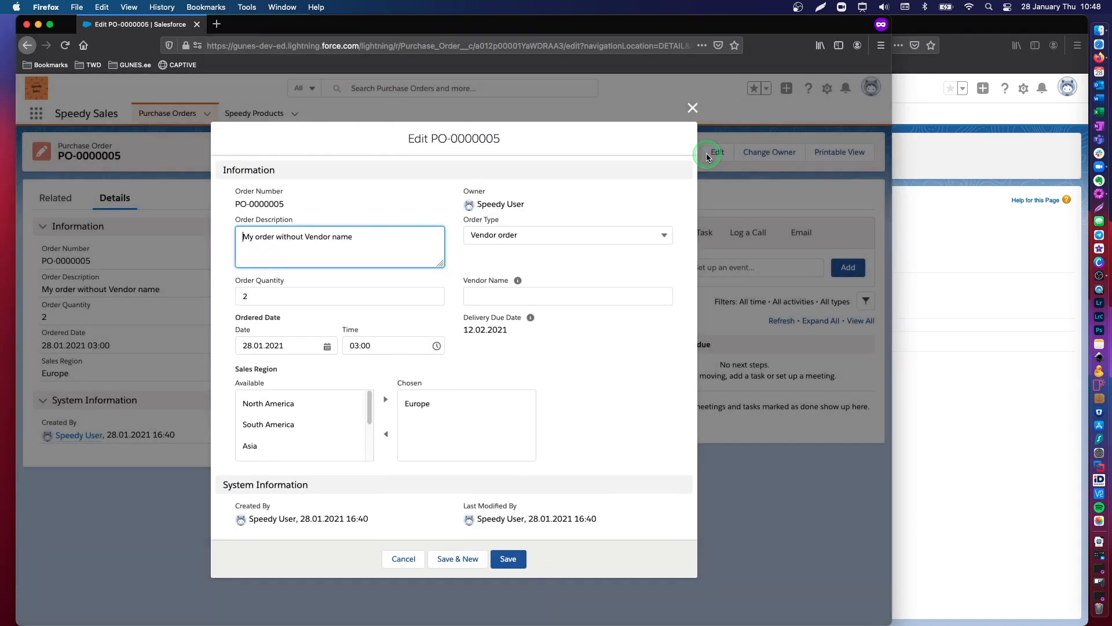
Step: Retry saving PO-0000005, then save with Vendor Name 'Great rule!' and dismiss the confirmation
left_click(508, 558)
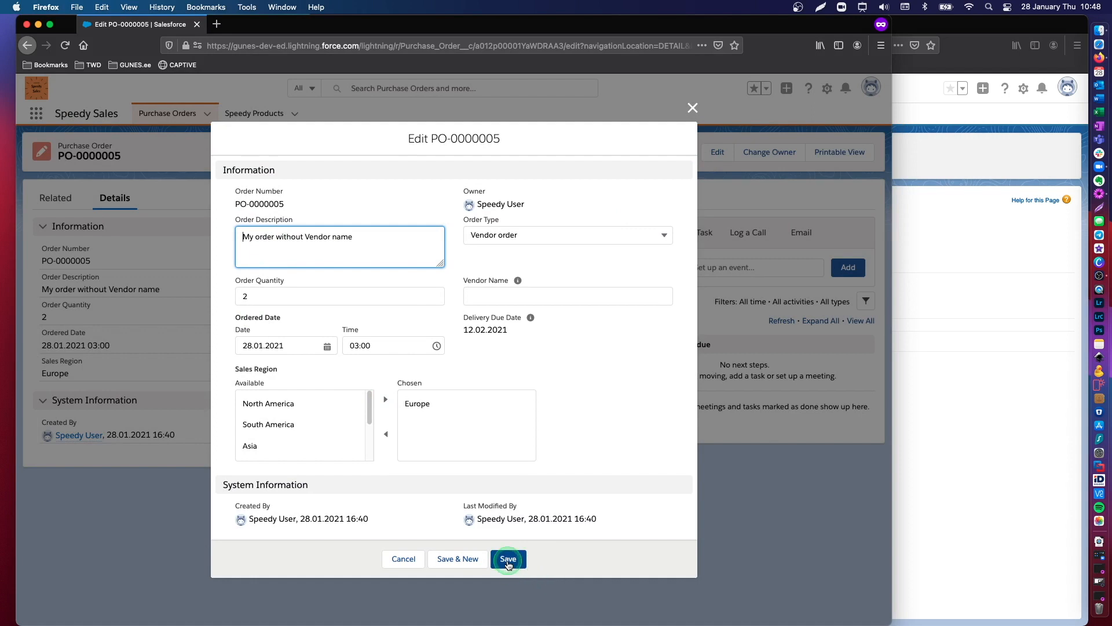
left_click(508, 558)
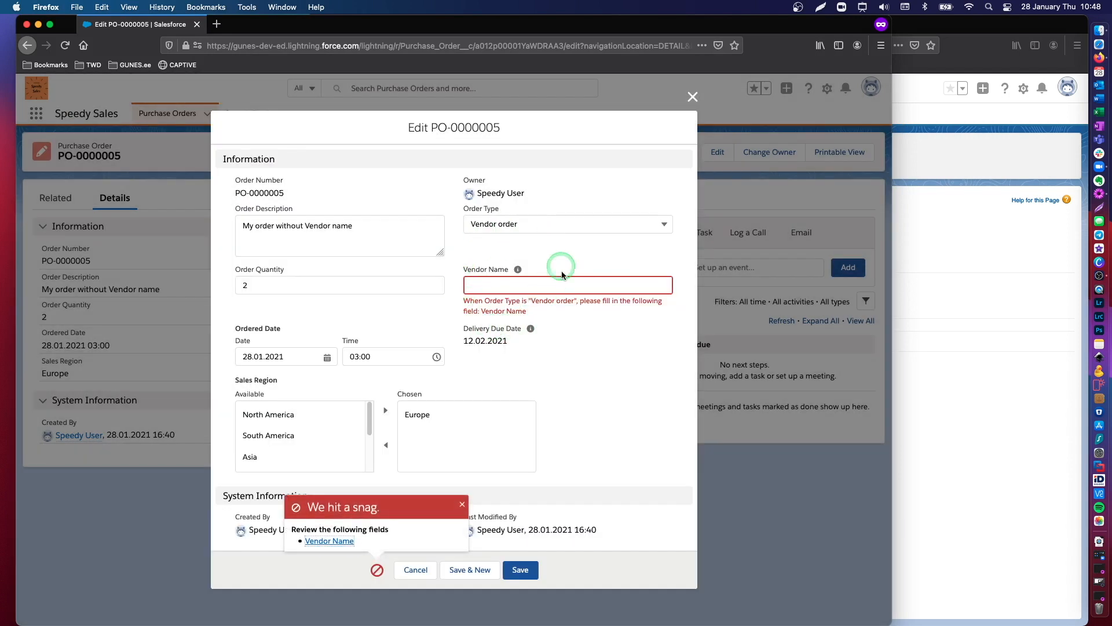
left_click(506, 284)
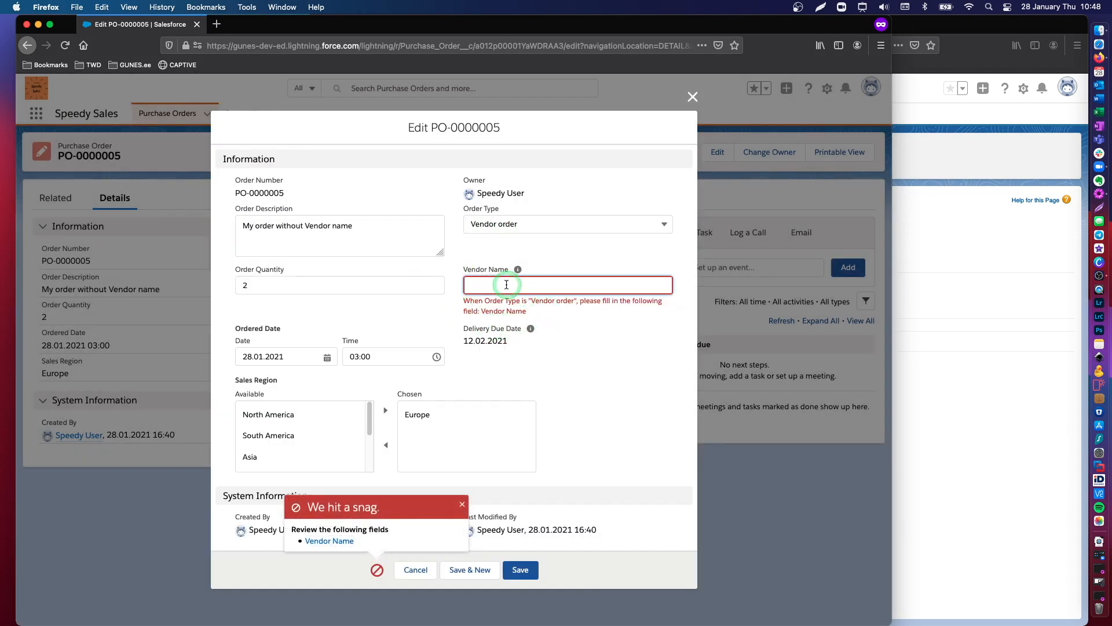
type("Great rule!")
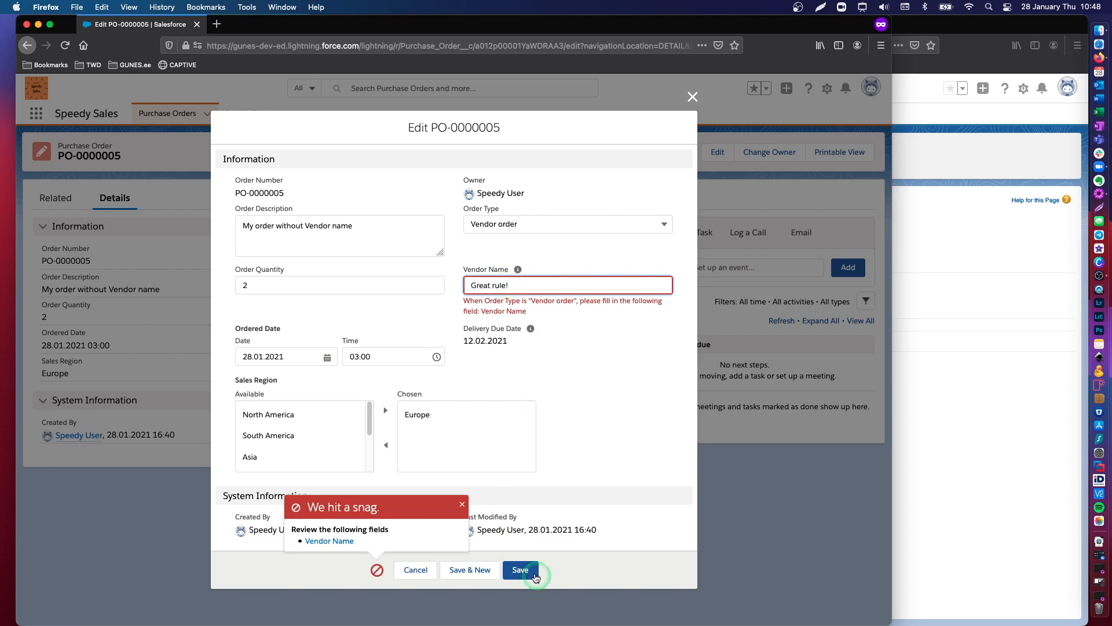
left_click(521, 569)
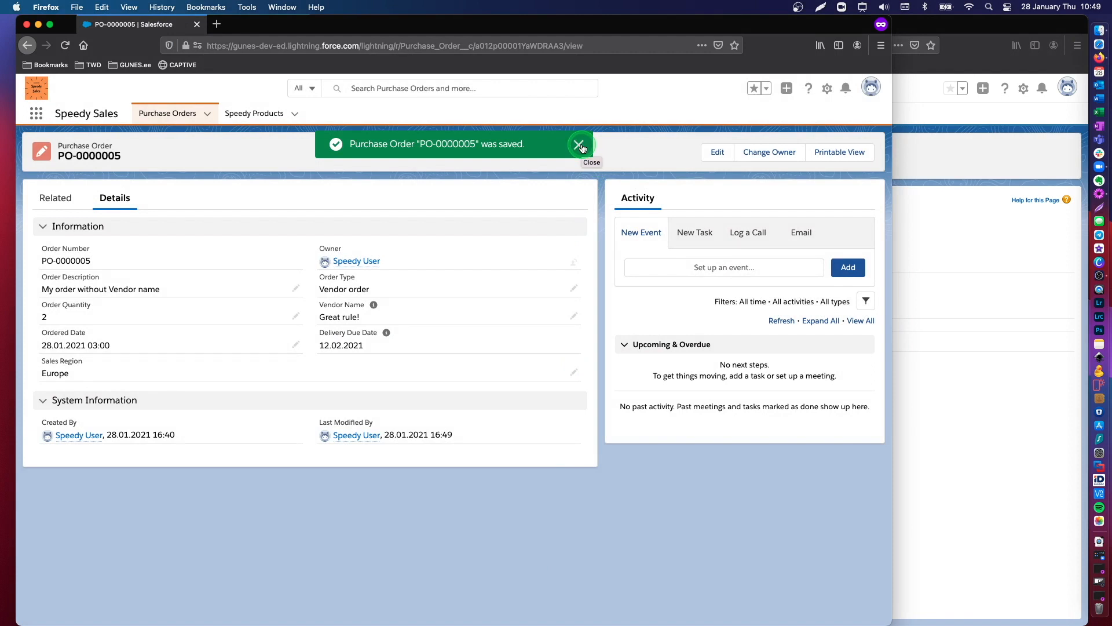
left_click(468, 23)
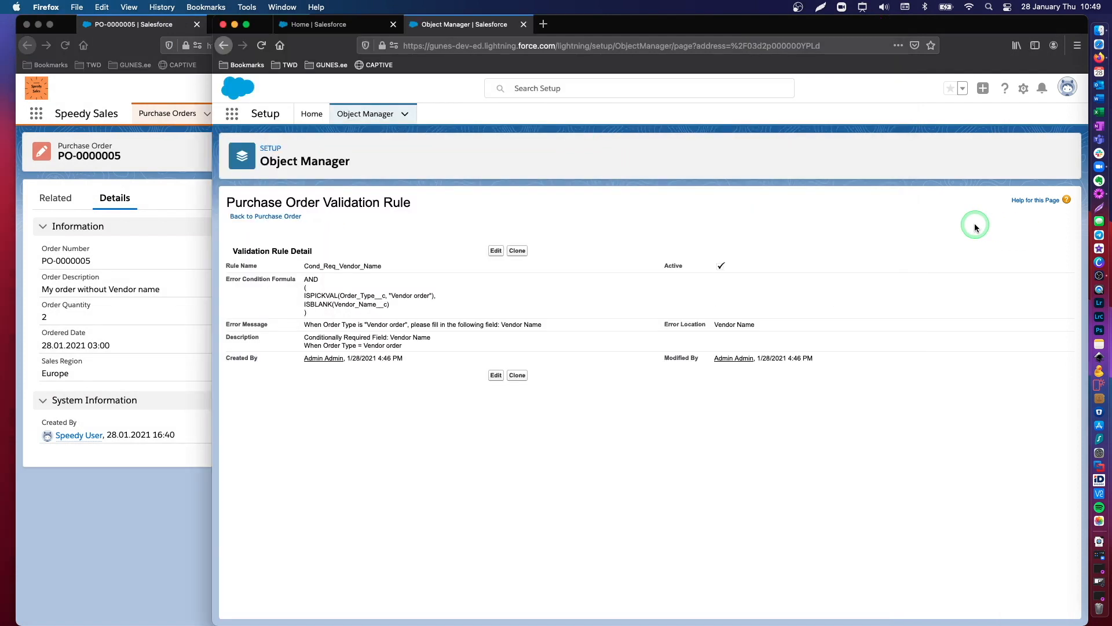
left_click(266, 216)
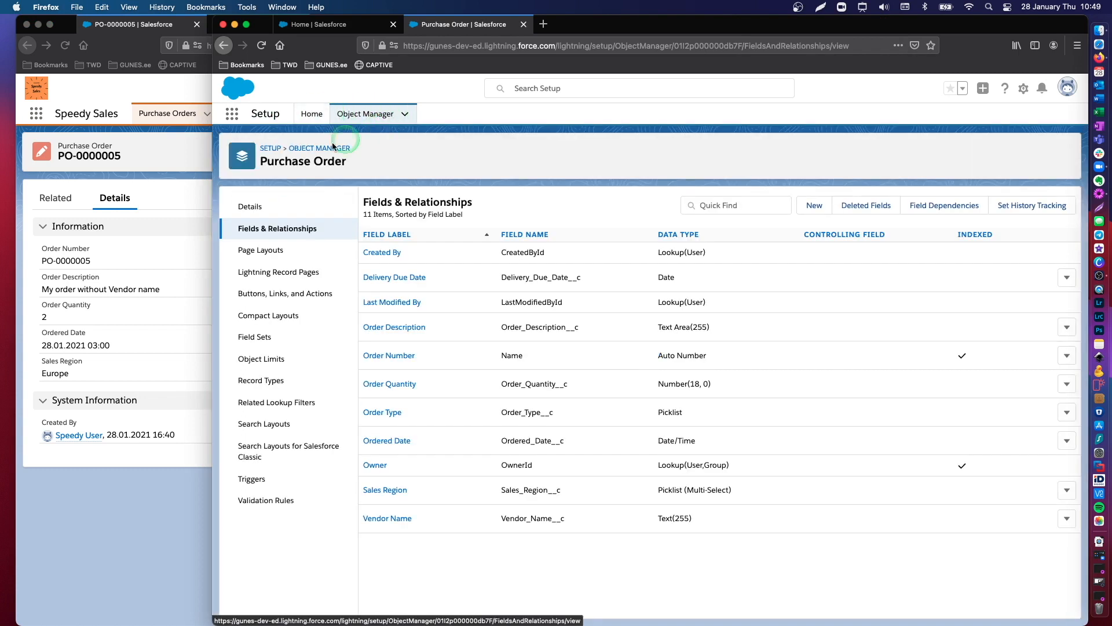
left_click(266, 500)
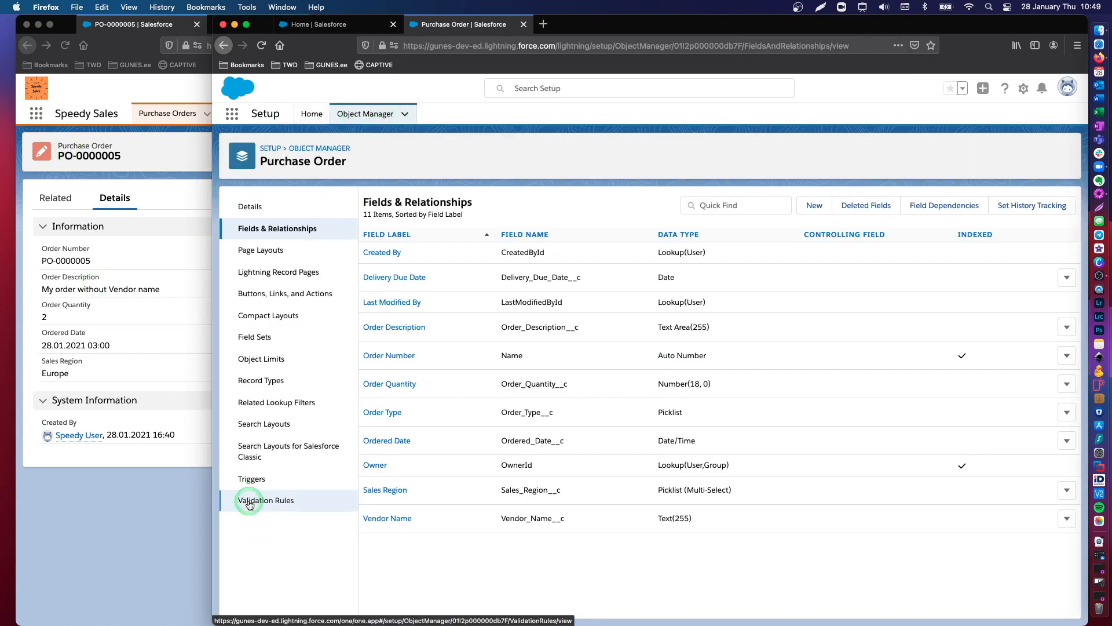
left_click(265, 500)
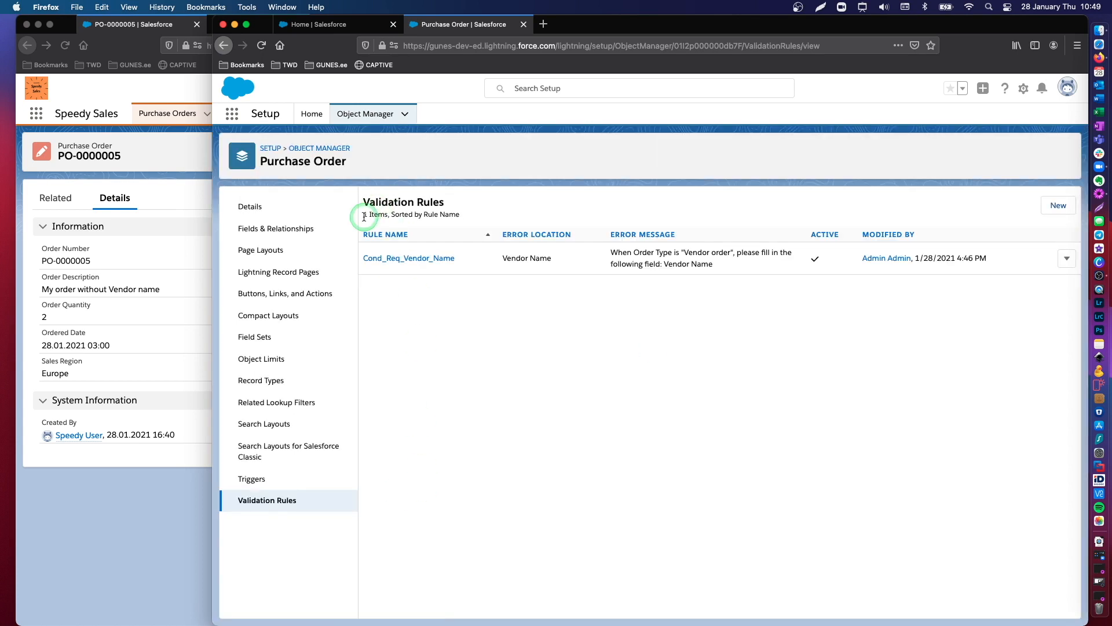
left_click(409, 257)
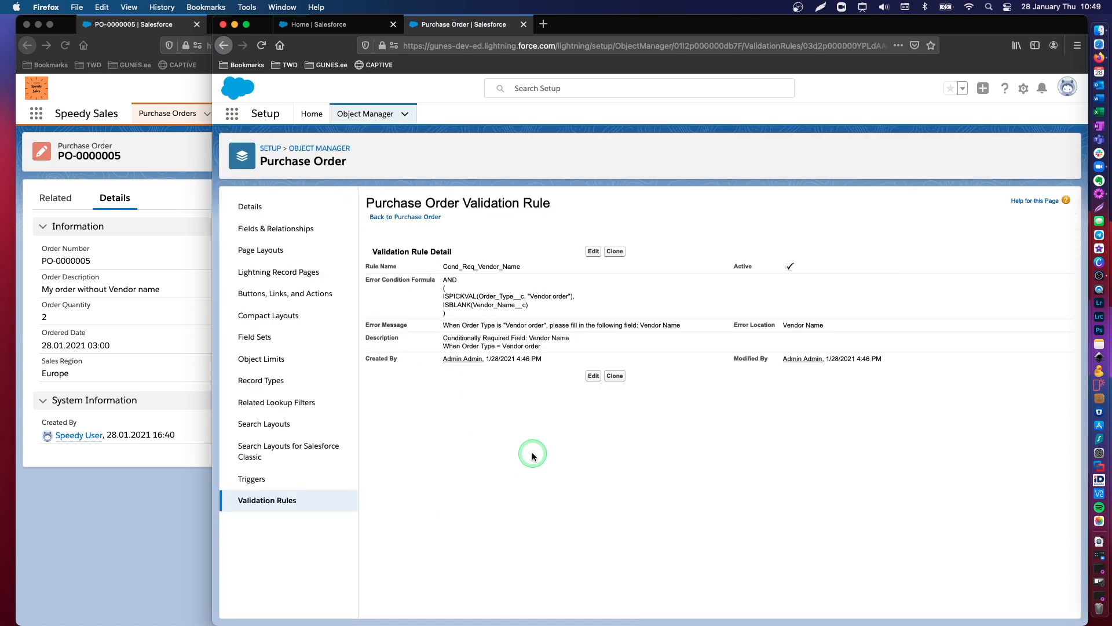
double_click(508, 296)
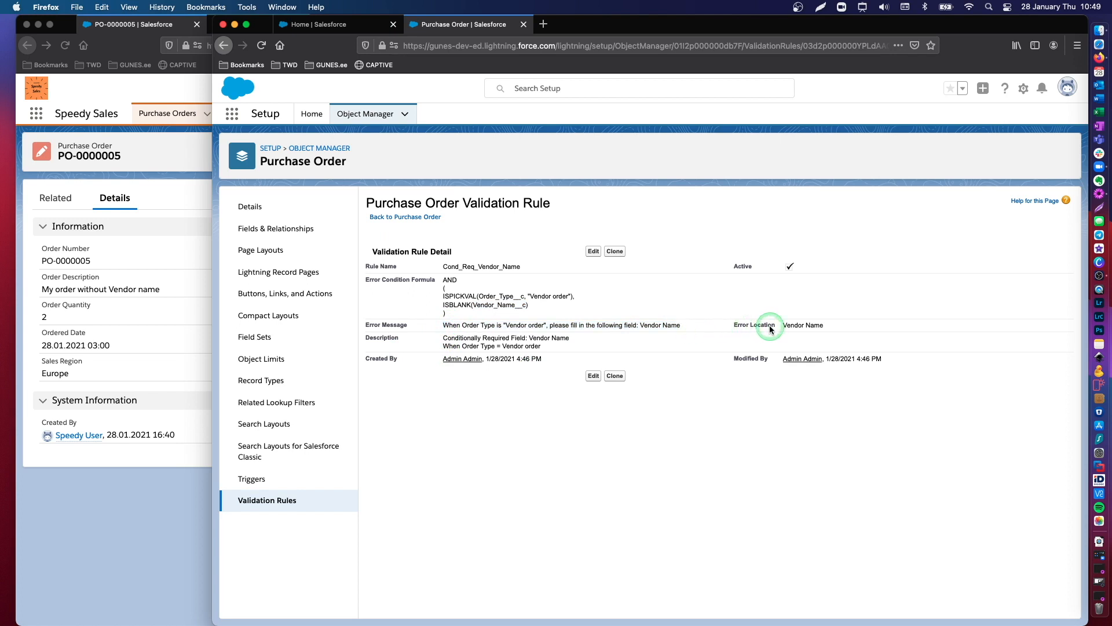
mouse_move(783, 329)
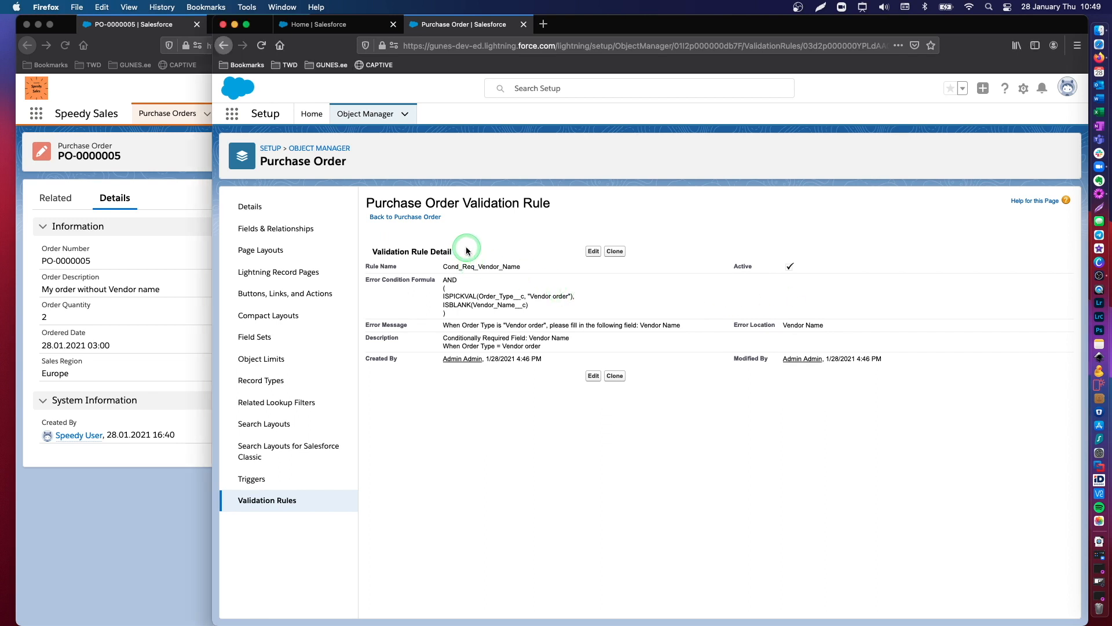
mouse_move(552, 250)
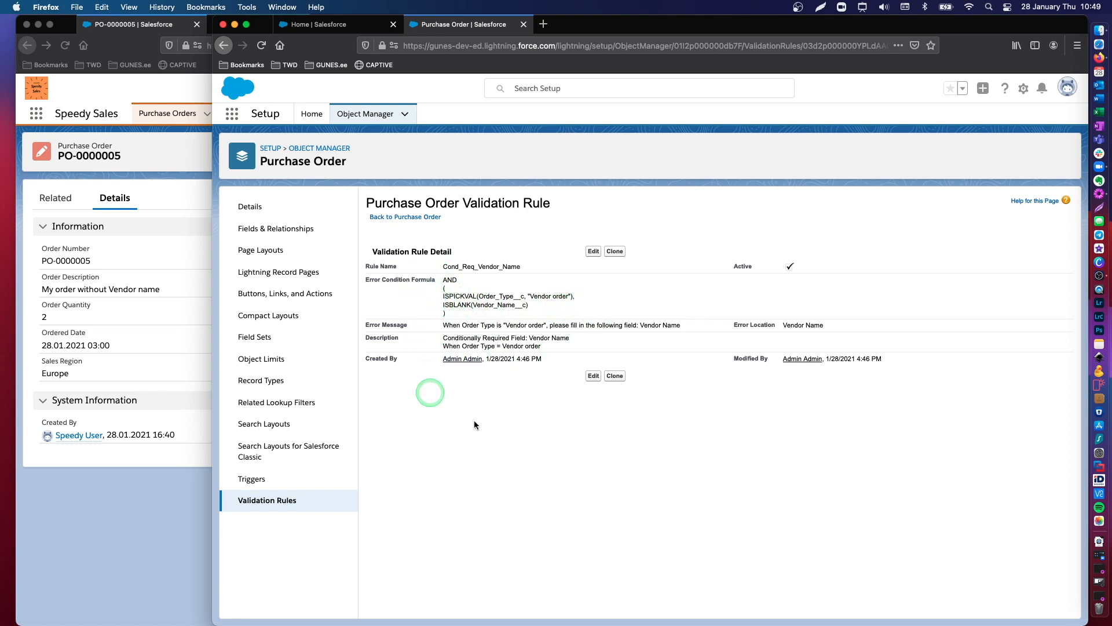
mouse_move(534, 247)
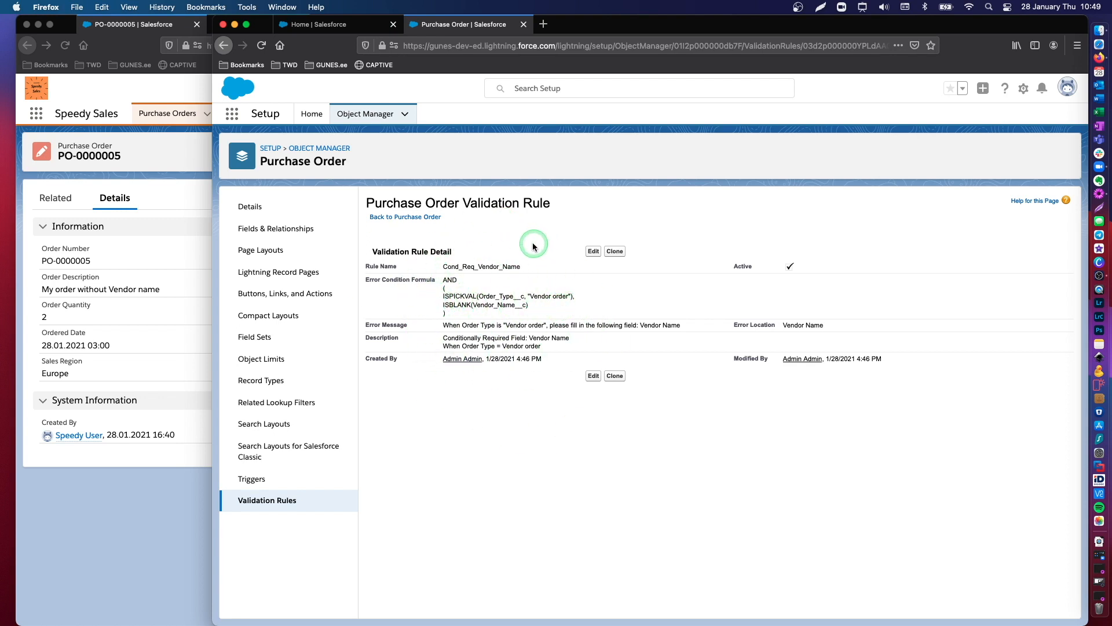
mouse_move(450, 292)
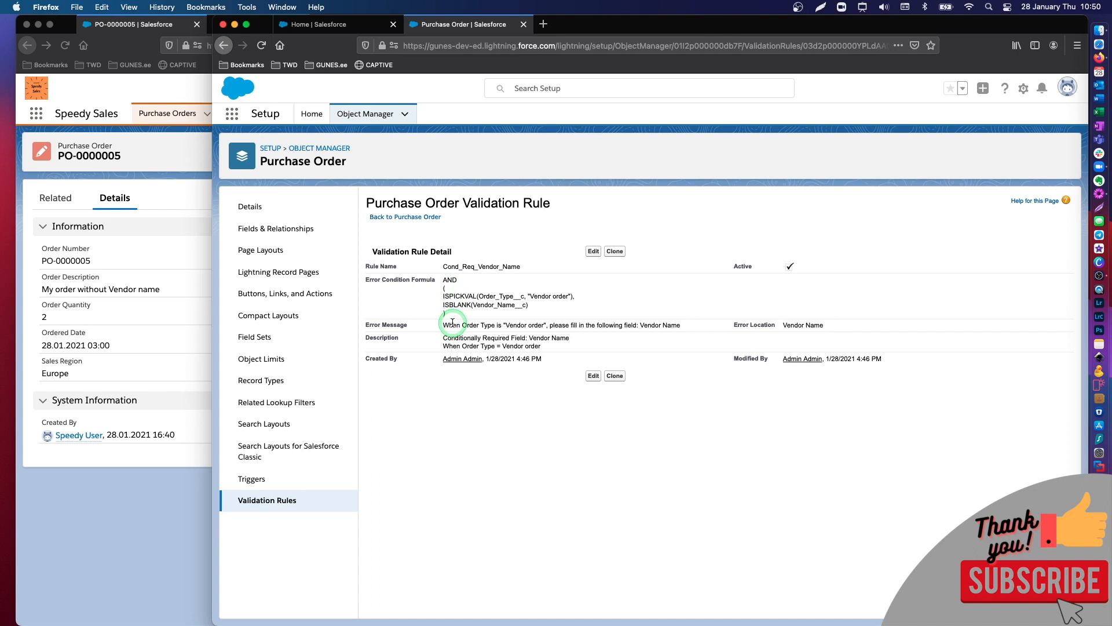
mouse_move(454, 403)
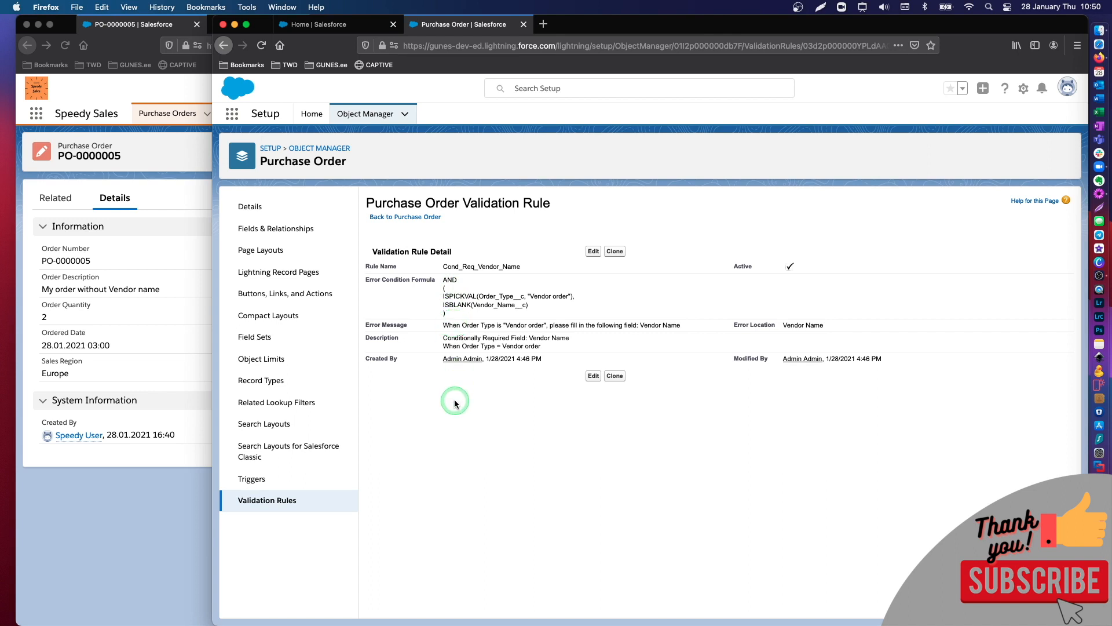